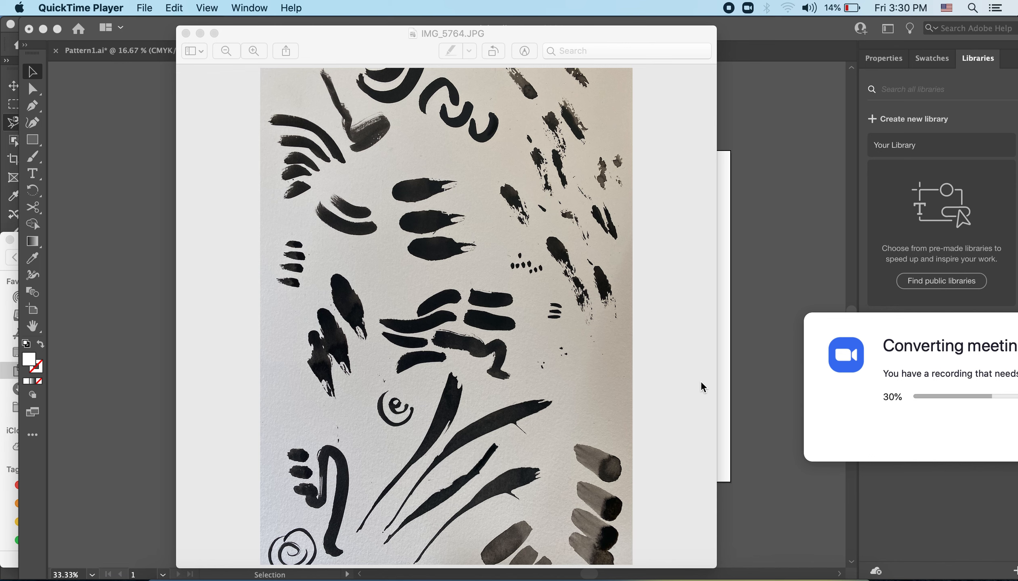
{"action": "mouse_move", "coordinate": [710, 402]}
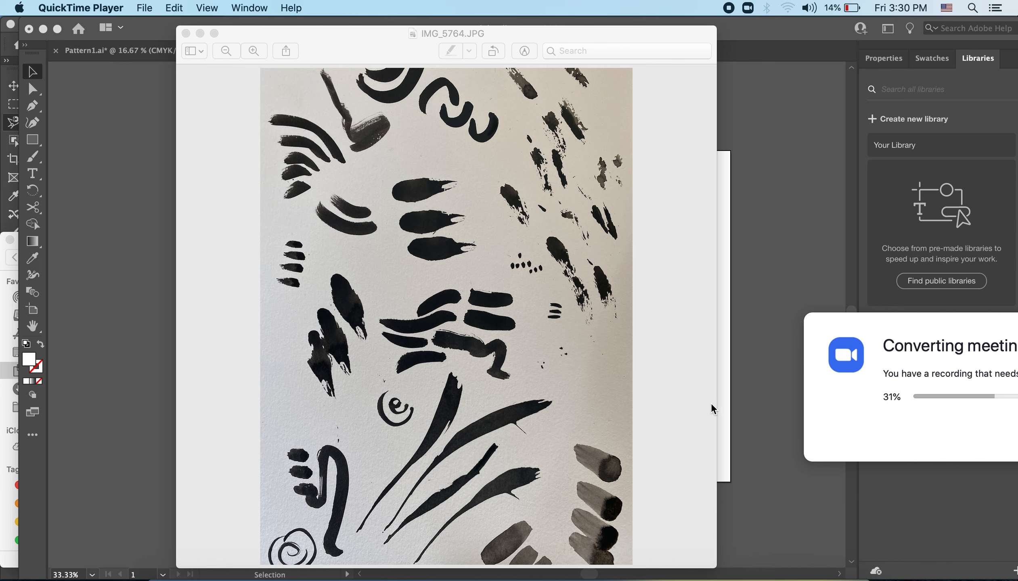
{"action": "mouse_move", "coordinate": [556, 204]}
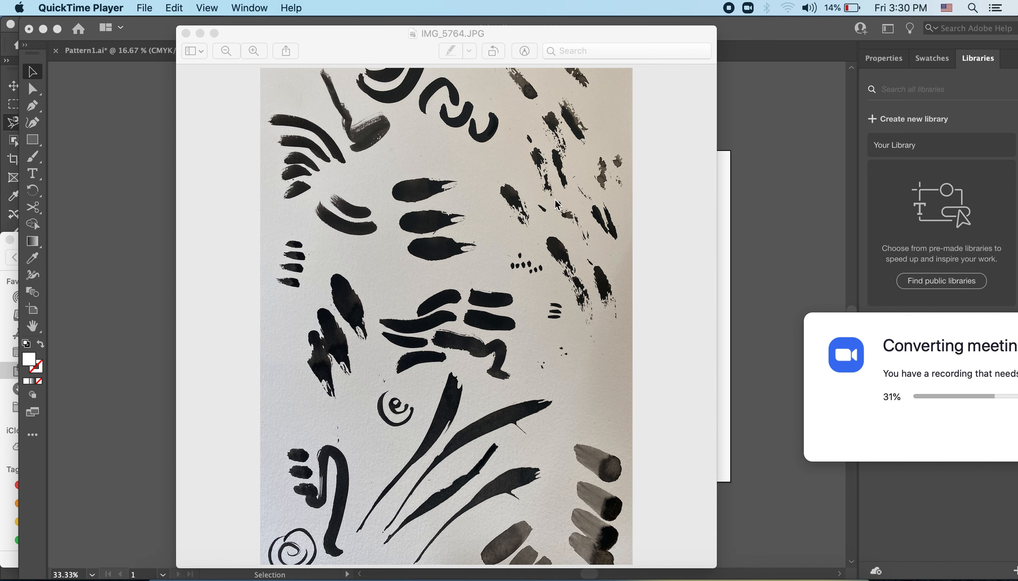
{"action": "mouse_move", "coordinate": [670, 251]}
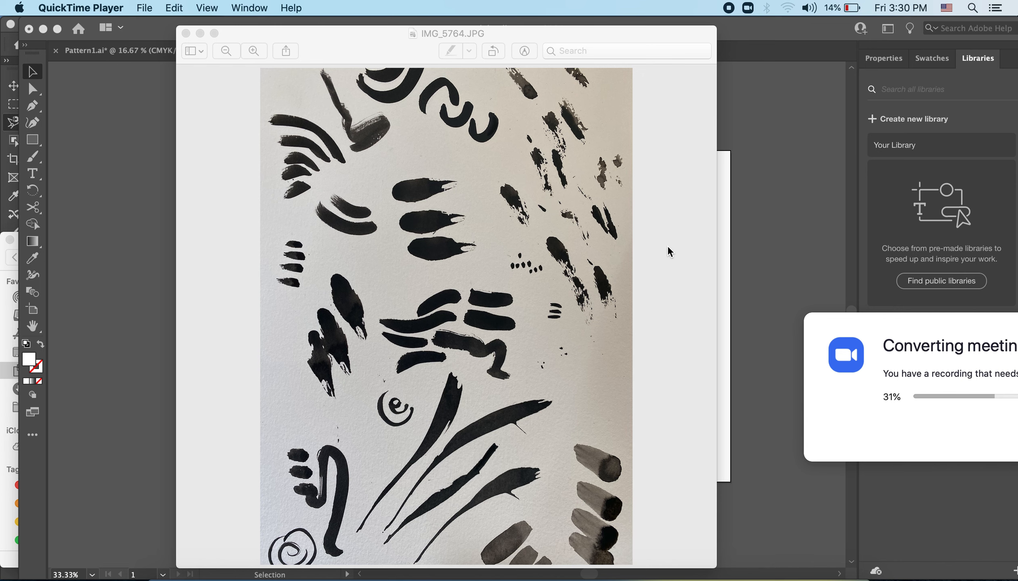
{"action": "mouse_move", "coordinate": [356, 472]}
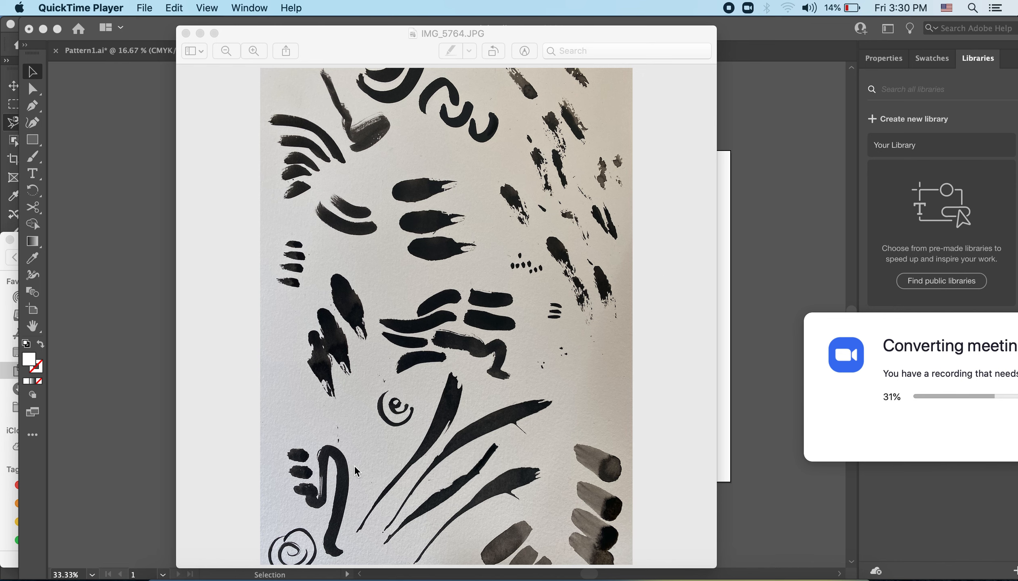
{"action": "mouse_move", "coordinate": [592, 322]}
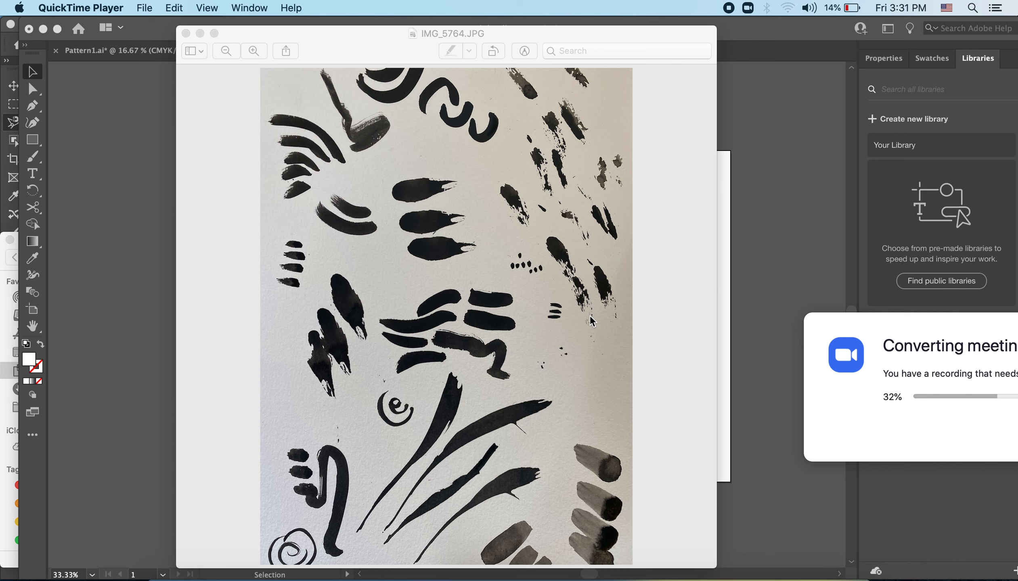
{"action": "mouse_move", "coordinate": [536, 460]}
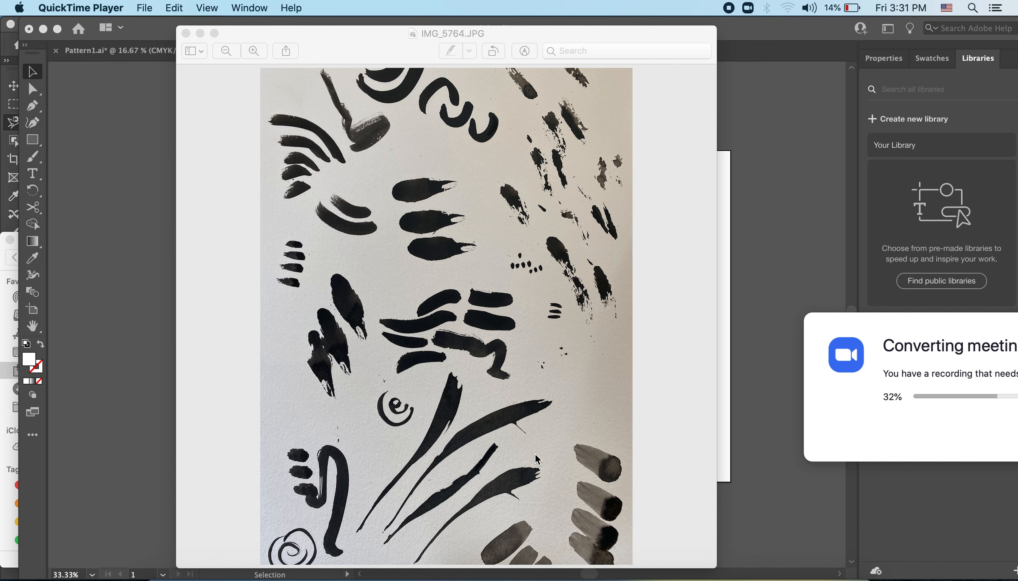
{"action": "mouse_move", "coordinate": [420, 380]}
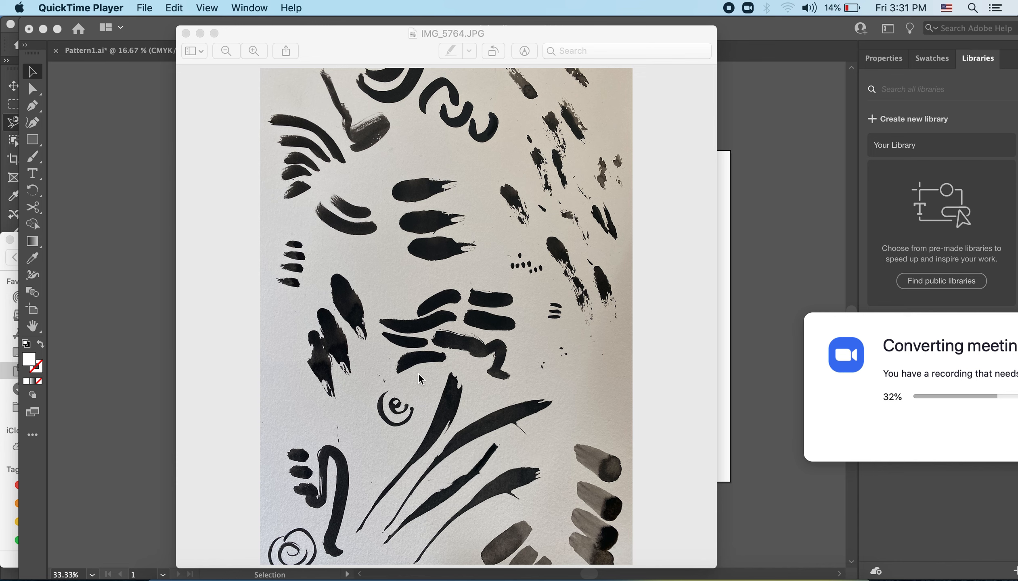
{"action": "mouse_move", "coordinate": [269, 123]}
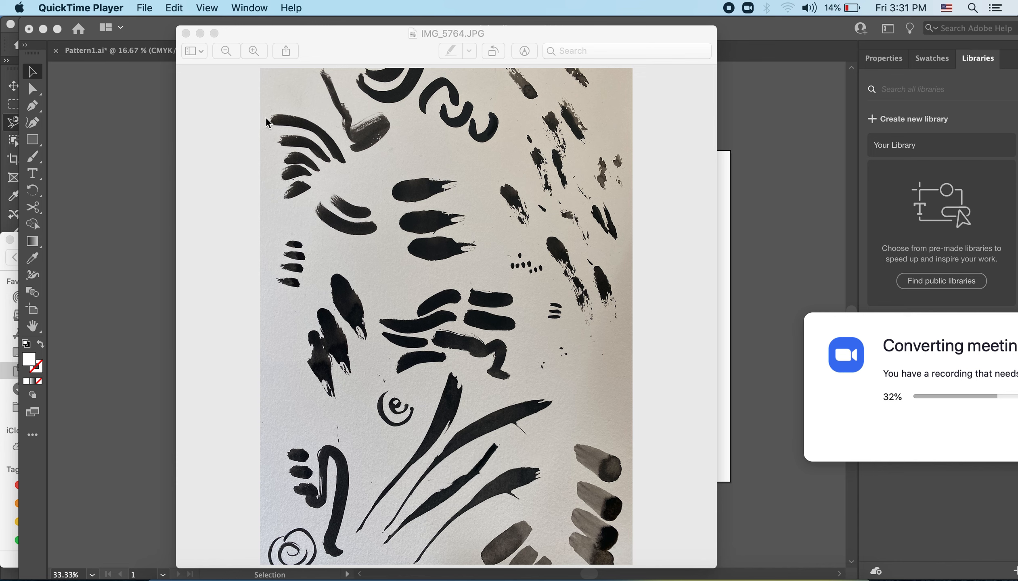
{"action": "mouse_move", "coordinate": [518, 96]}
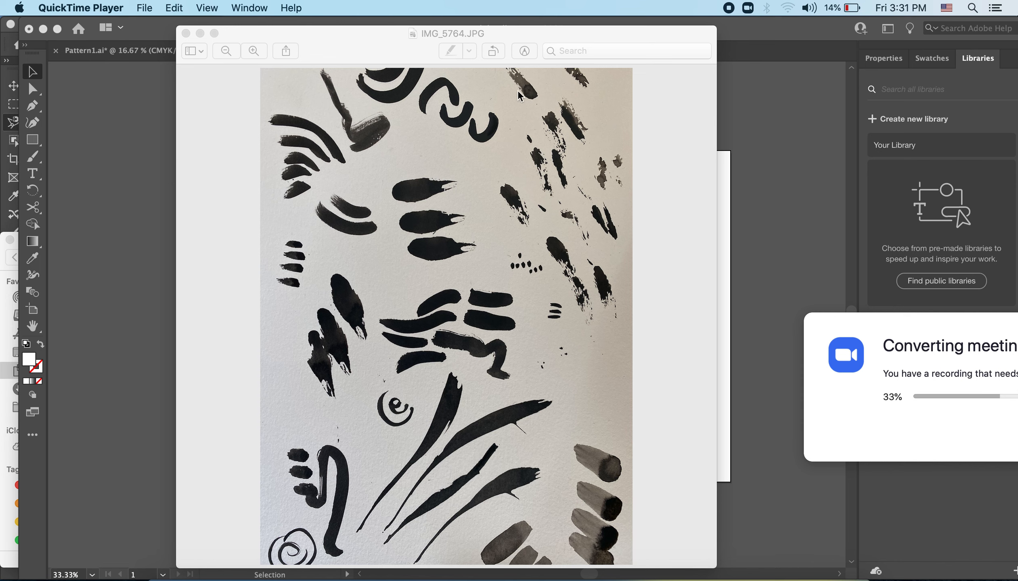
{"action": "mouse_move", "coordinate": [628, 136]}
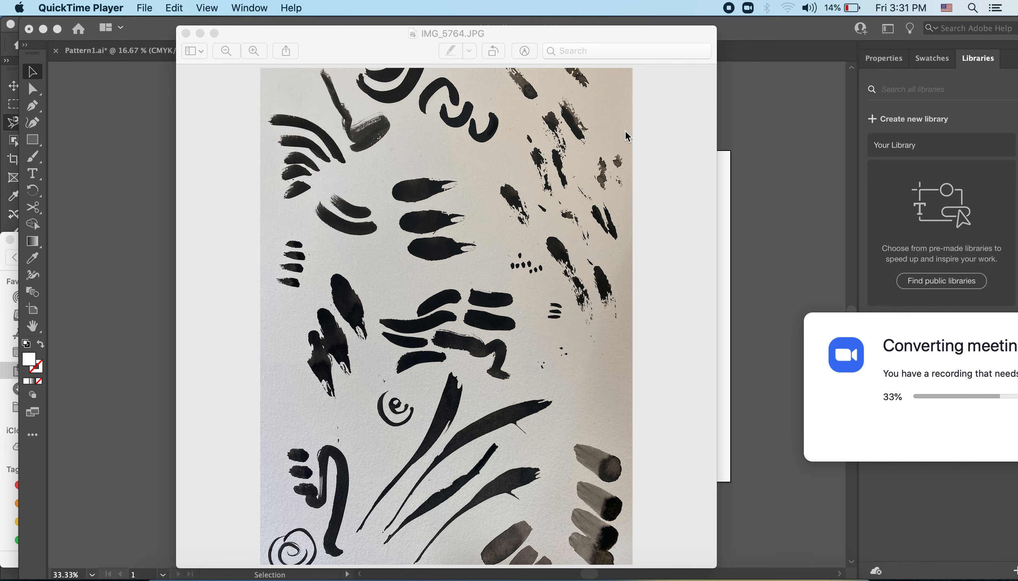
{"action": "mouse_move", "coordinate": [253, 414]}
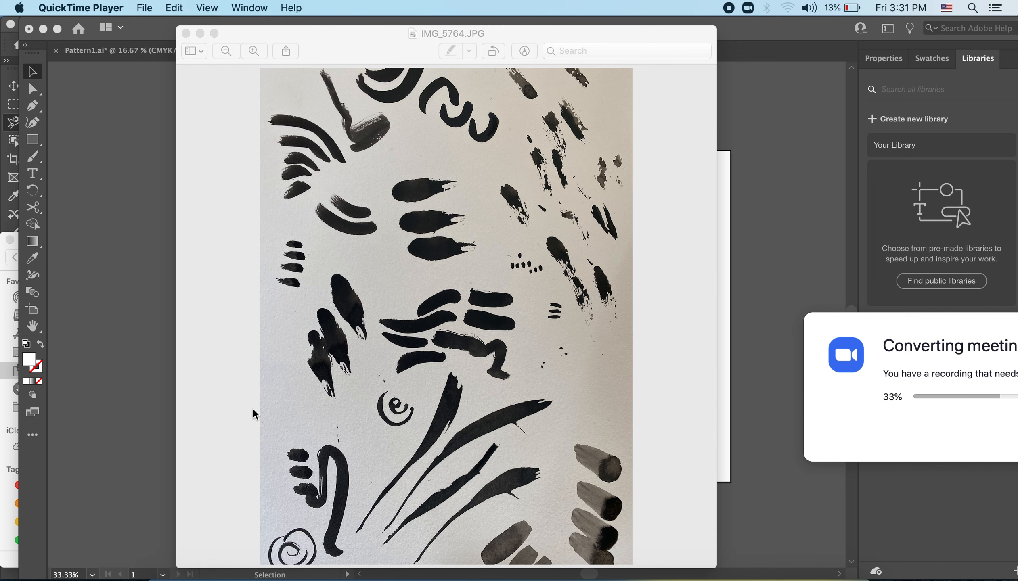
{"action": "mouse_move", "coordinate": [299, 314]}
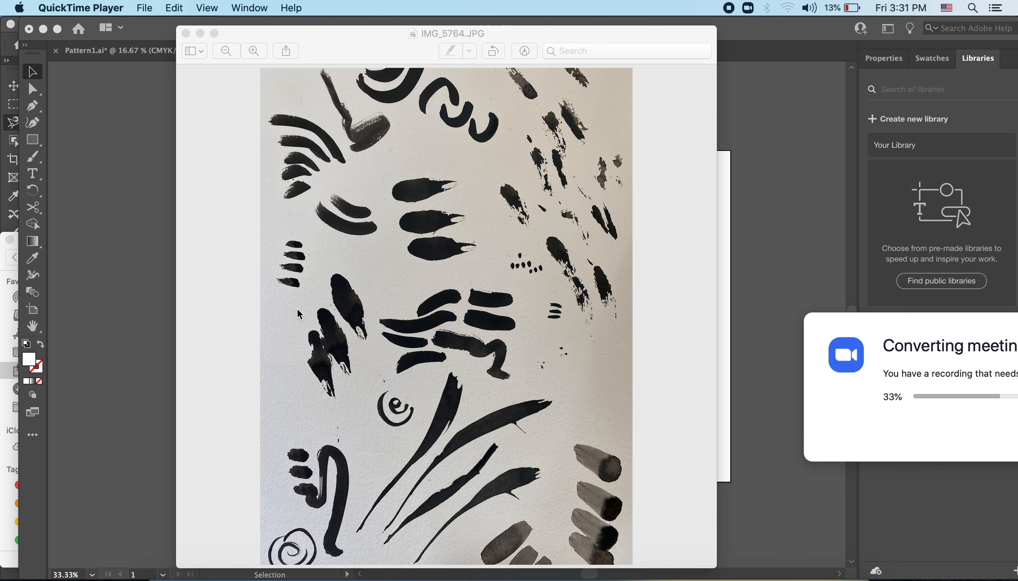
{"action": "mouse_move", "coordinate": [498, 287]}
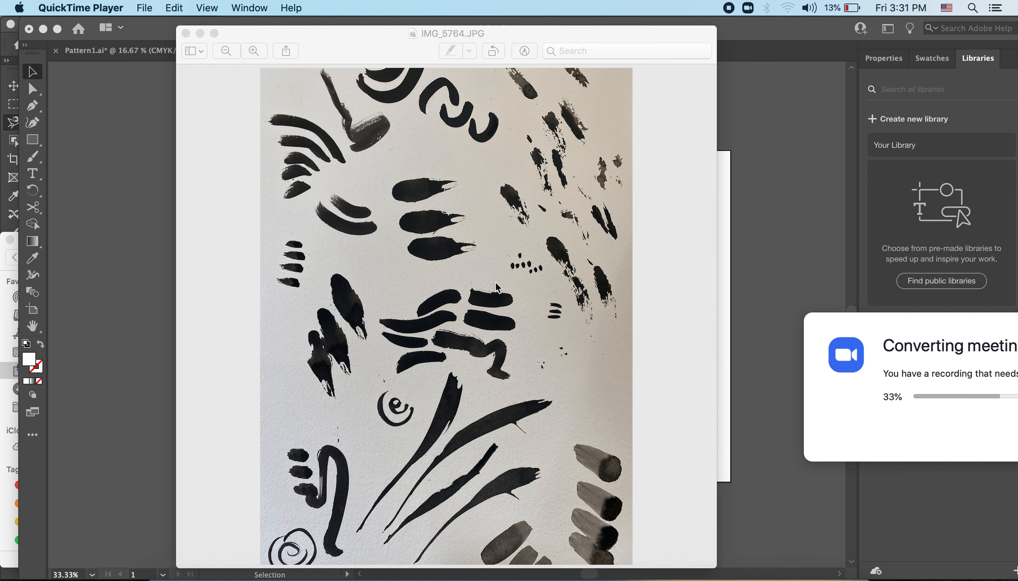
{"action": "mouse_move", "coordinate": [437, 309]}
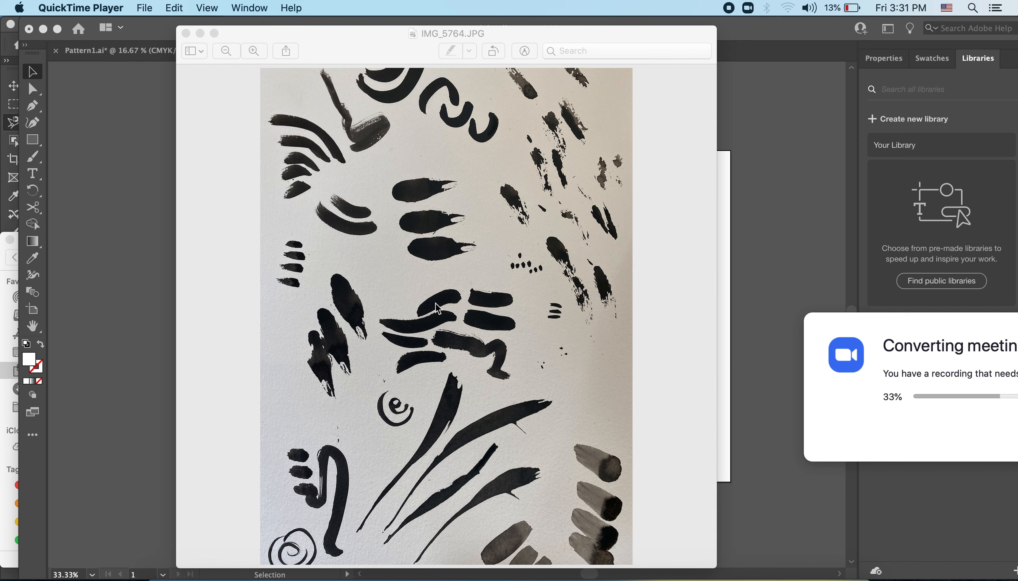
{"action": "mouse_move", "coordinate": [661, 132]}
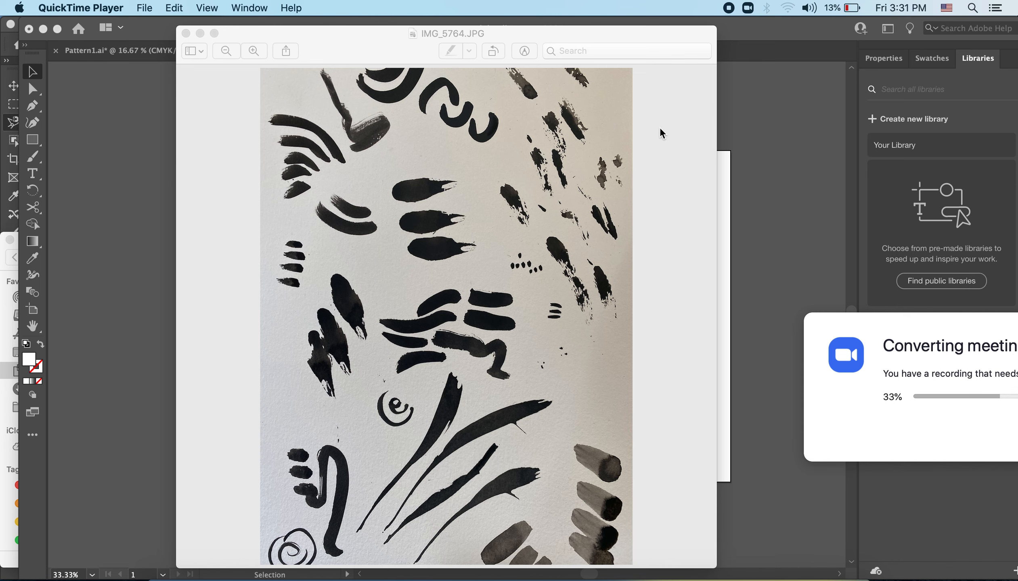
{"action": "mouse_move", "coordinate": [638, 161]}
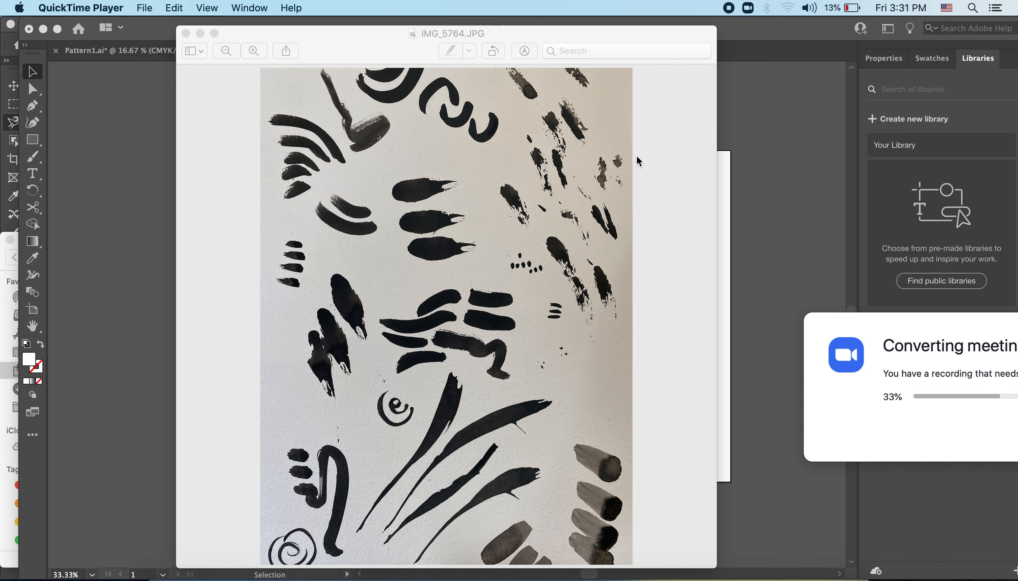
{"action": "mouse_move", "coordinate": [529, 273]}
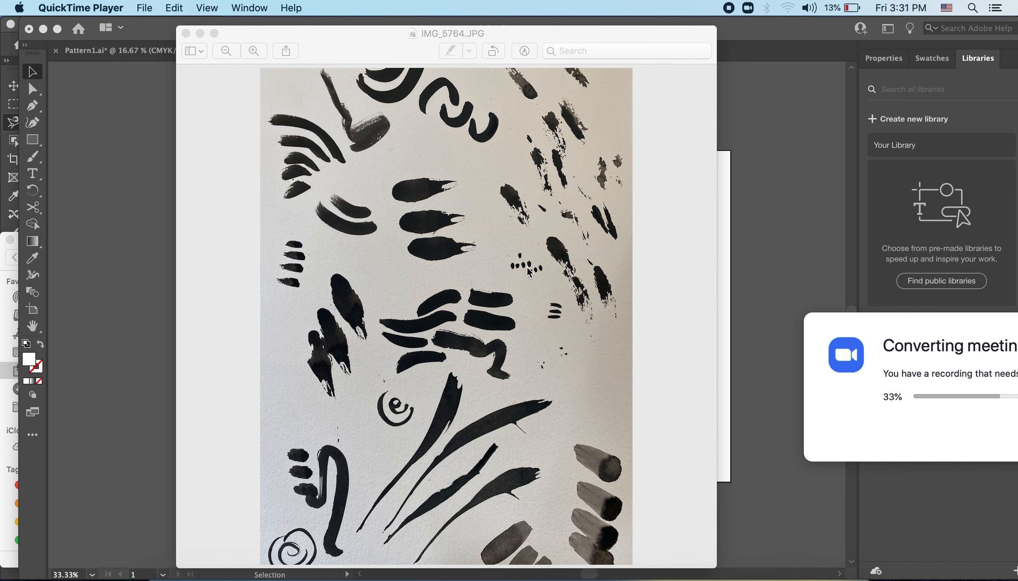
{"action": "mouse_move", "coordinate": [565, 352]}
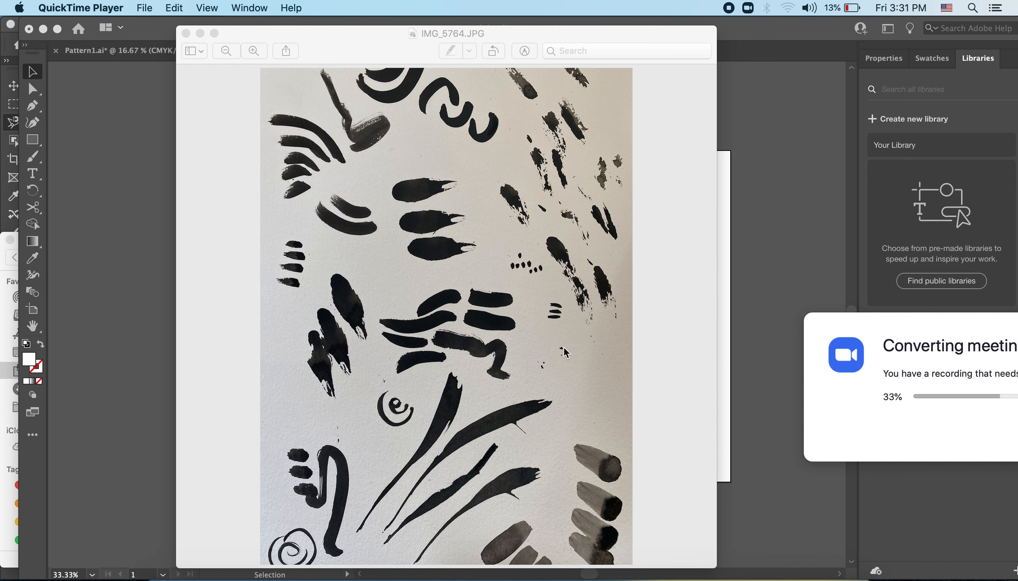
{"action": "mouse_move", "coordinate": [520, 330]}
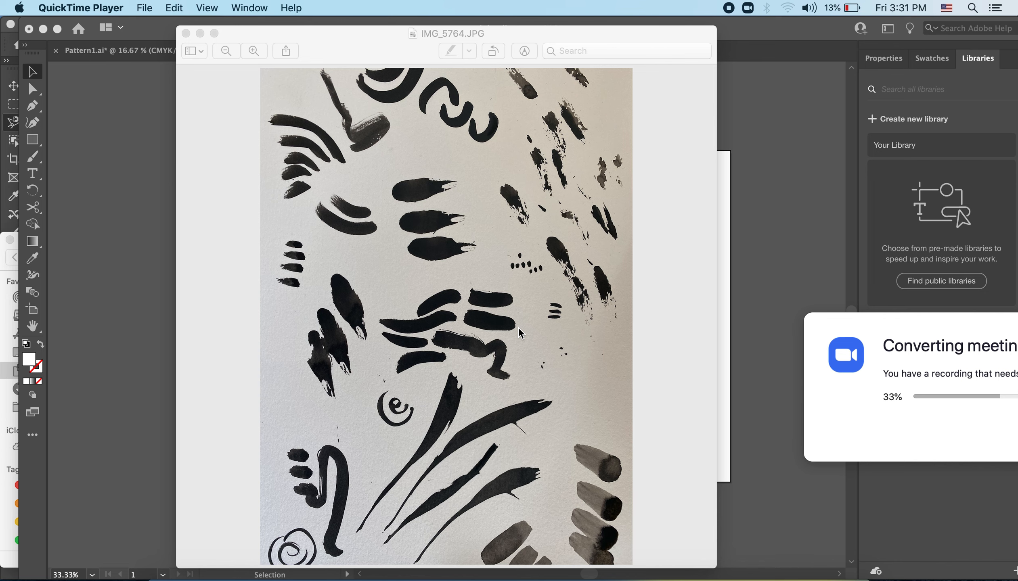
{"action": "mouse_move", "coordinate": [706, 144]}
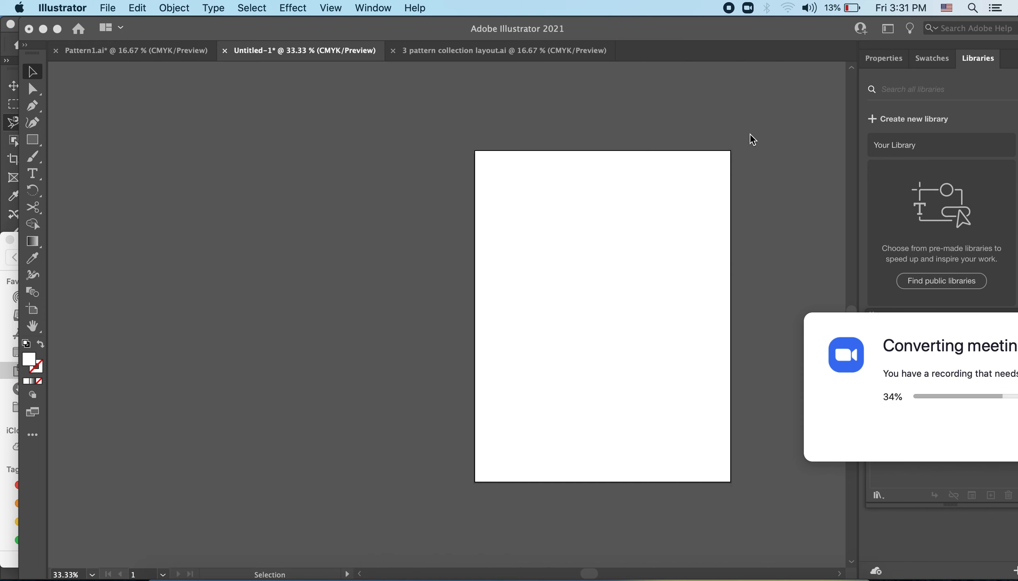
{"action": "mouse_move", "coordinate": [364, 232]}
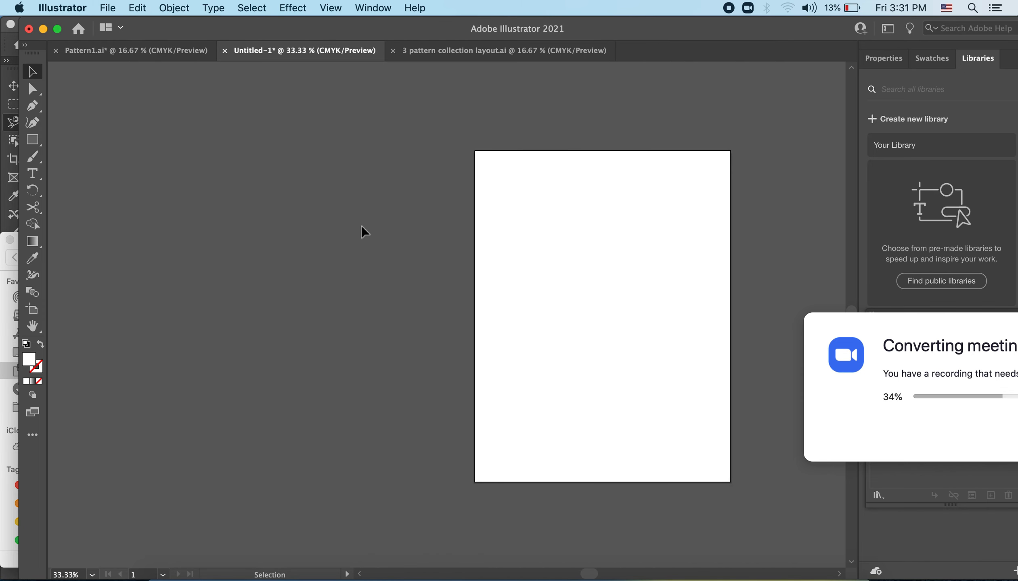
{"action": "mouse_move", "coordinate": [330, 241]}
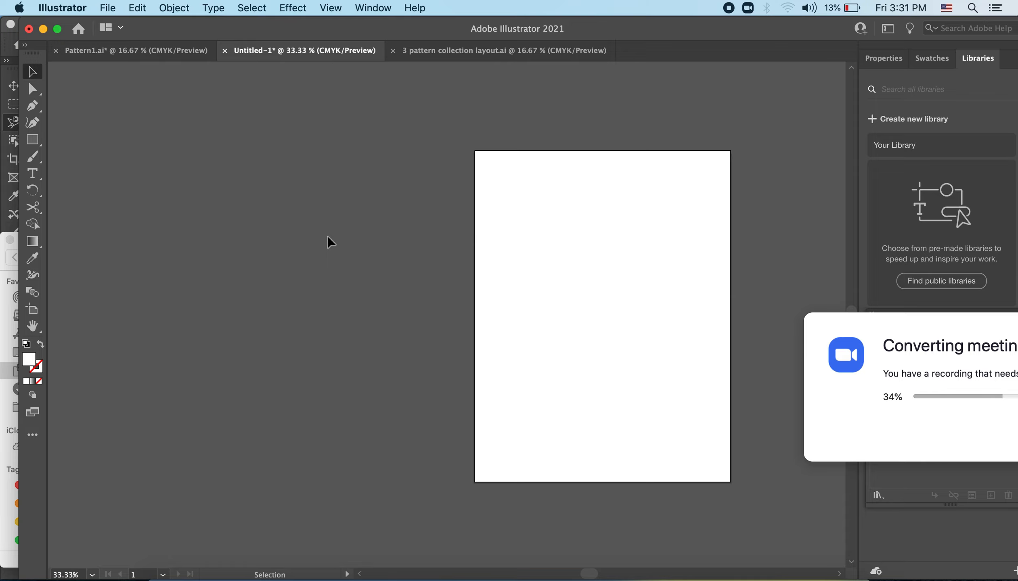
{"action": "mouse_move", "coordinate": [141, 33]}
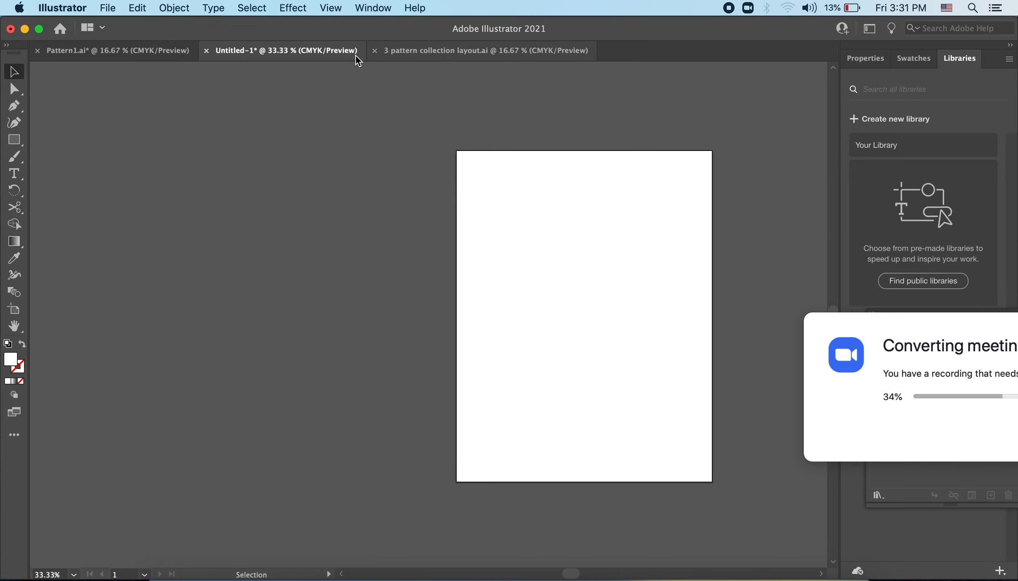
{"action": "left_click", "coordinate": [37, 50]}
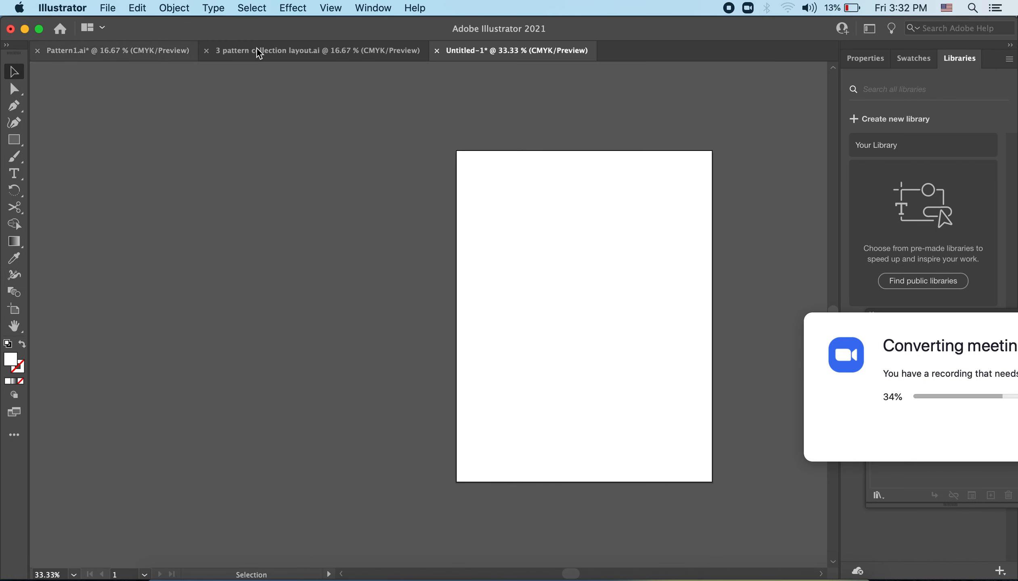
{"action": "left_click", "coordinate": [318, 51]}
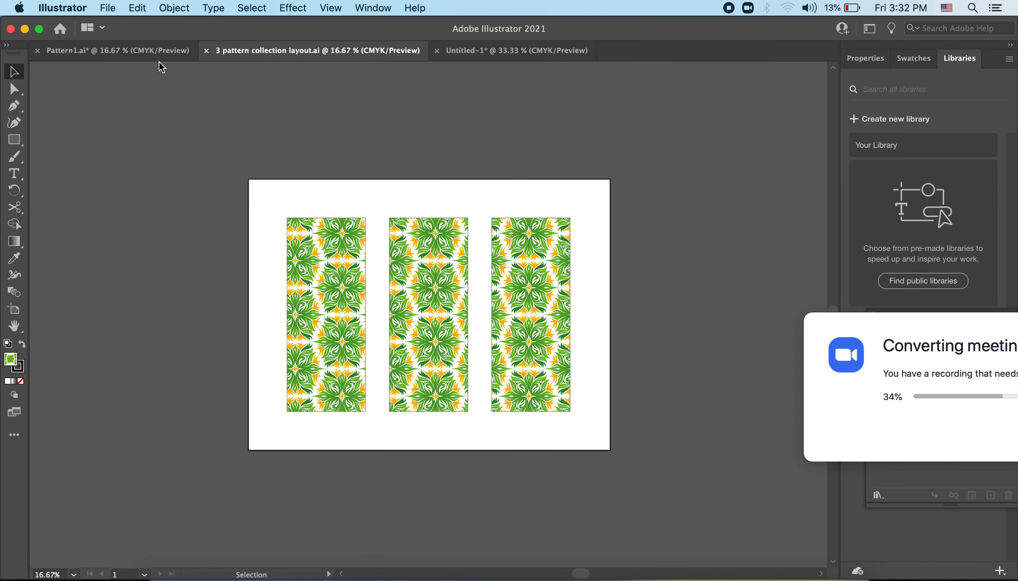
{"action": "left_click", "coordinate": [513, 51]}
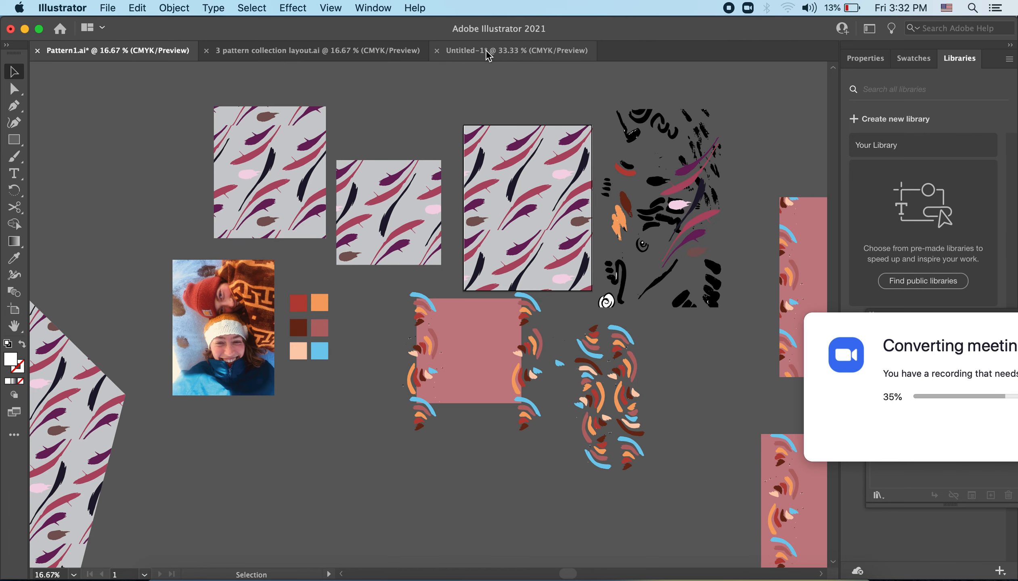
{"action": "left_click", "coordinate": [512, 51]}
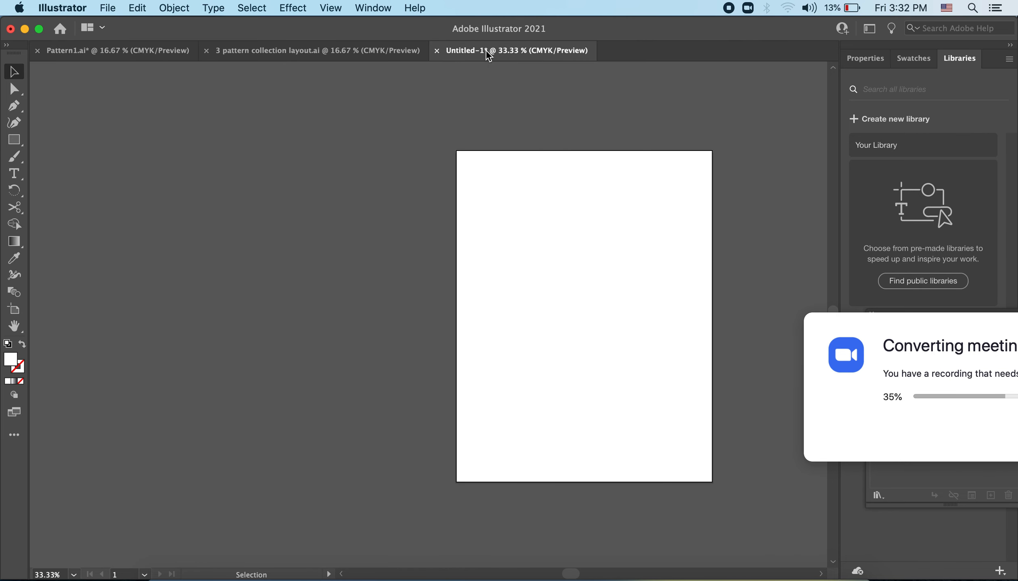
{"action": "mouse_move", "coordinate": [187, 169]}
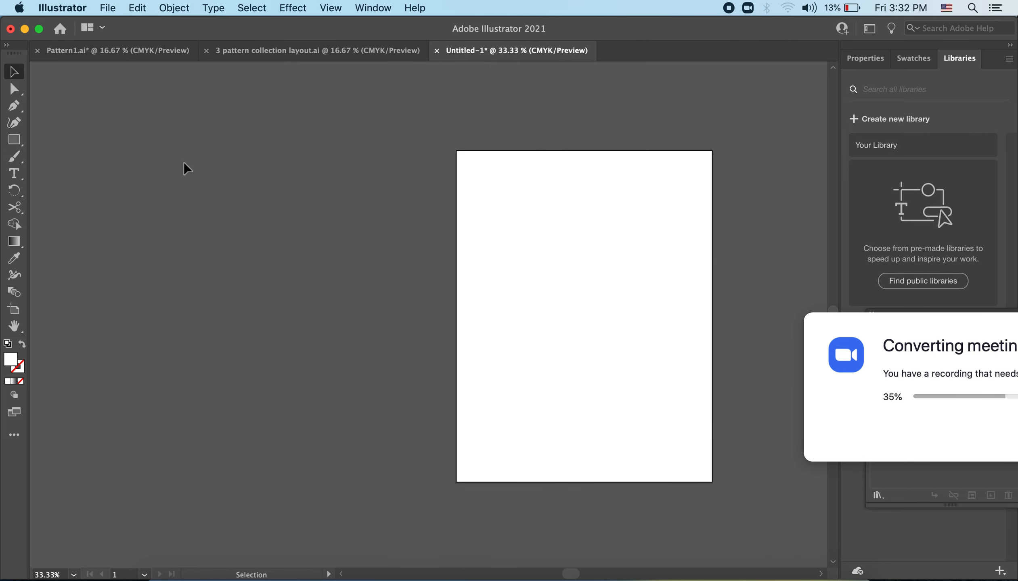
{"action": "left_click", "coordinate": [108, 8]}
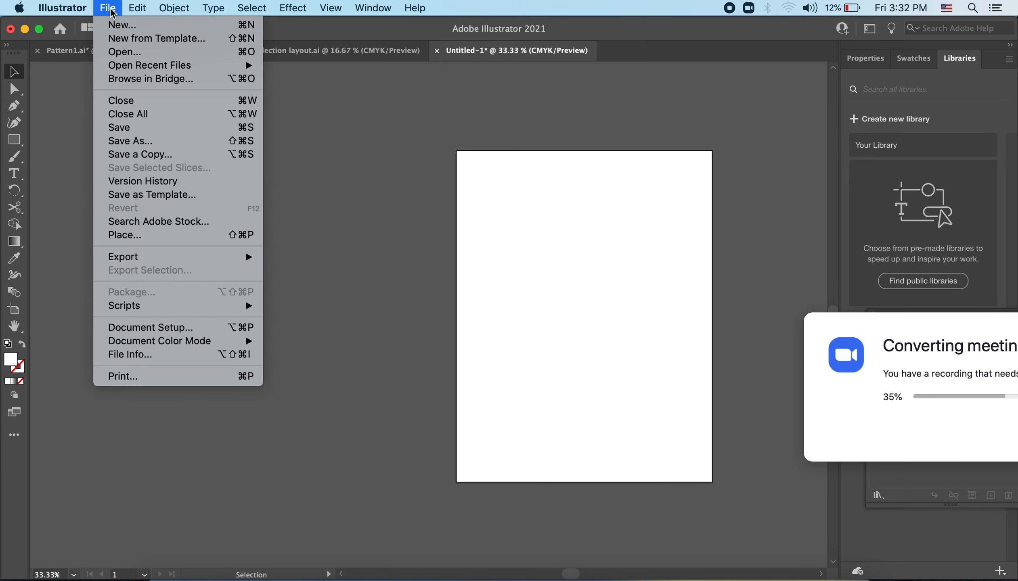
{"action": "mouse_move", "coordinate": [122, 25]}
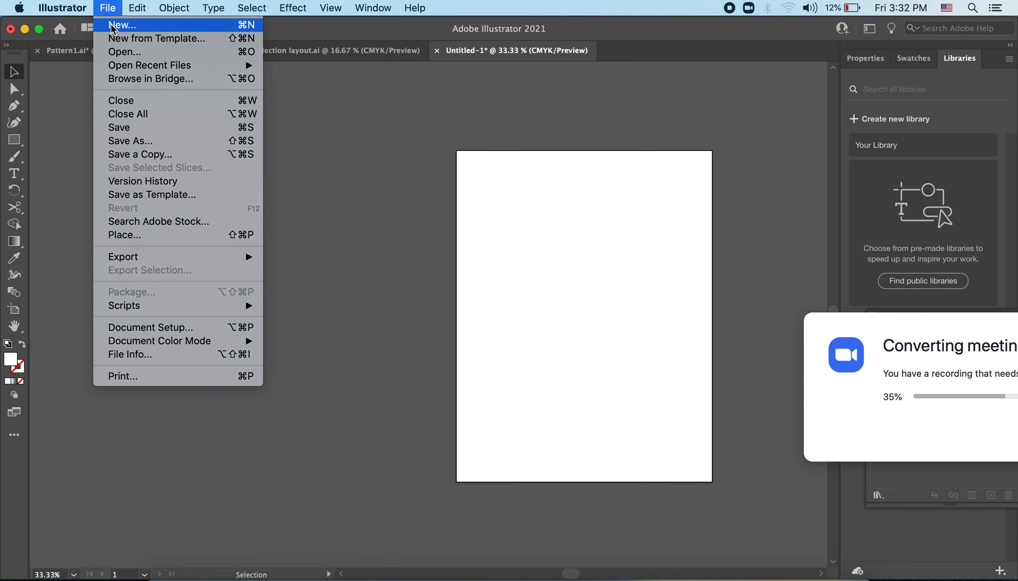
Start a new document from the Letter preset, creating Untitled-3.
{"action": "left_click", "coordinate": [122, 25]}
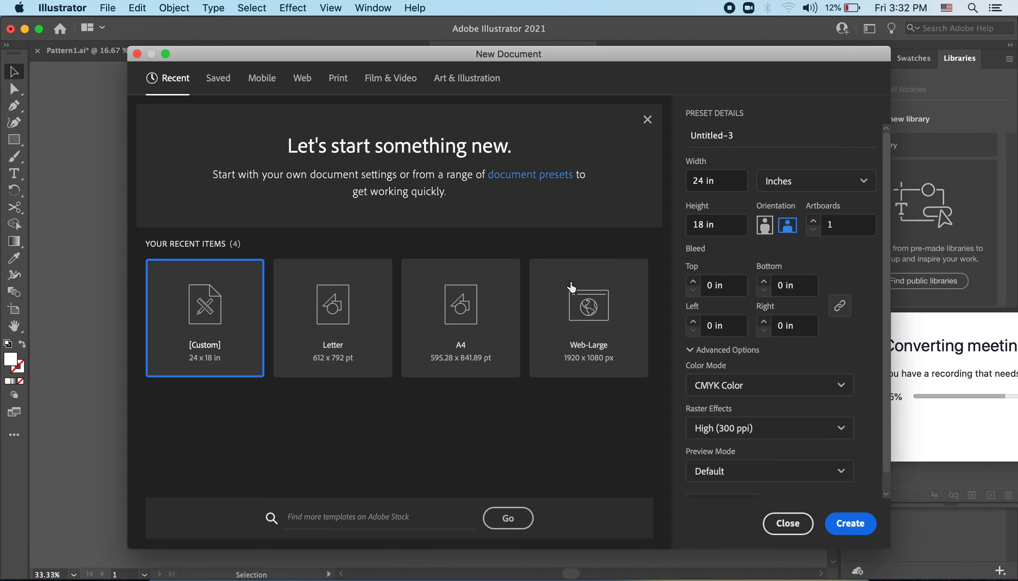
{"action": "mouse_move", "coordinate": [346, 383]}
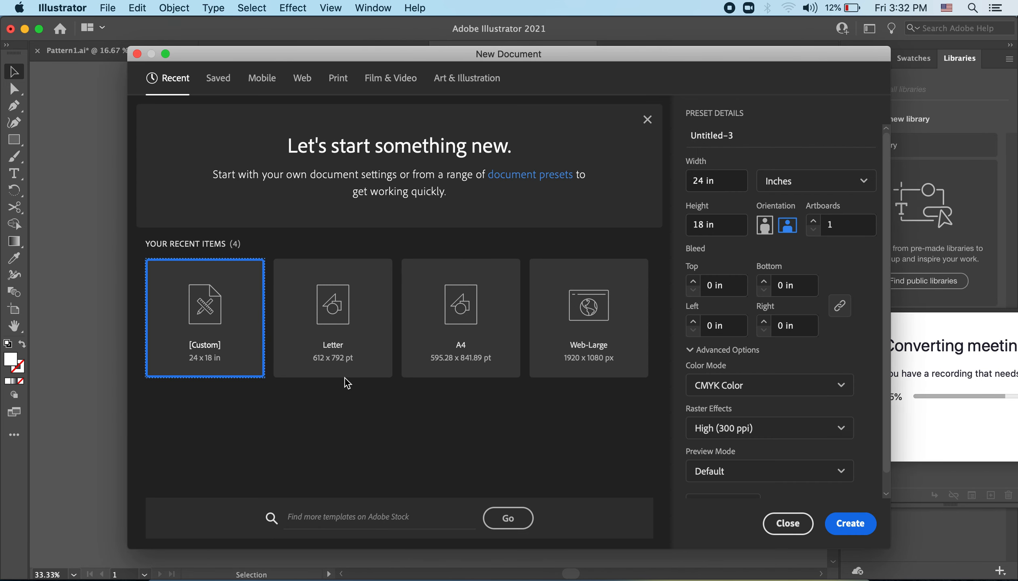
{"action": "mouse_move", "coordinate": [333, 318]}
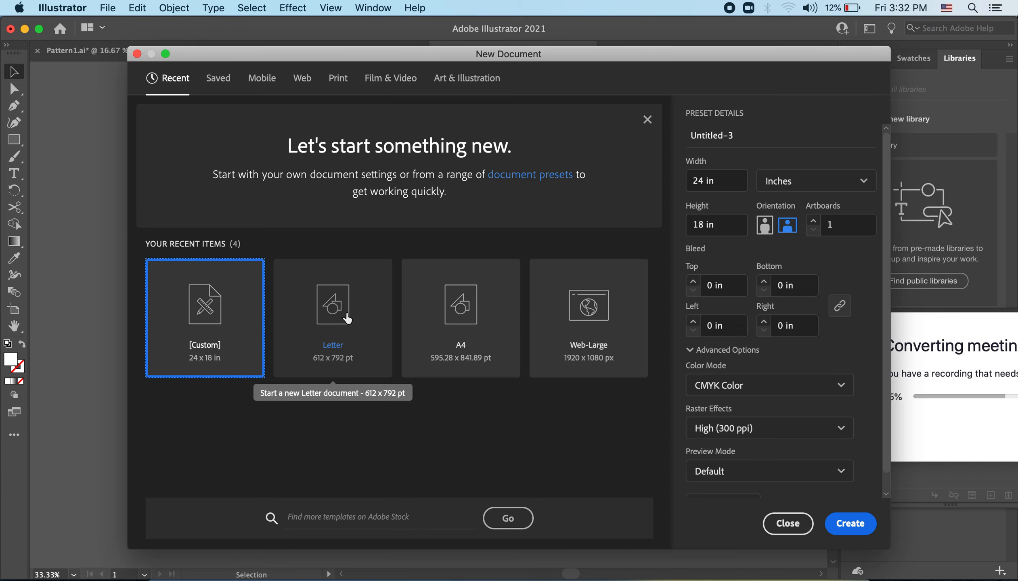
{"action": "left_click", "coordinate": [849, 524]}
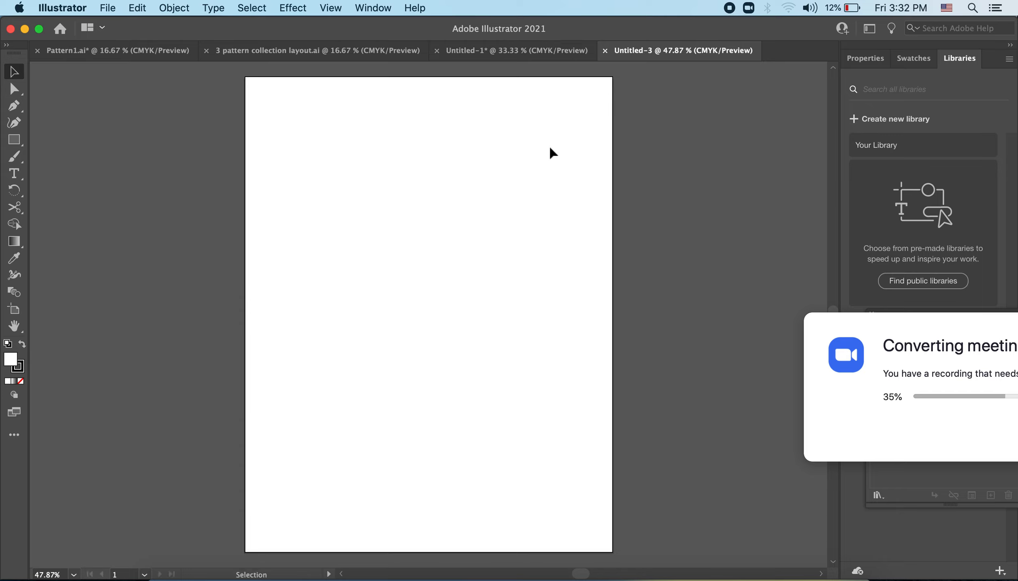
{"action": "mouse_move", "coordinate": [104, 138]}
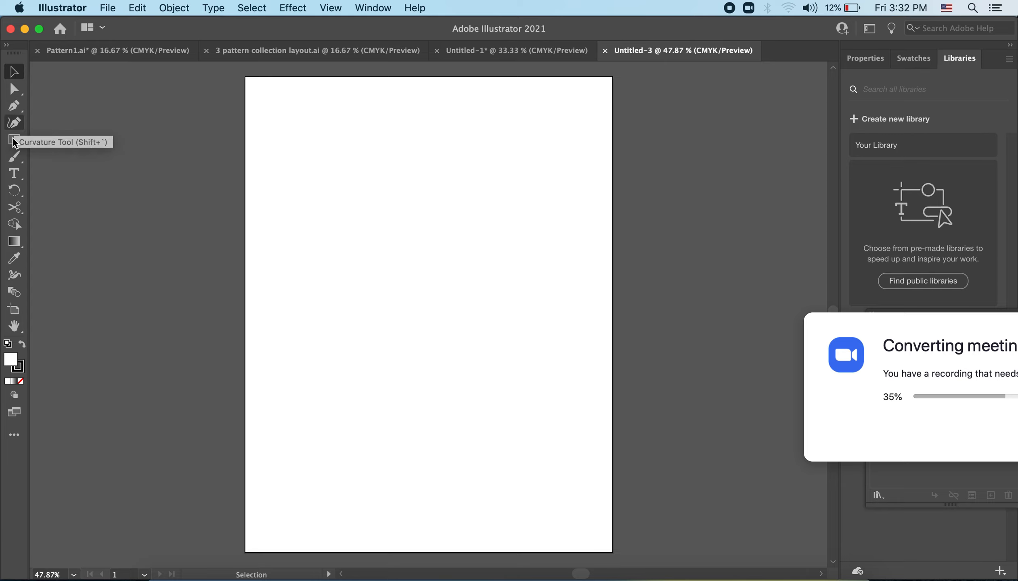
{"action": "mouse_move", "coordinate": [13, 259]}
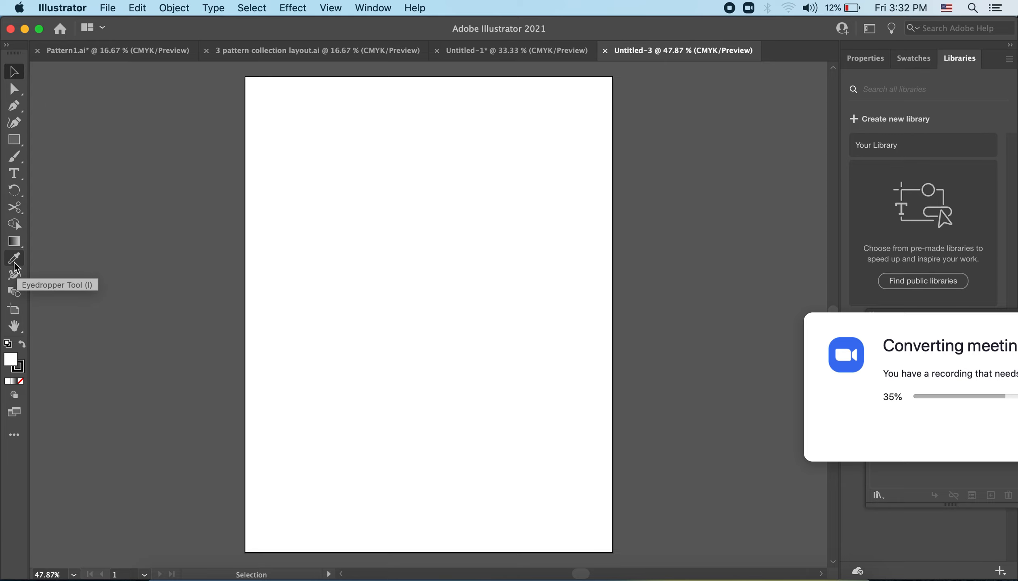
{"action": "mouse_move", "coordinate": [14, 89]}
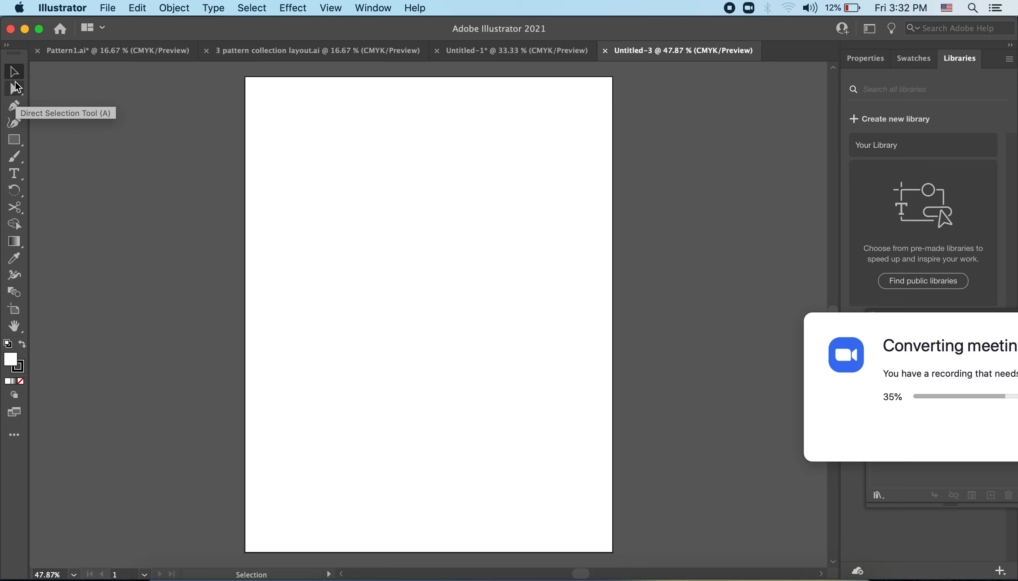
{"action": "mouse_move", "coordinate": [14, 71]}
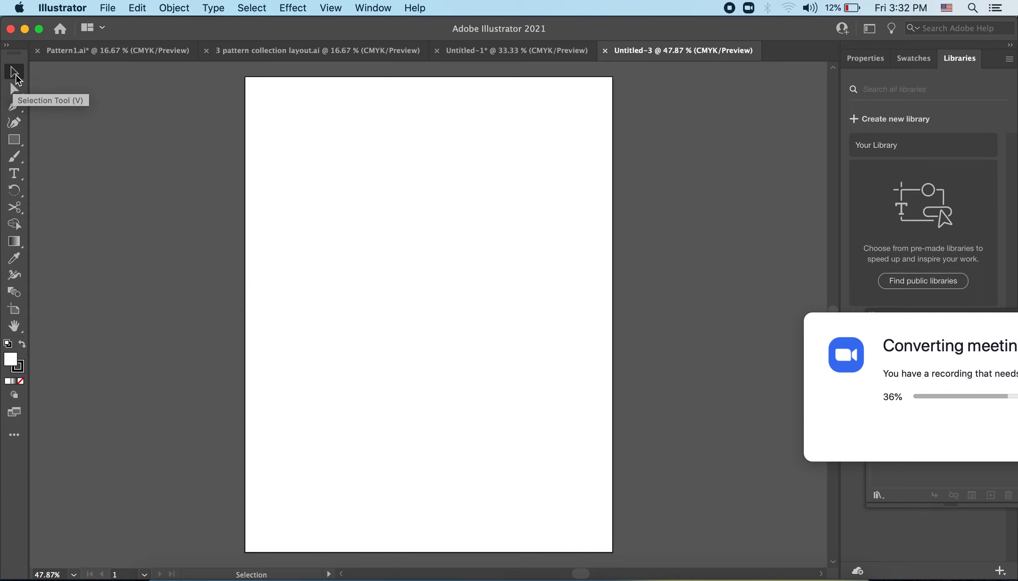
{"action": "mouse_move", "coordinate": [44, 79]}
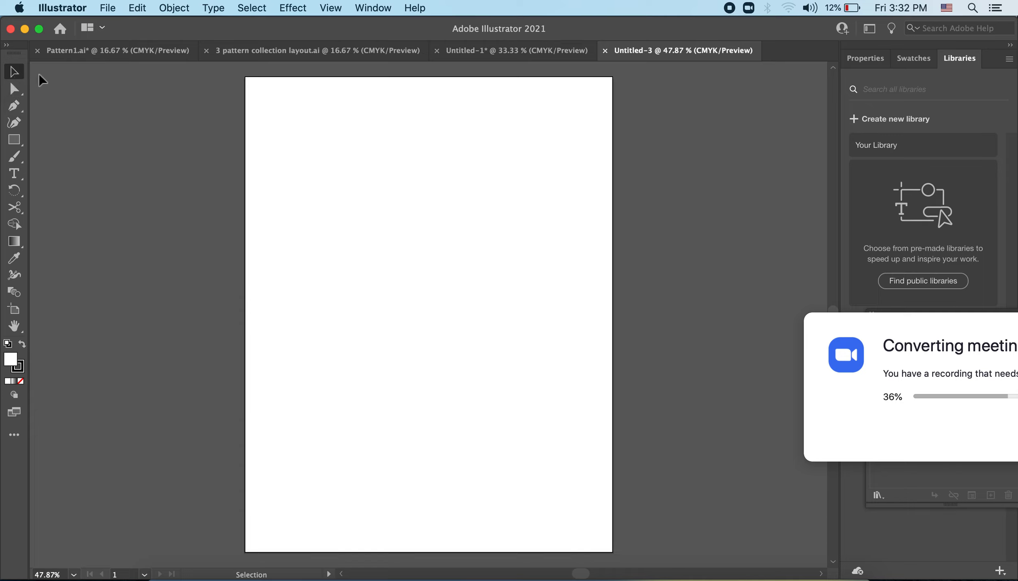
{"action": "mouse_move", "coordinate": [428, 191]}
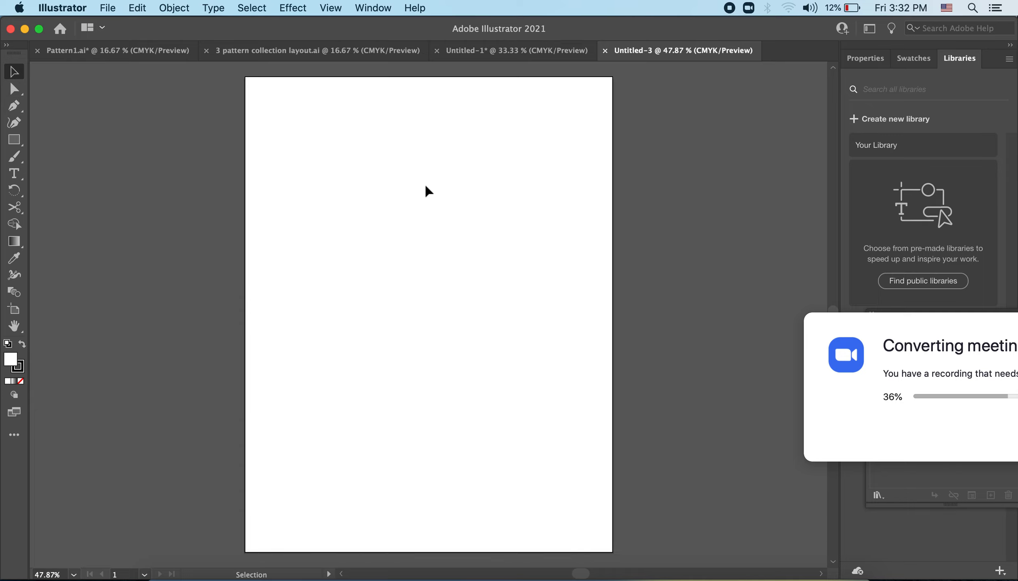
{"action": "mouse_move", "coordinate": [127, 161]}
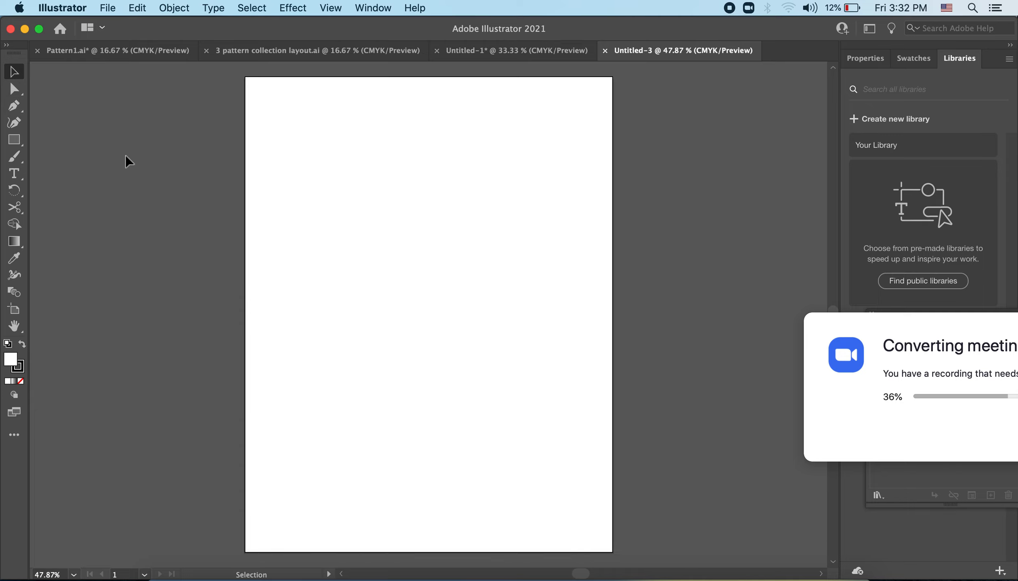
{"action": "mouse_move", "coordinate": [10, 105]}
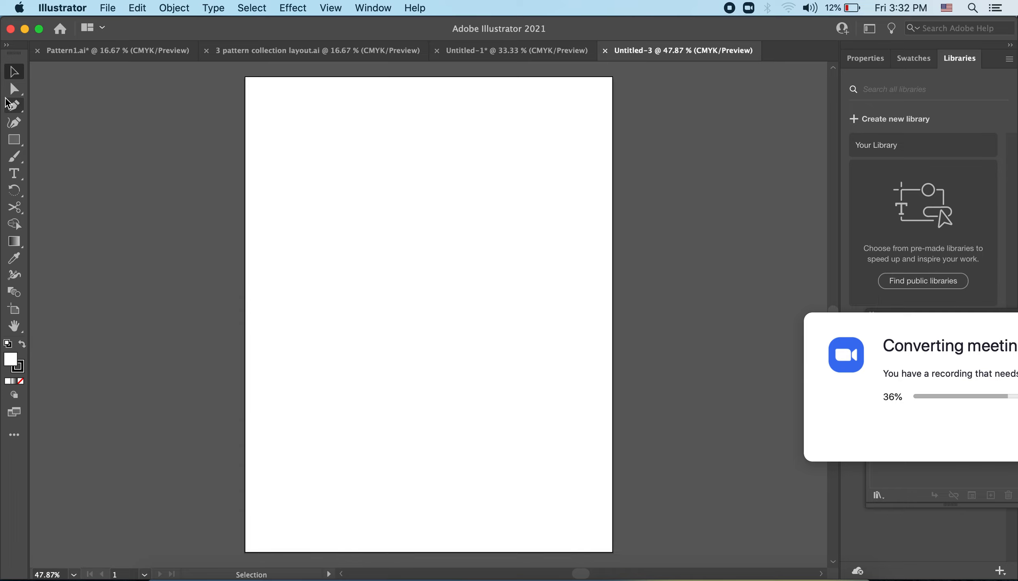
{"action": "mouse_move", "coordinate": [18, 71]}
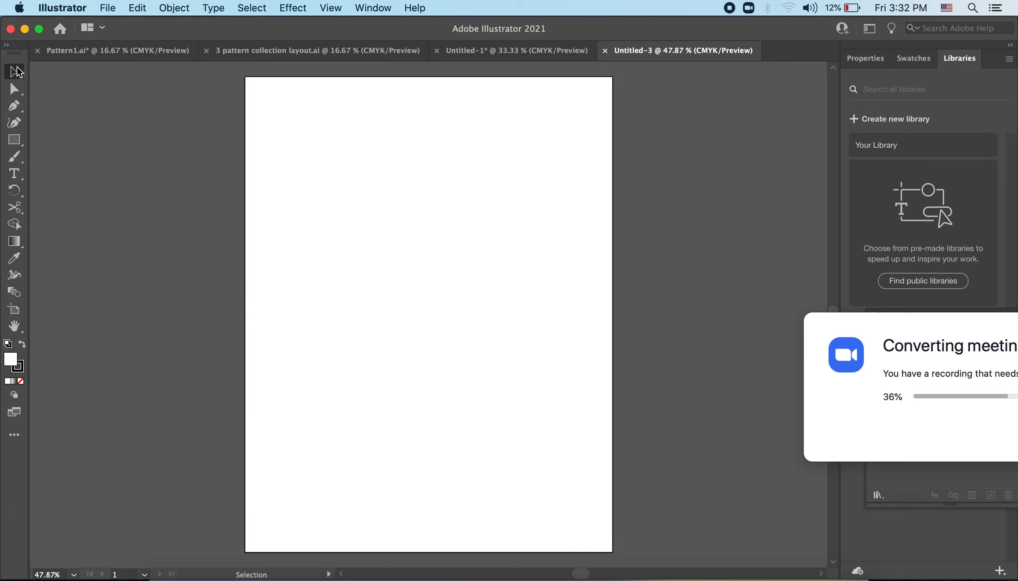
{"action": "mouse_move", "coordinate": [16, 71]}
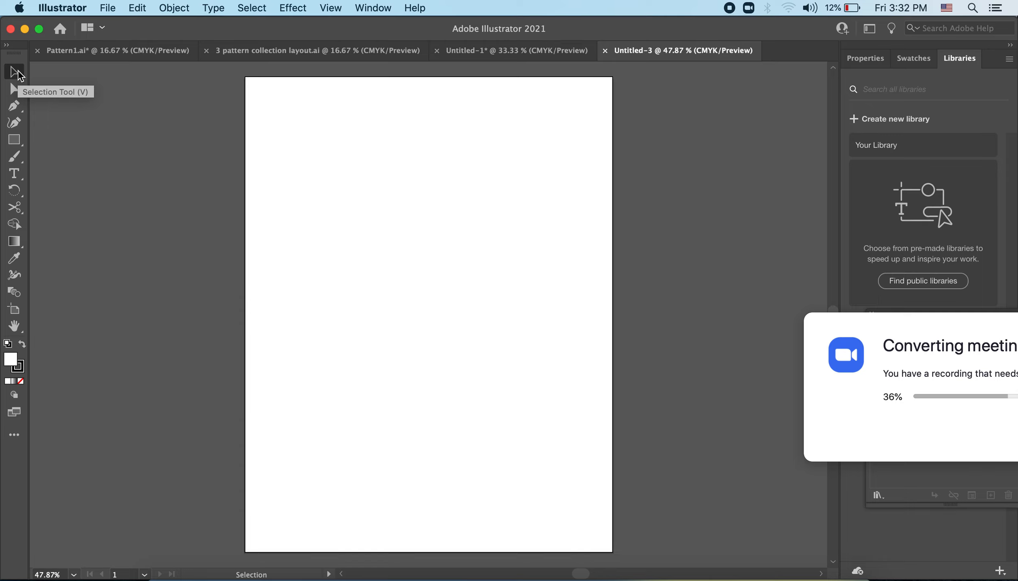
{"action": "mouse_move", "coordinate": [18, 88]}
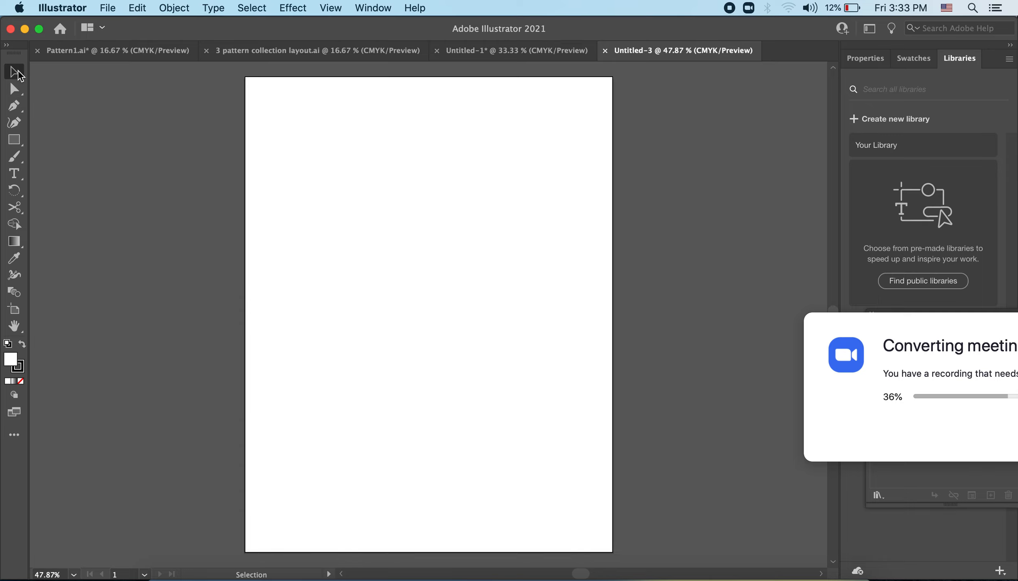
{"action": "mouse_move", "coordinate": [19, 85]}
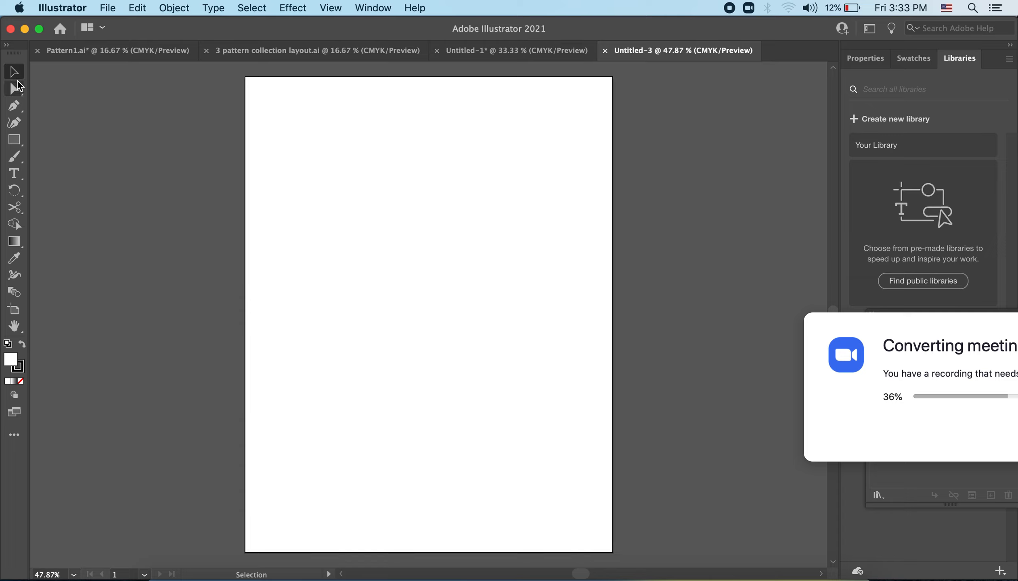
{"action": "mouse_move", "coordinate": [15, 89]}
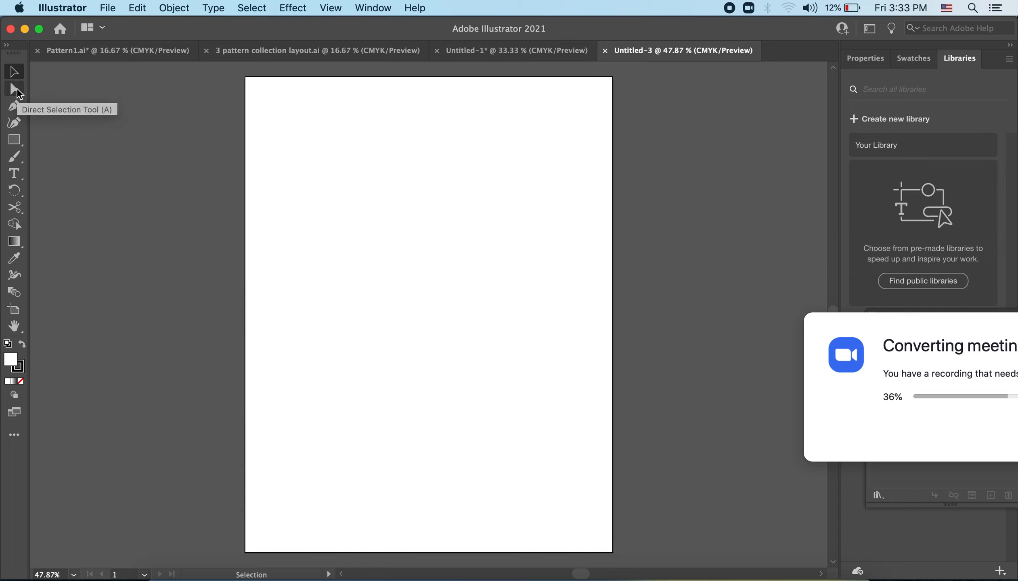
{"action": "mouse_move", "coordinate": [14, 105]}
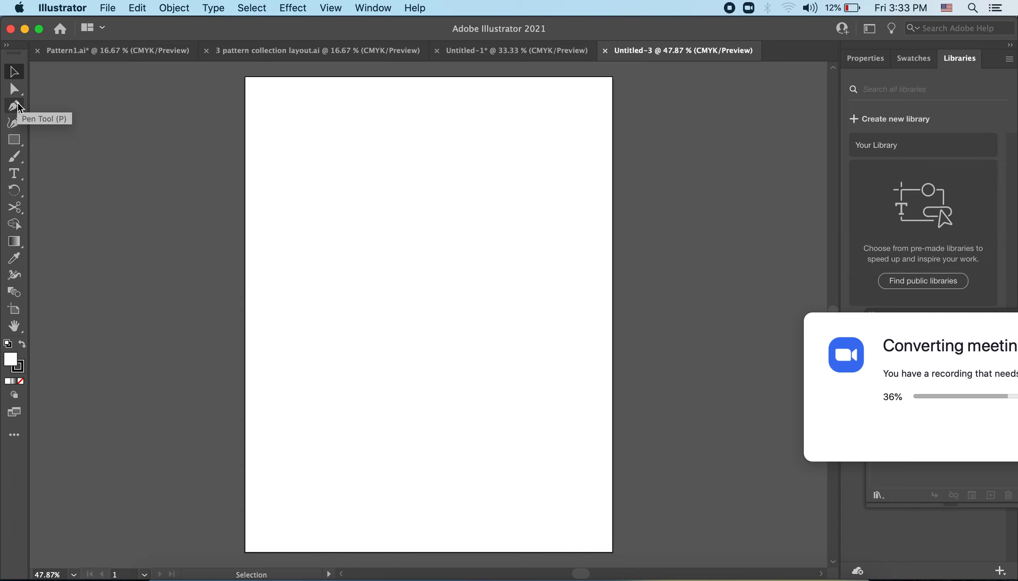
{"action": "mouse_move", "coordinate": [15, 122]}
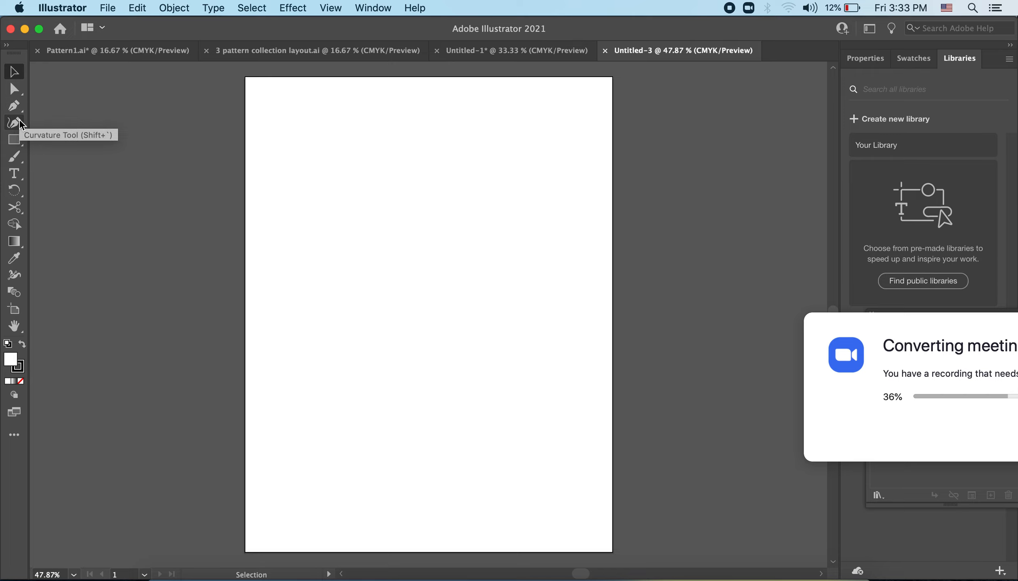
{"action": "mouse_move", "coordinate": [13, 156]}
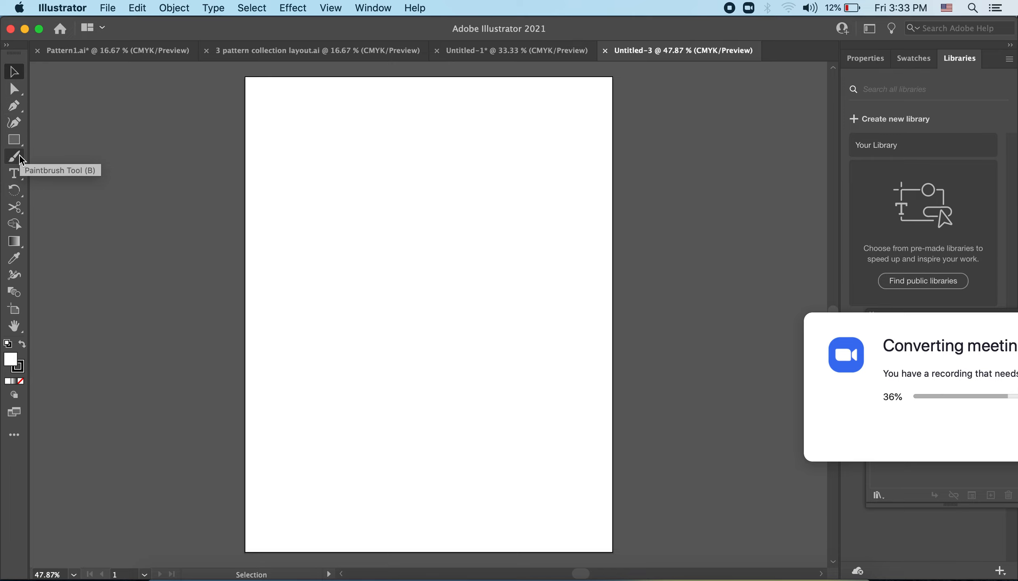
{"action": "mouse_move", "coordinate": [14, 172]}
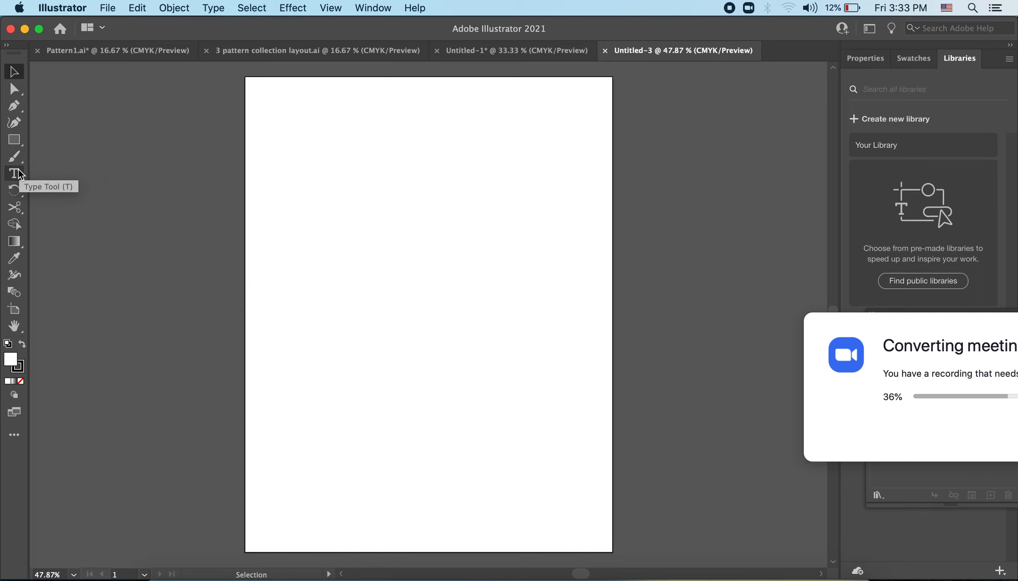
{"action": "mouse_move", "coordinate": [115, 11]}
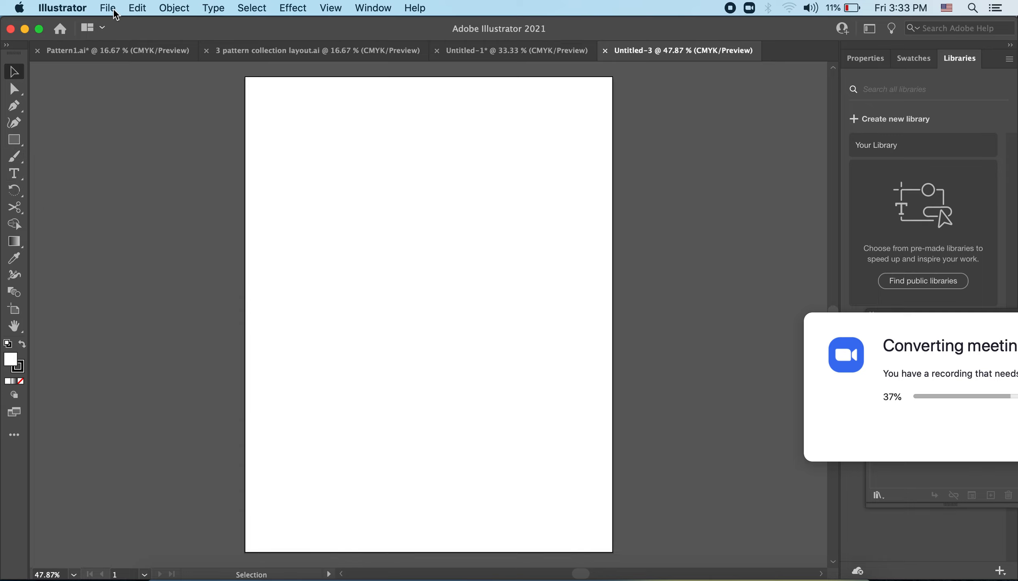
{"action": "mouse_move", "coordinate": [415, 9]}
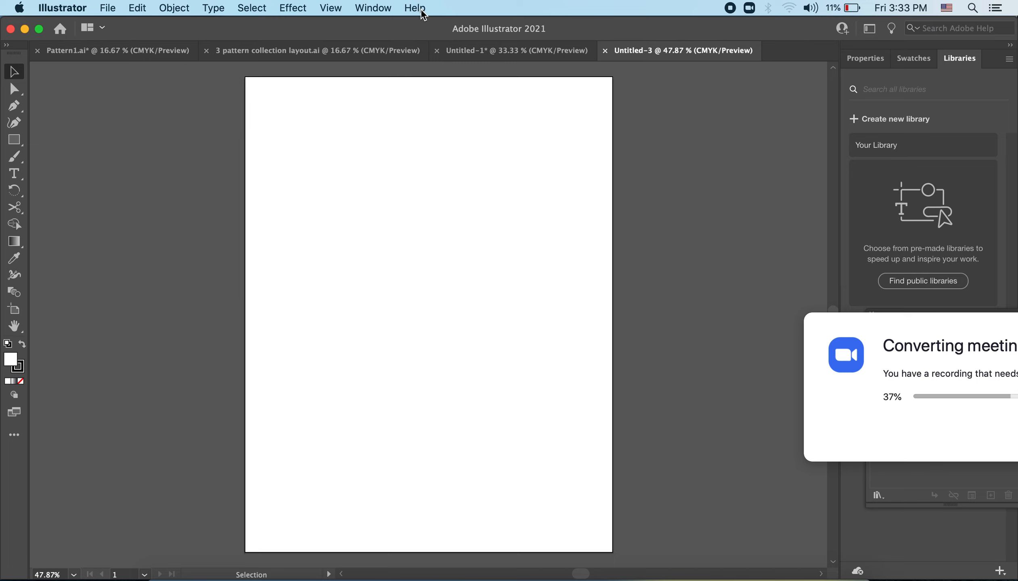
{"action": "left_click", "coordinate": [415, 8]}
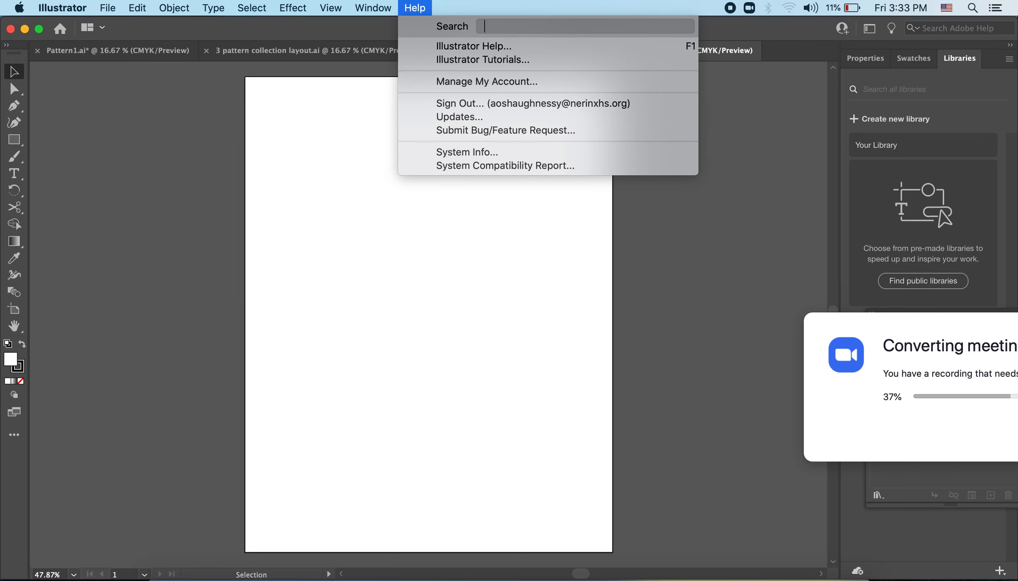
{"action": "type", "text": "trans"}
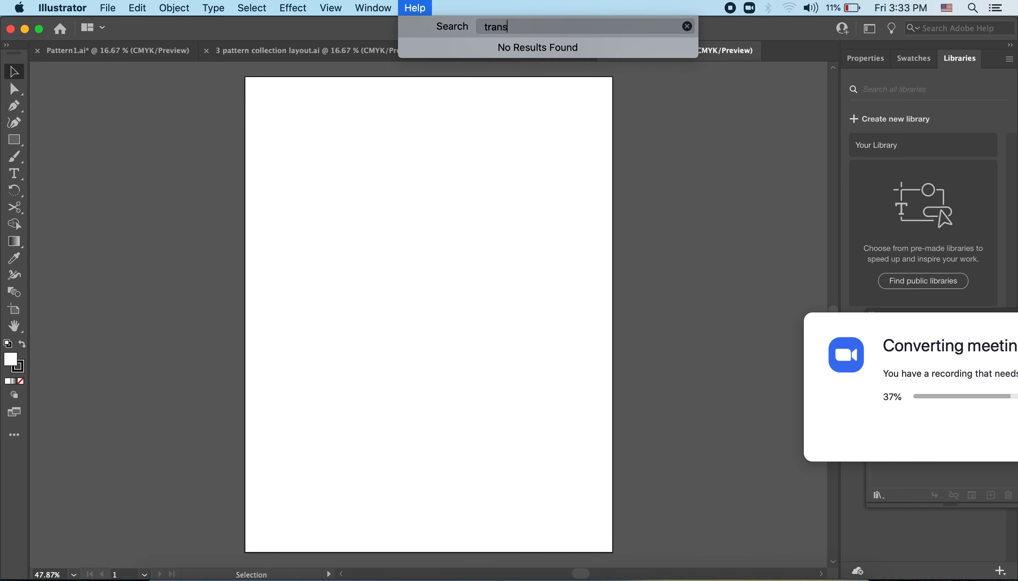
{"action": "type", "text": "form"}
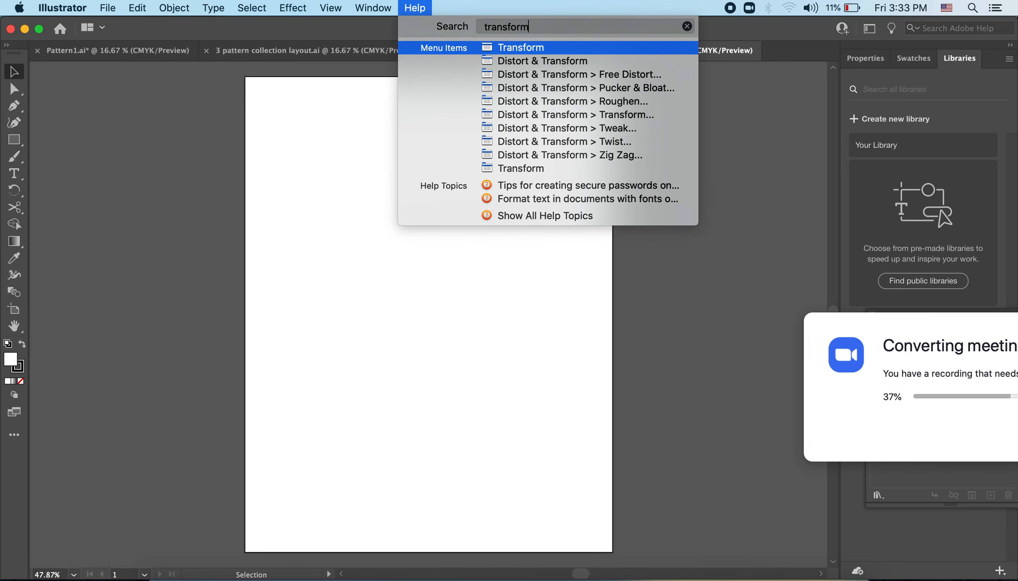
{"action": "left_click", "coordinate": [174, 8]}
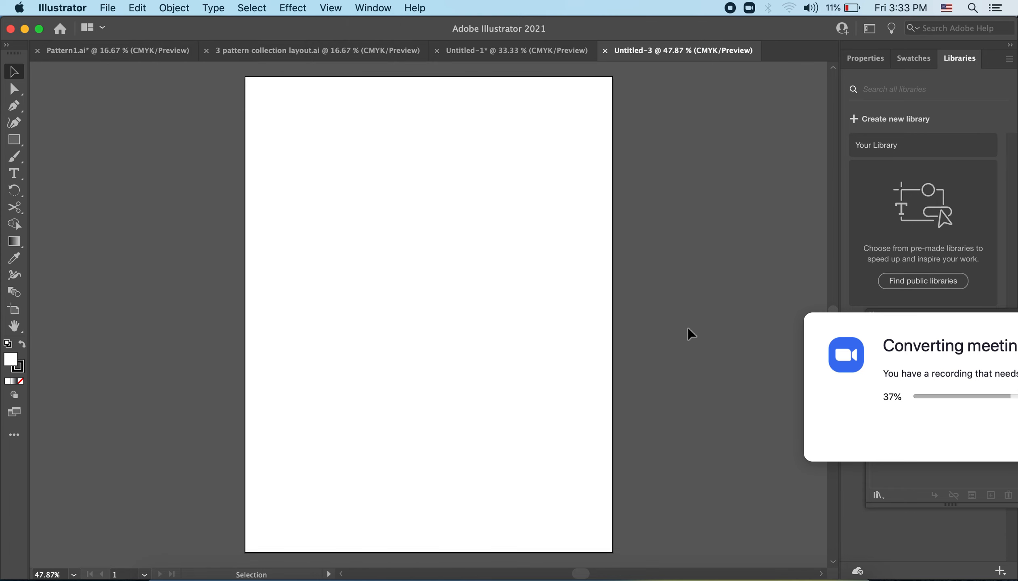
{"action": "mouse_move", "coordinate": [864, 58]}
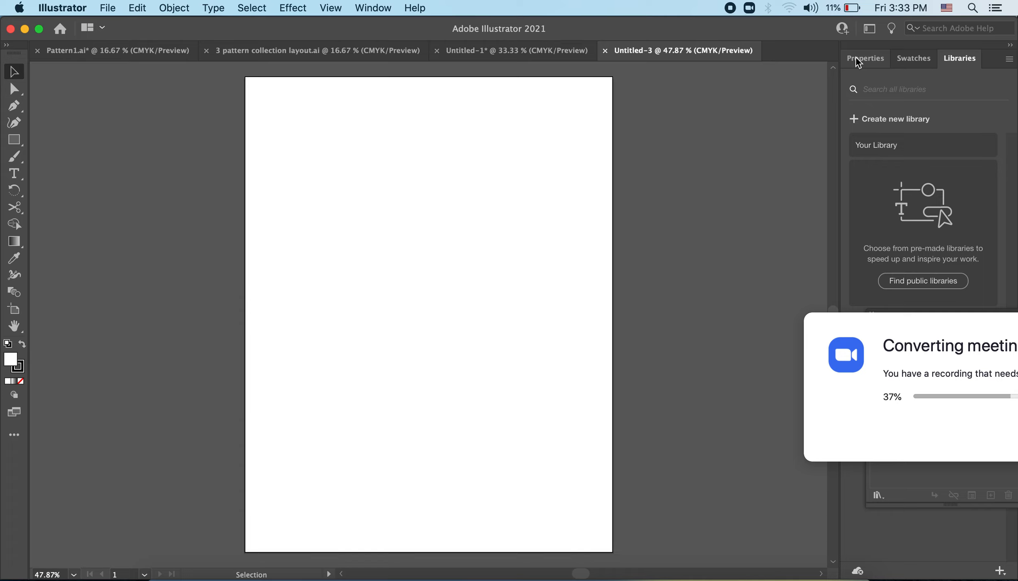
{"action": "mouse_move", "coordinate": [950, 58]}
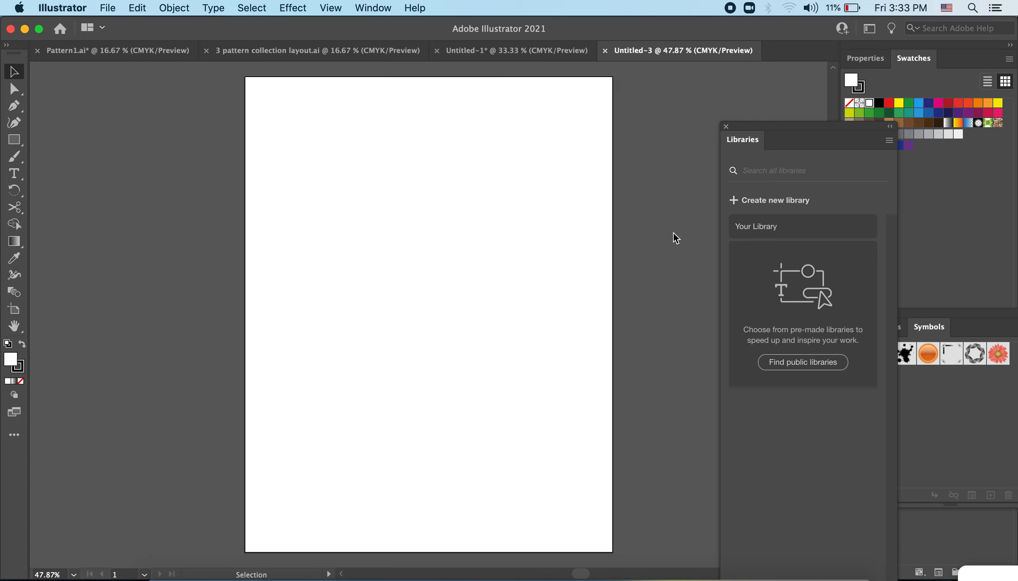
{"action": "mouse_move", "coordinate": [803, 135]}
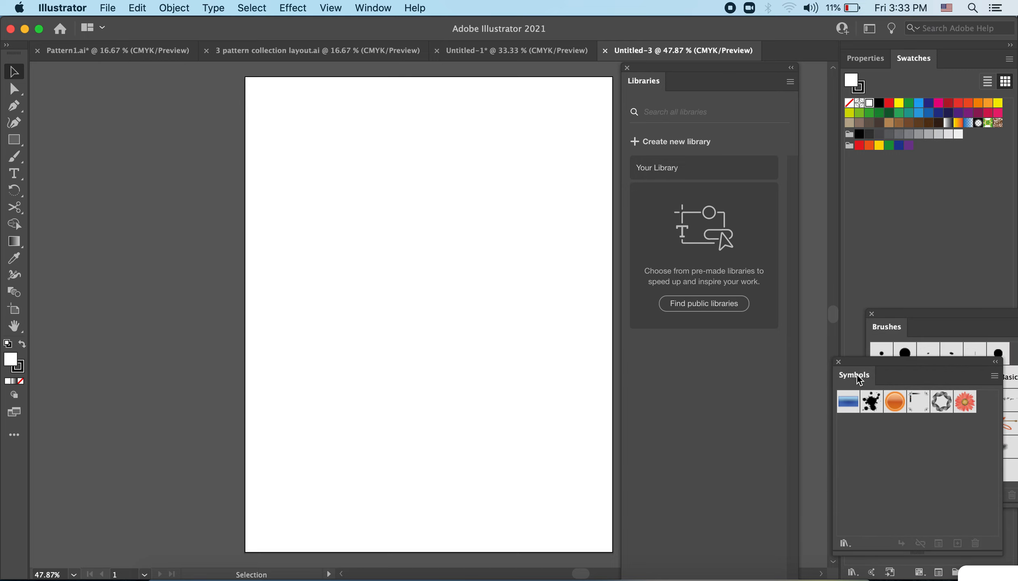
Close the Symbols, Brushes and Libraries panels, check Properties, and return to Swatches.
{"action": "left_click", "coordinate": [838, 361]}
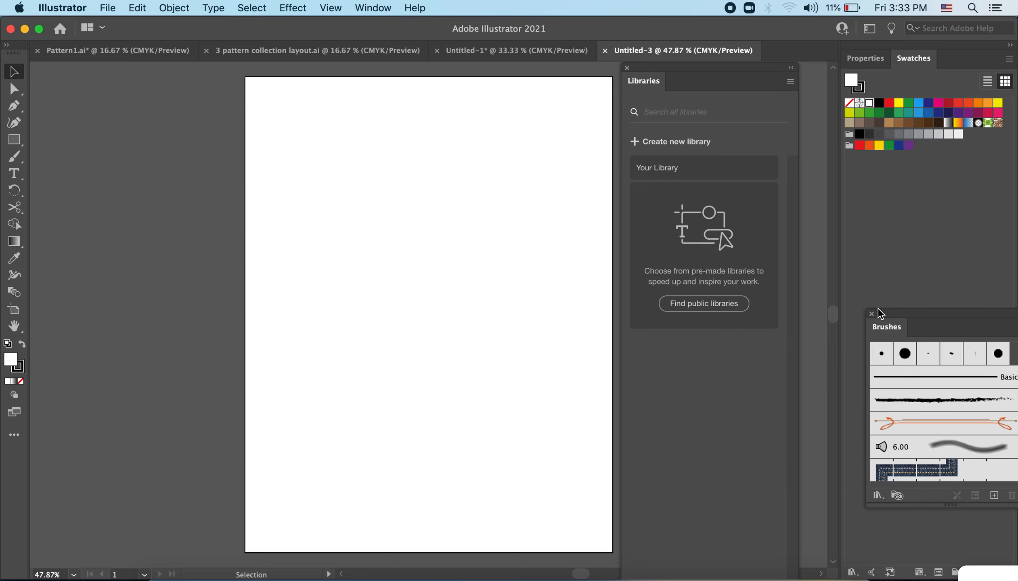
{"action": "left_click", "coordinate": [871, 313]}
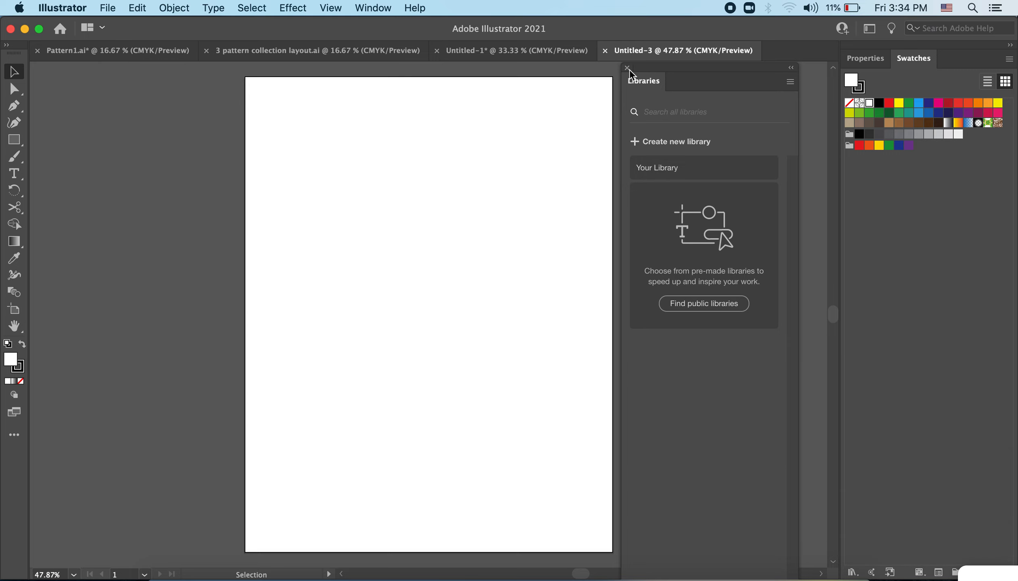
{"action": "left_click", "coordinate": [626, 68]}
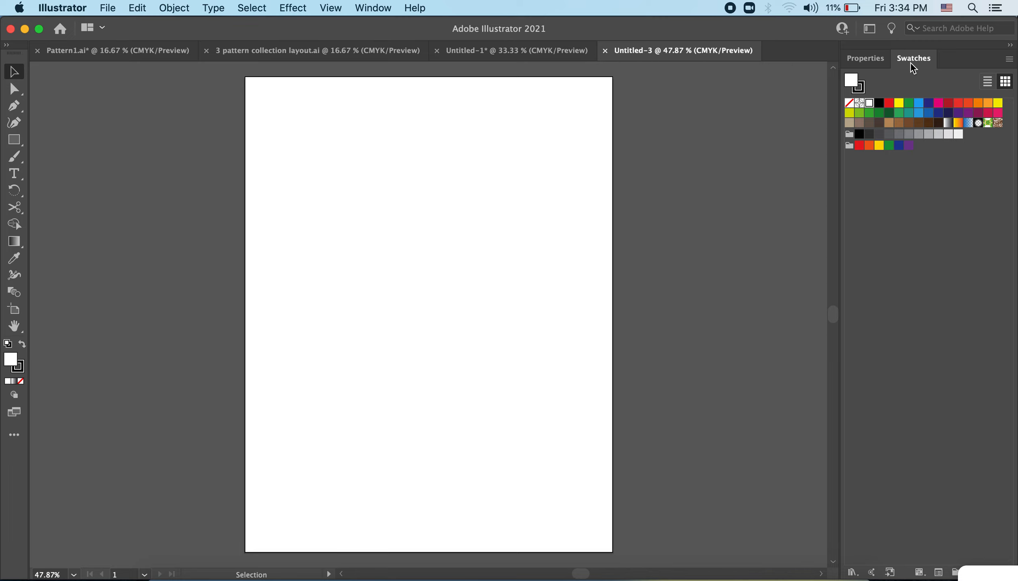
{"action": "left_click", "coordinate": [864, 58]}
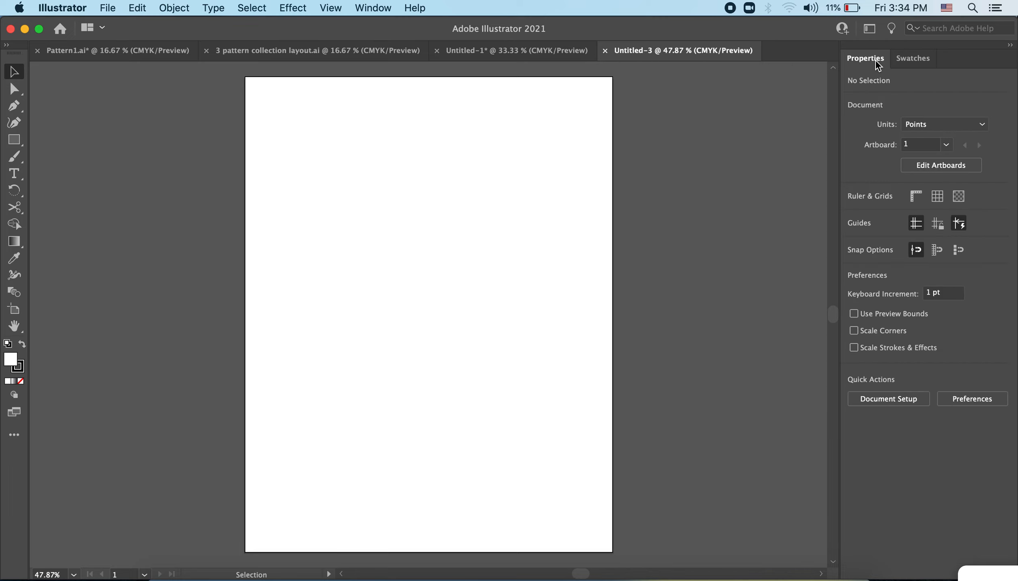
{"action": "left_click", "coordinate": [912, 58]}
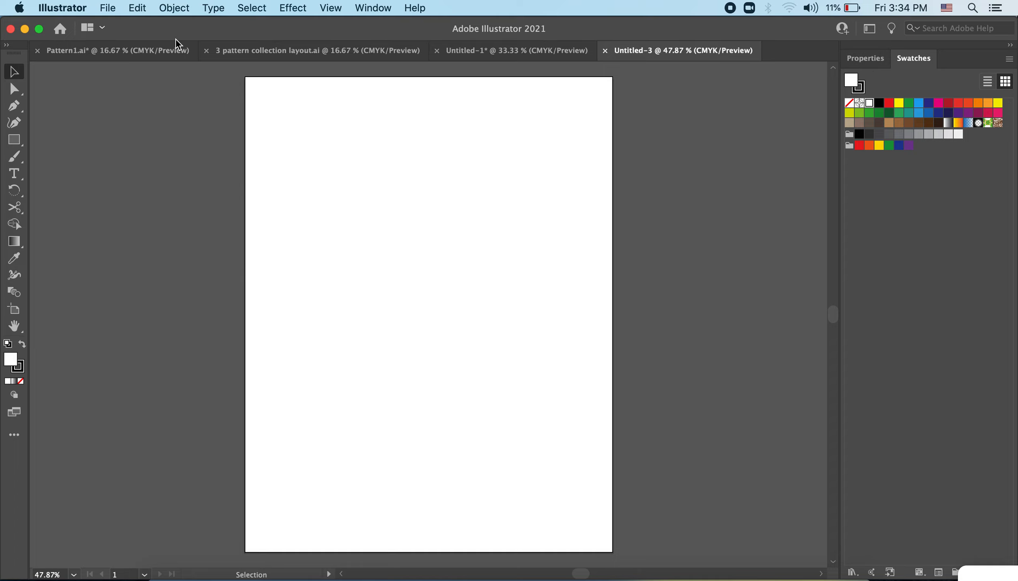
{"action": "mouse_move", "coordinate": [668, 121]}
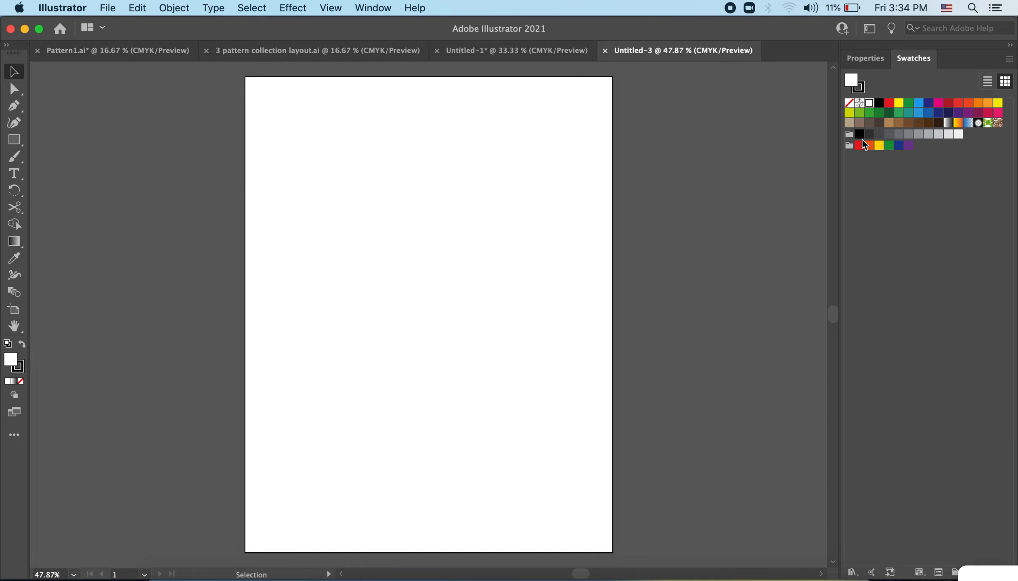
{"action": "mouse_move", "coordinate": [385, 21]}
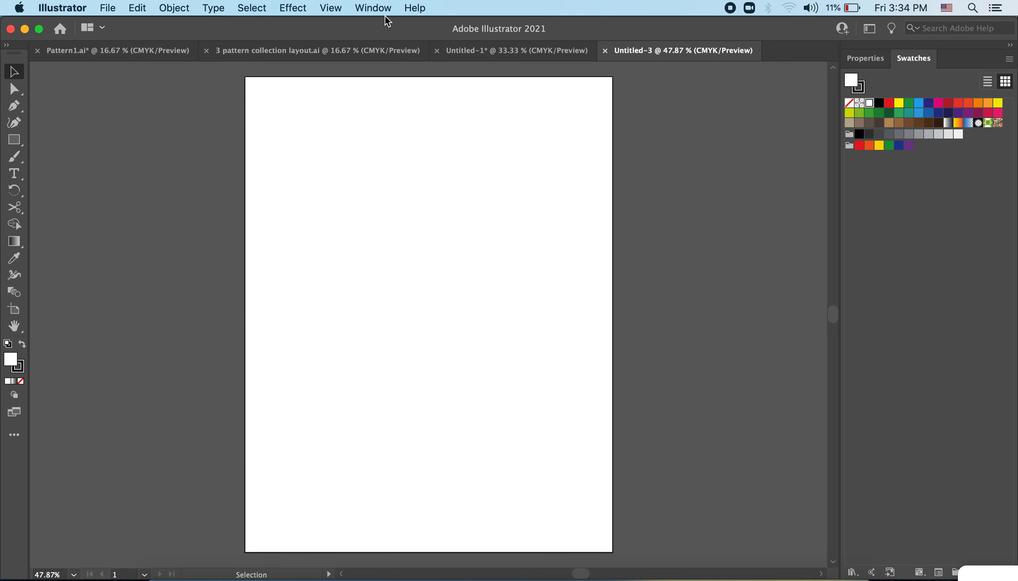
{"action": "left_click", "coordinate": [373, 8]}
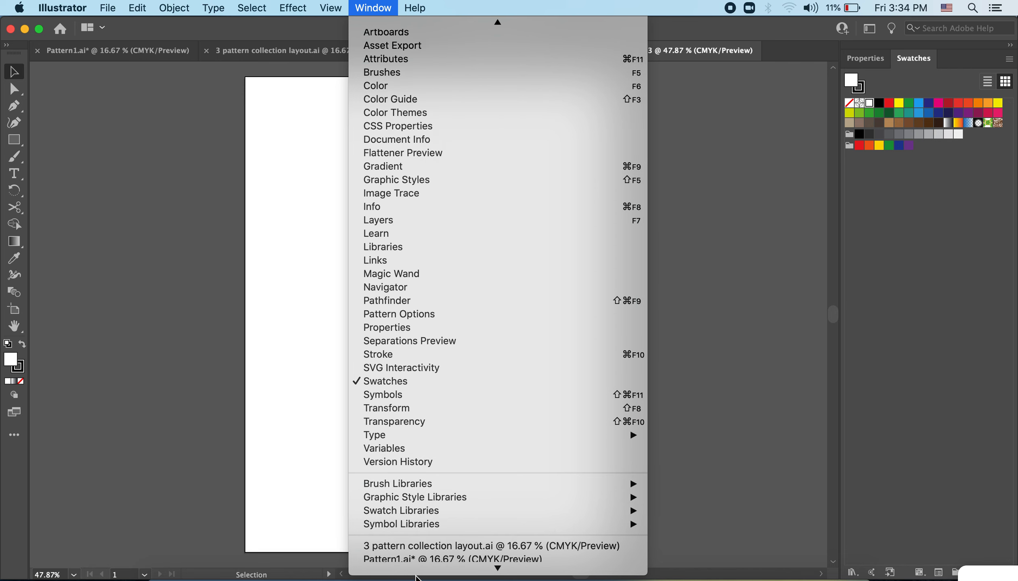
{"action": "mouse_move", "coordinate": [444, 320]}
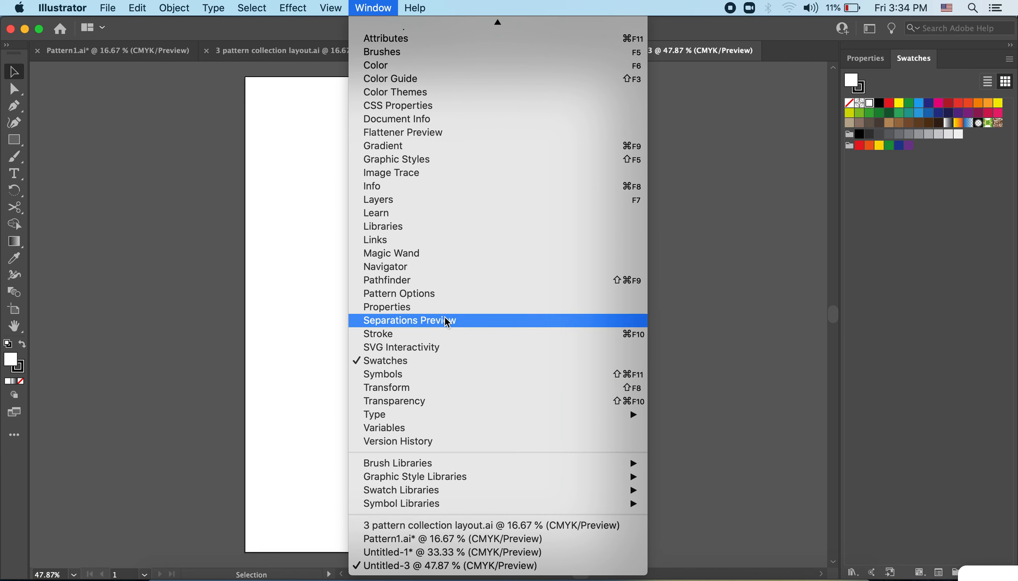
{"action": "mouse_move", "coordinate": [451, 36]}
{"action": "type", "text": "prop"}
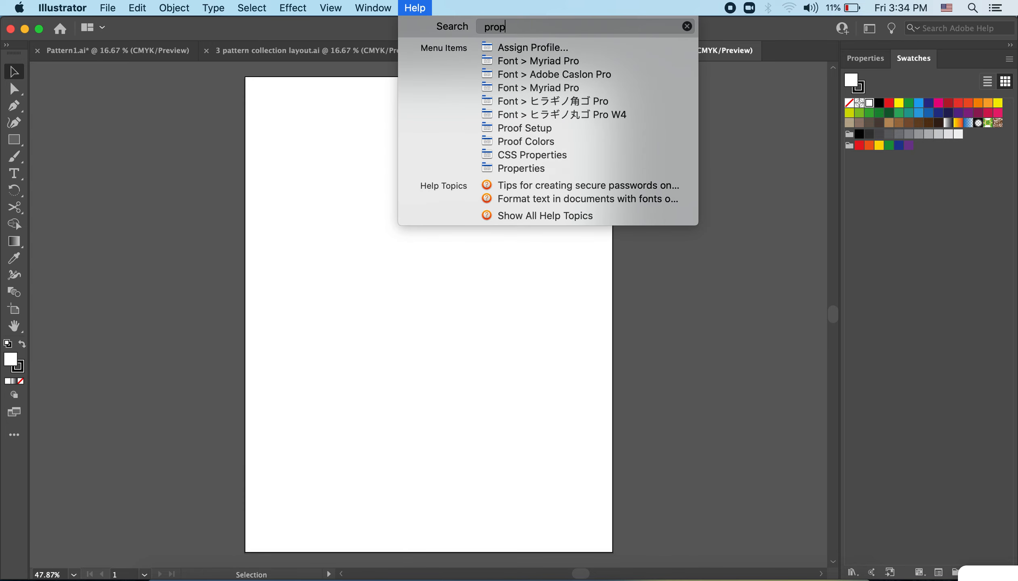
{"action": "type", "text": "erties"}
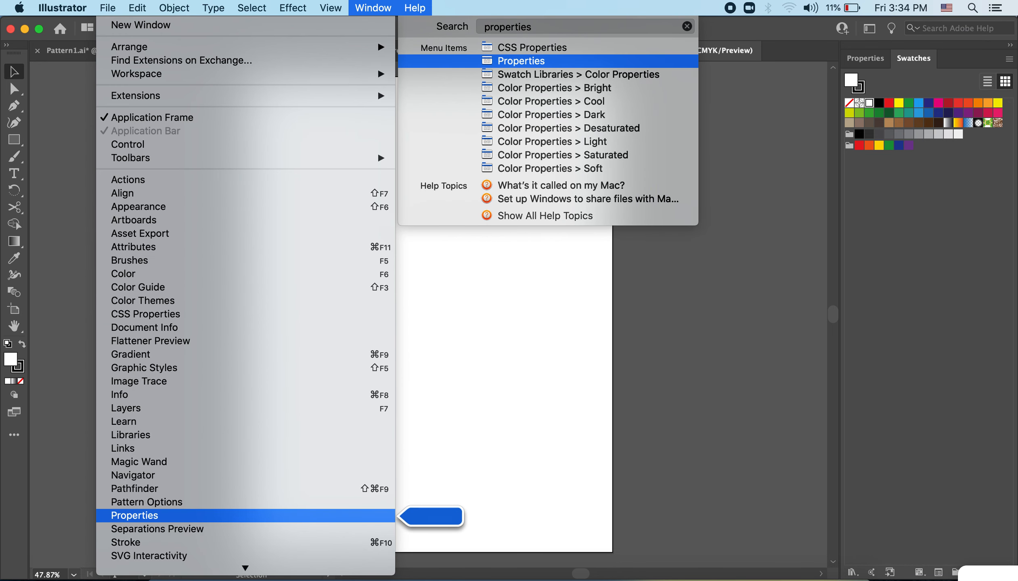
{"action": "left_click", "coordinate": [331, 8]}
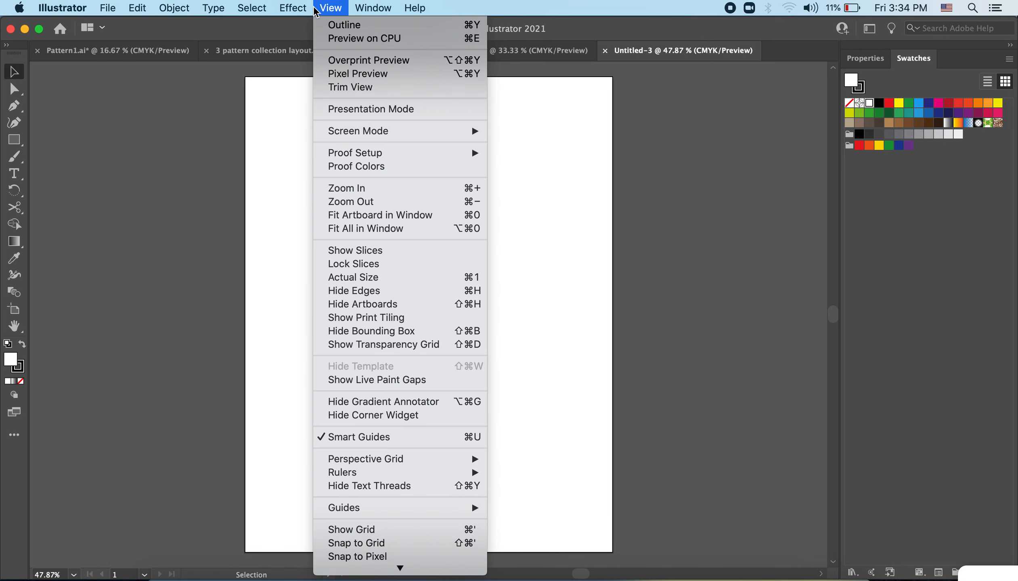
{"action": "left_click", "coordinate": [373, 9]}
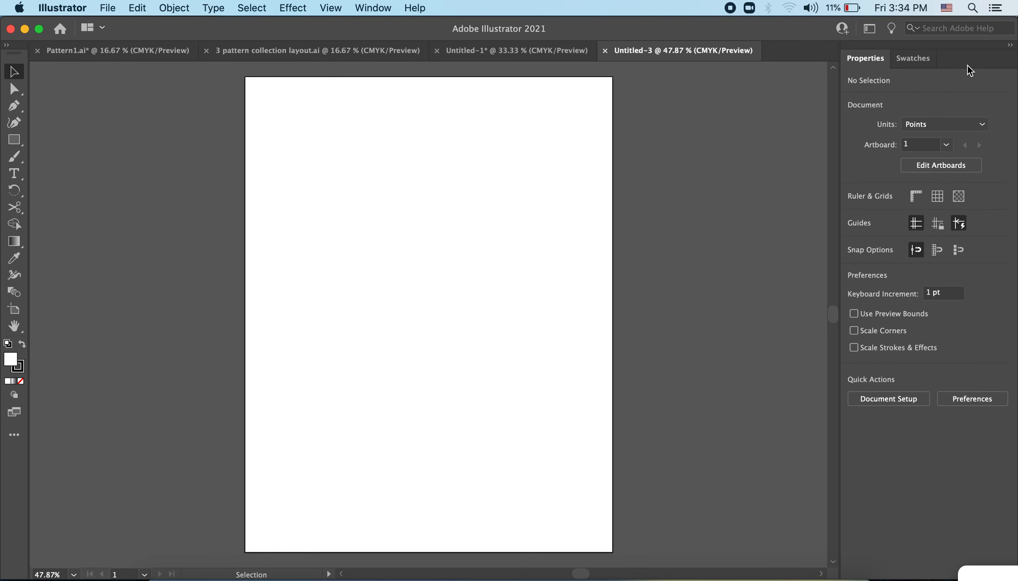
{"action": "left_click", "coordinate": [911, 58]}
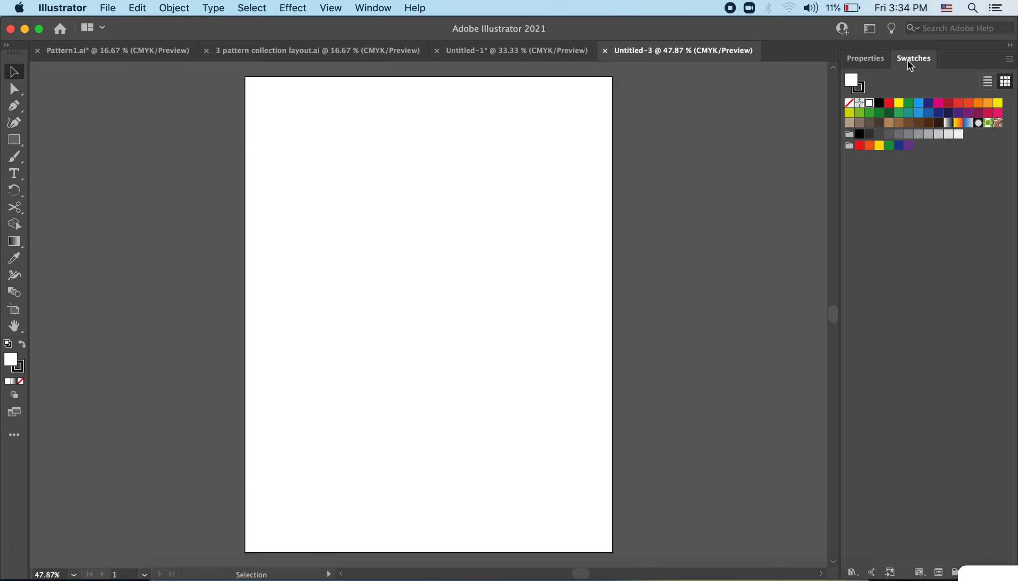
{"action": "mouse_move", "coordinate": [145, 165]}
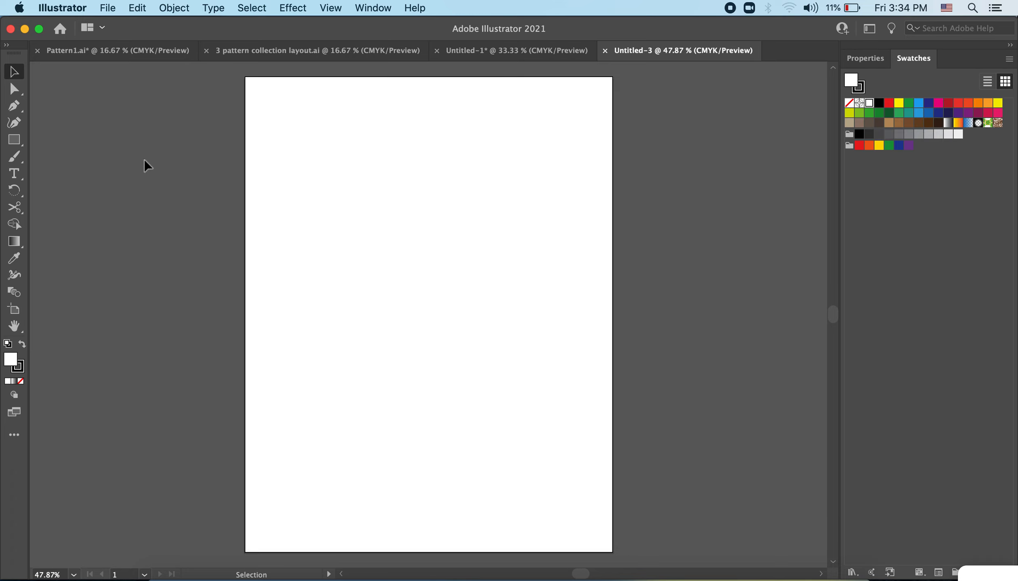
{"action": "mouse_move", "coordinate": [814, 356]}
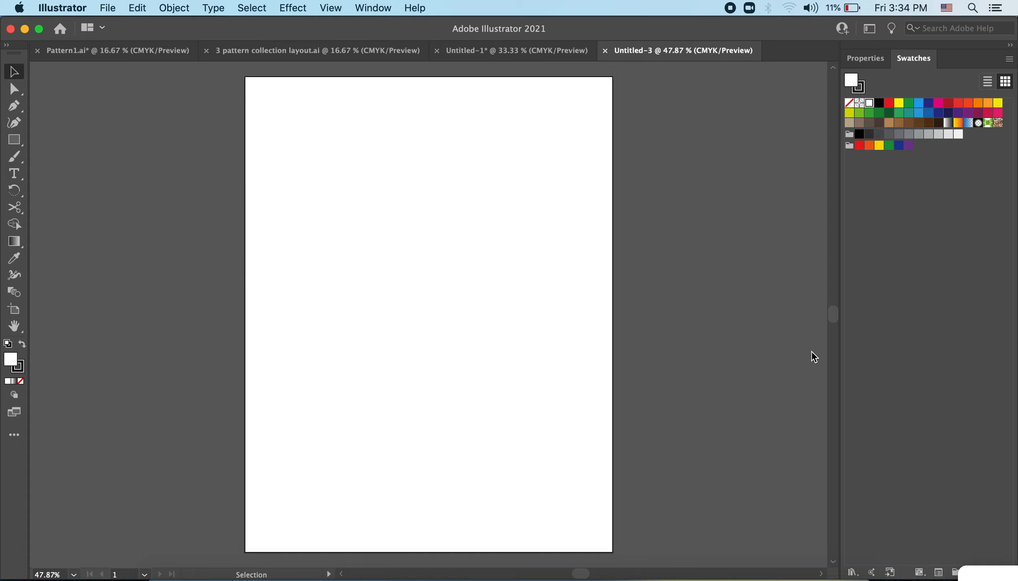
{"action": "mouse_move", "coordinate": [96, 151]}
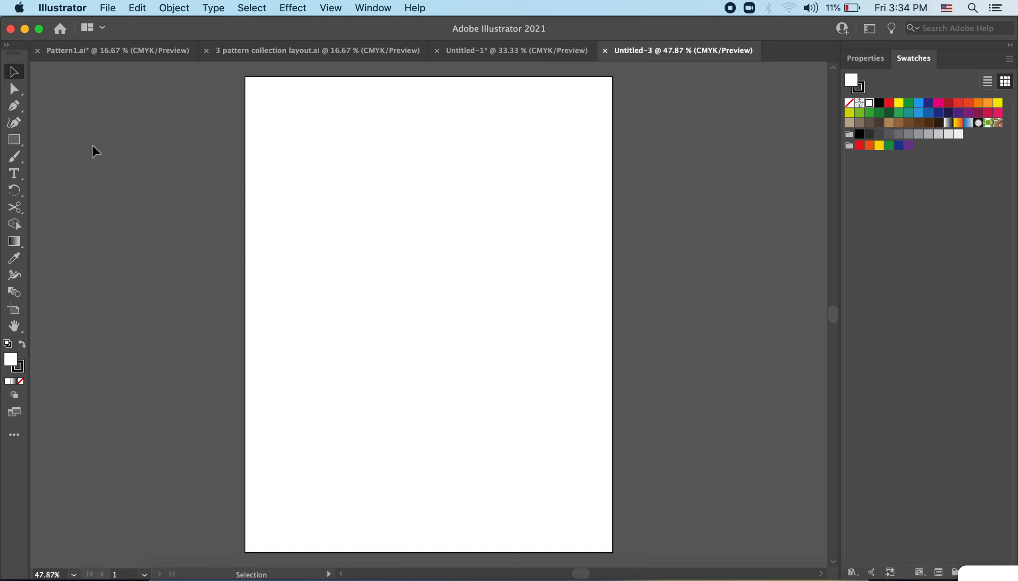
{"action": "mouse_move", "coordinate": [344, 237]}
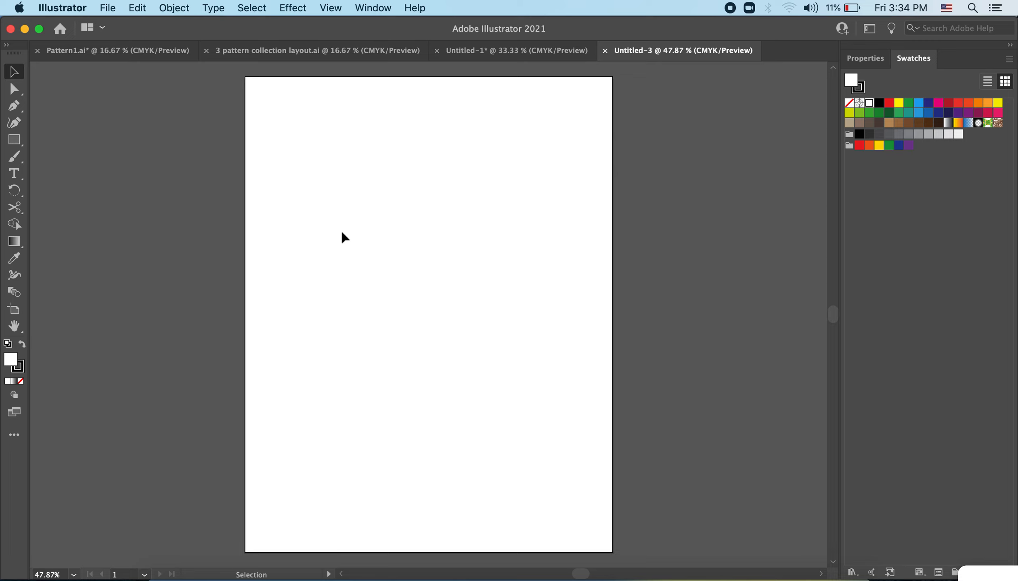
{"action": "mouse_move", "coordinate": [173, 8]}
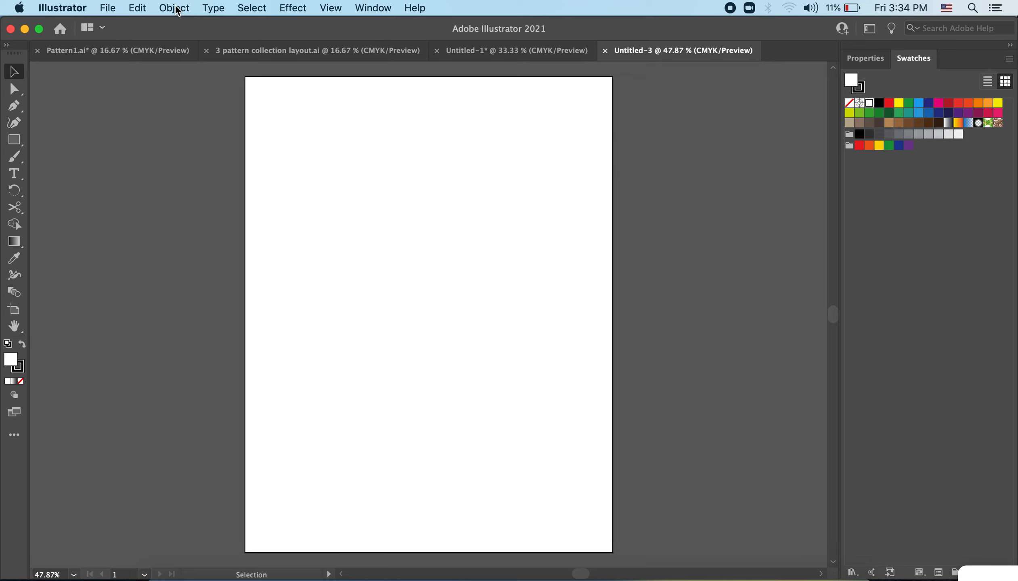
Choose IMG_5764.JPG from the Digital Surface Pattern folder as the file to place.
{"action": "left_click", "coordinate": [107, 8]}
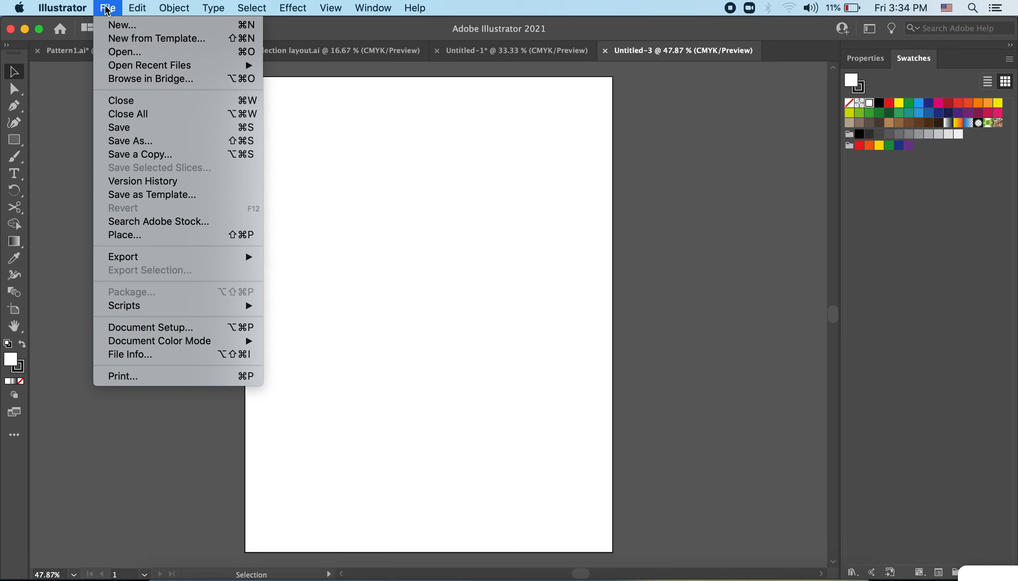
{"action": "mouse_move", "coordinate": [130, 234]}
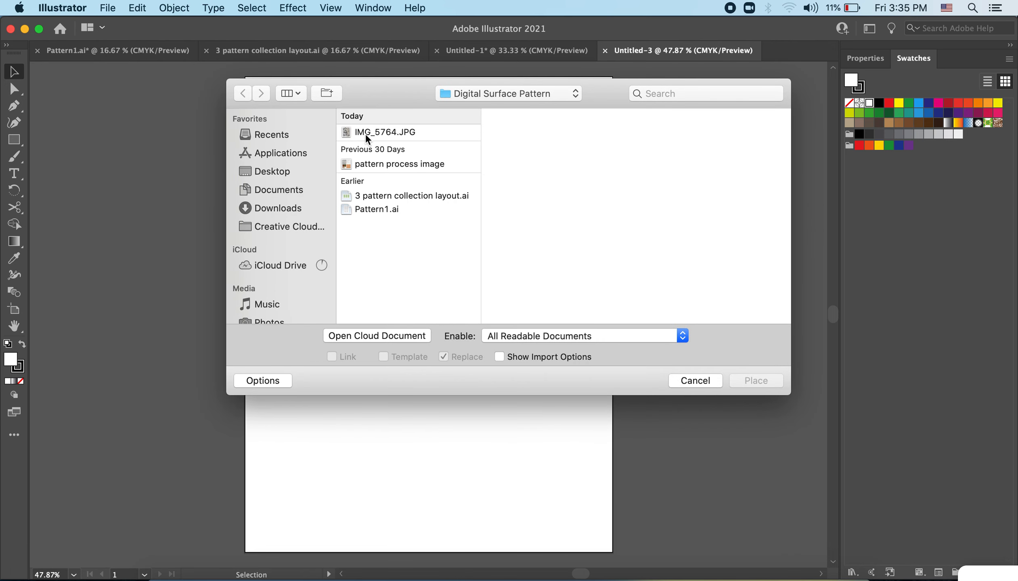
{"action": "mouse_move", "coordinate": [391, 141]}
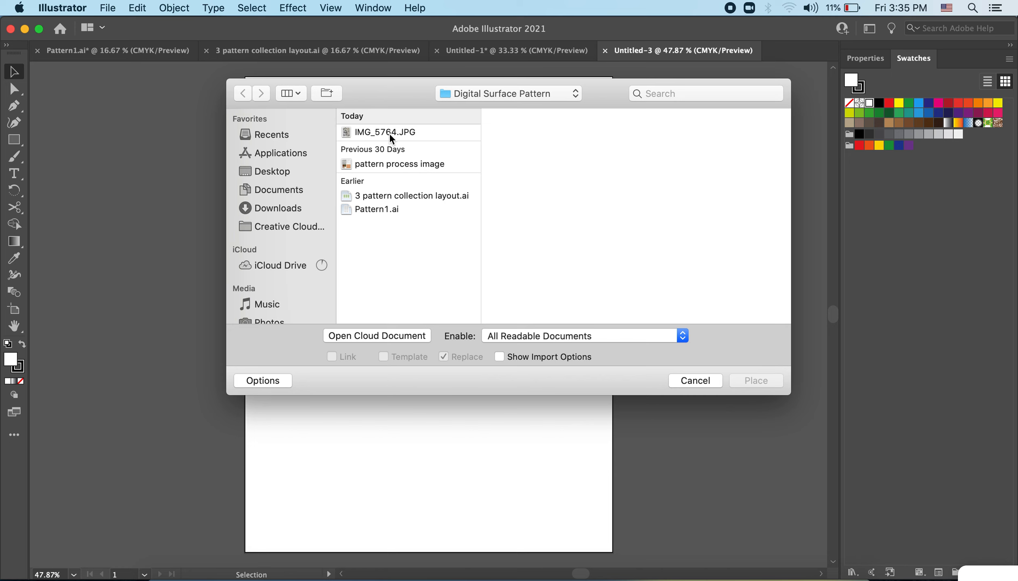
{"action": "left_click", "coordinate": [385, 132]}
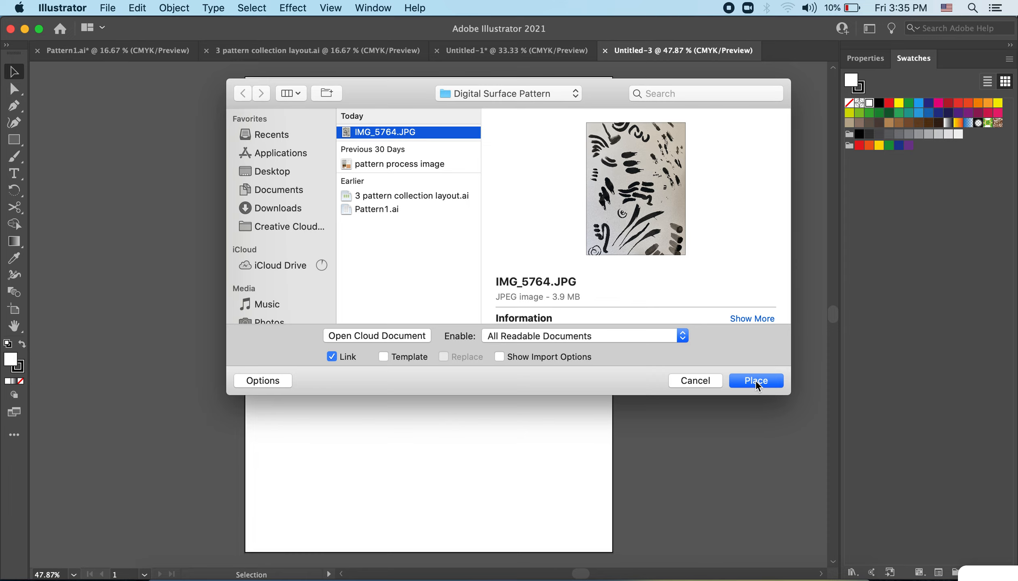
Confirm the Place dialog so the ink-marks photo IMG_5764.JPG is loaded for dropping into Untitled-3.
{"action": "left_click", "coordinate": [754, 380]}
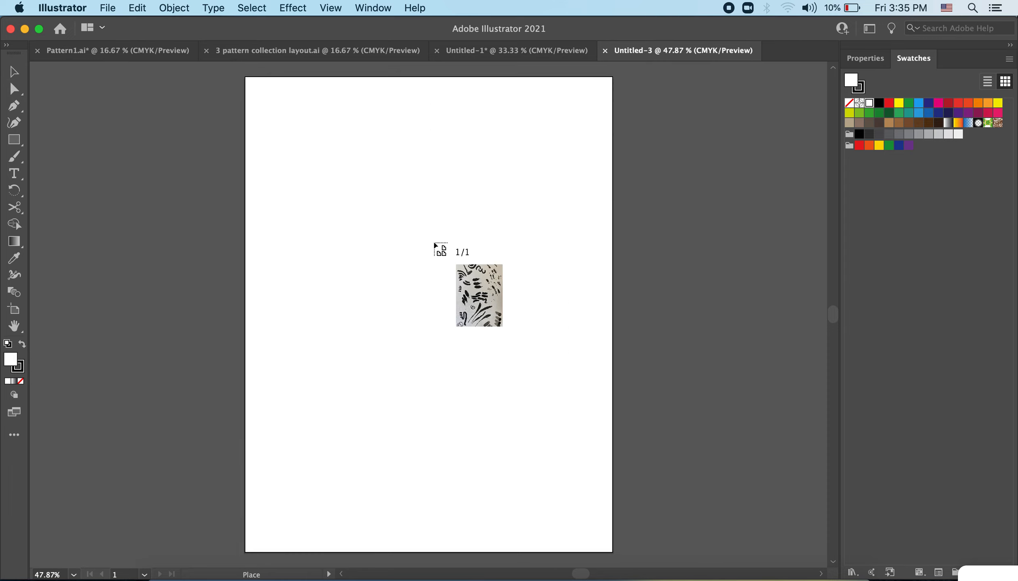
{"action": "mouse_move", "coordinate": [677, 162]}
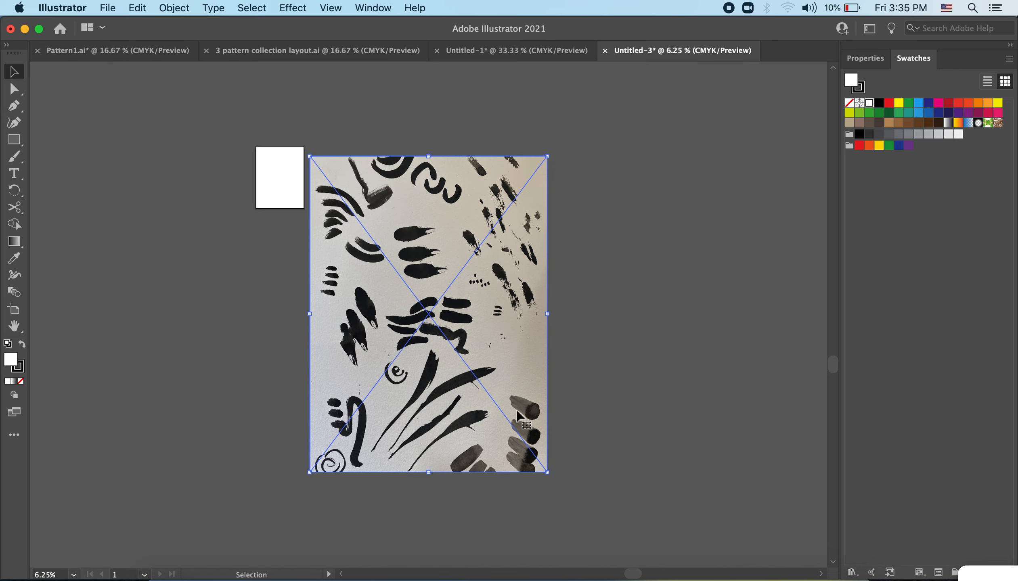
{"action": "mouse_move", "coordinate": [453, 263]}
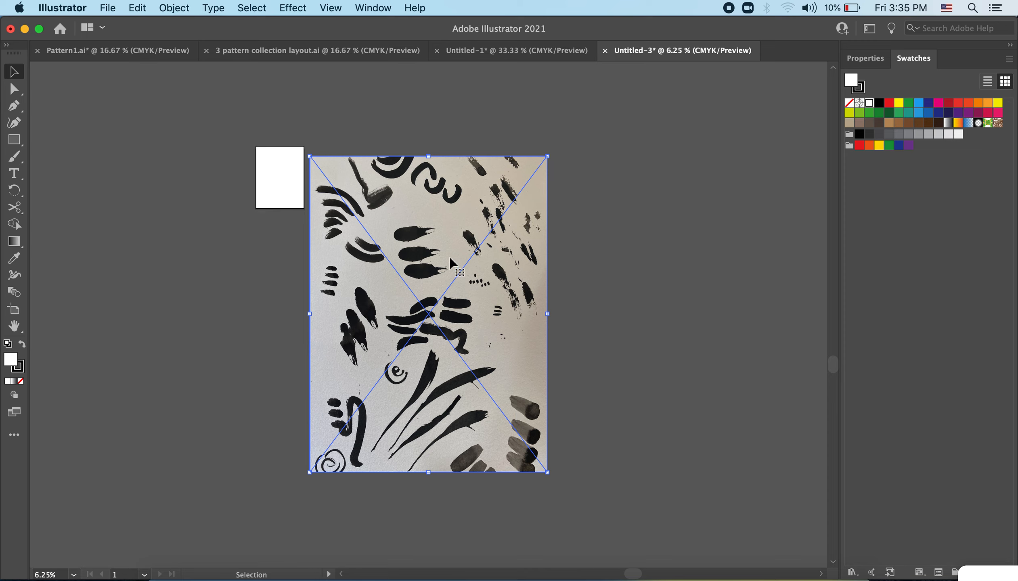
{"action": "mouse_move", "coordinate": [560, 472]}
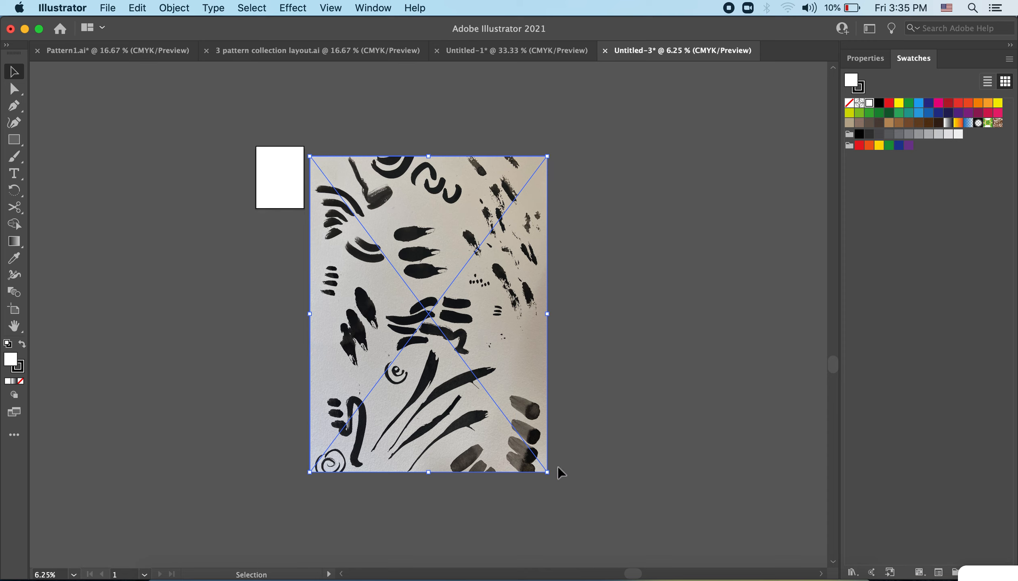
{"action": "mouse_move", "coordinate": [557, 500]}
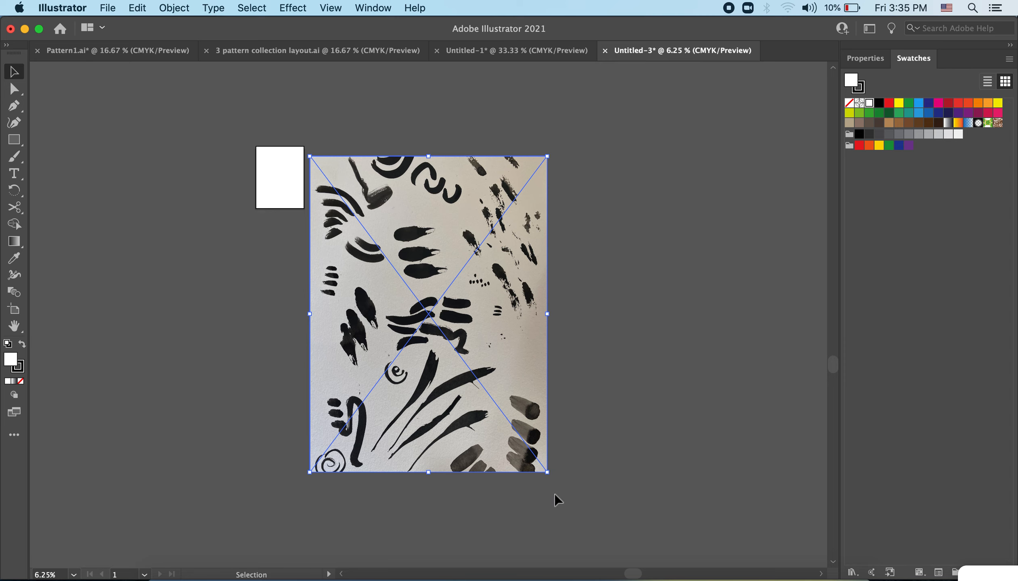
{"action": "mouse_move", "coordinate": [549, 470]}
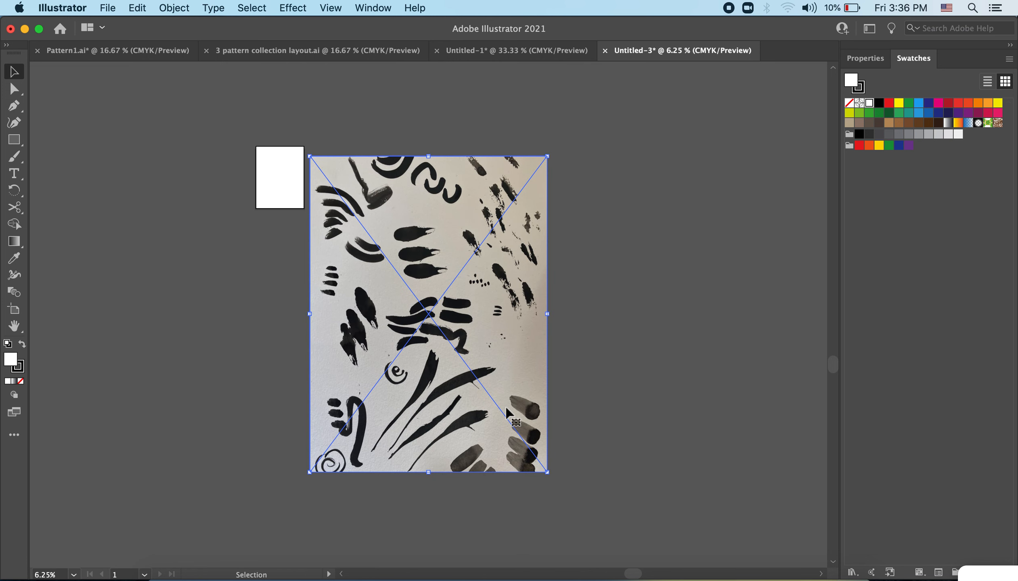
{"action": "mouse_move", "coordinate": [549, 473]}
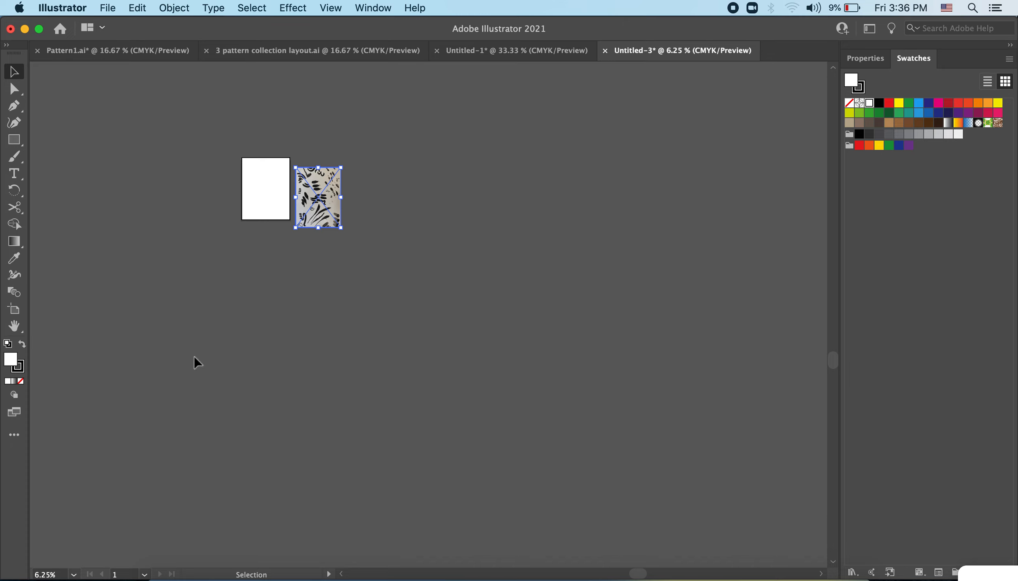
{"action": "mouse_move", "coordinate": [258, 286]}
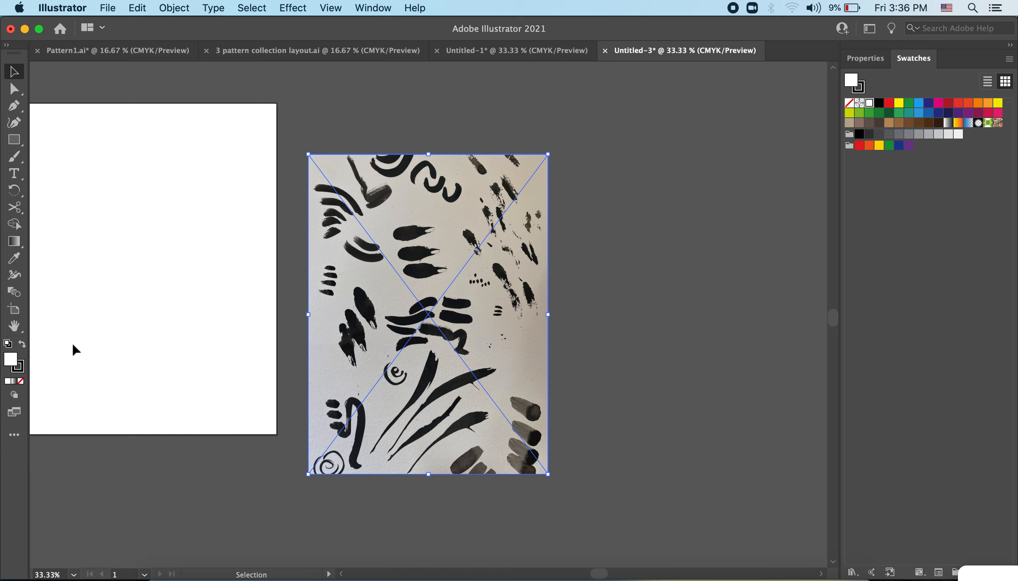
{"action": "mouse_move", "coordinate": [318, 122]}
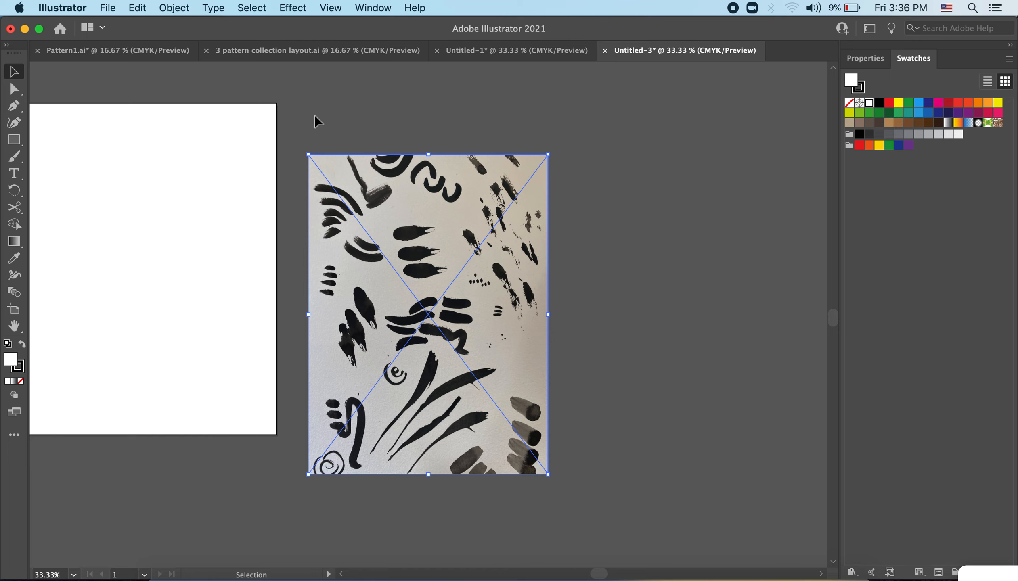
{"action": "mouse_move", "coordinate": [183, 13]}
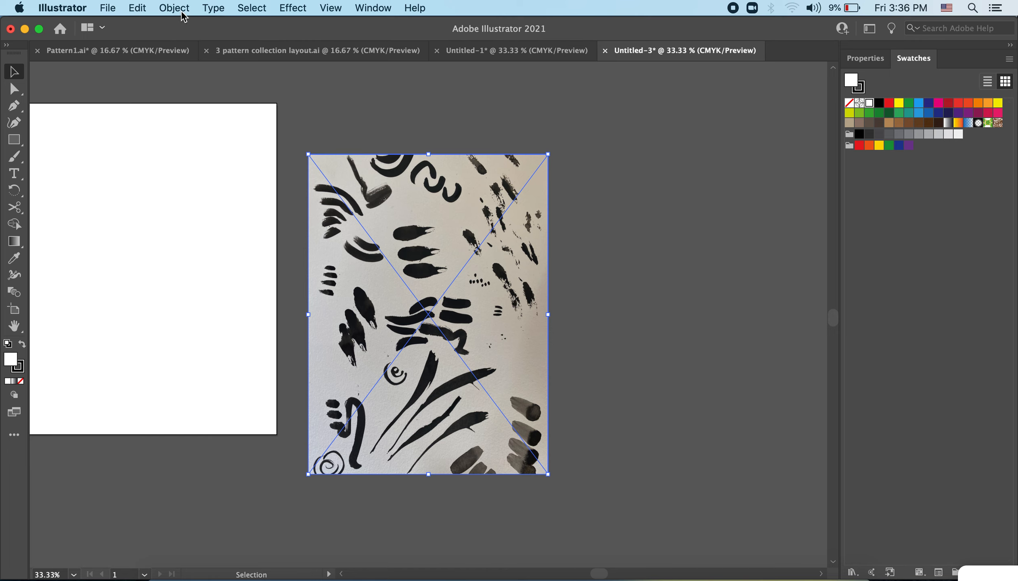
Image-trace the photo with Make and Expand, accepting the large-image warning, into black vector shapes.
{"action": "left_click", "coordinate": [174, 8]}
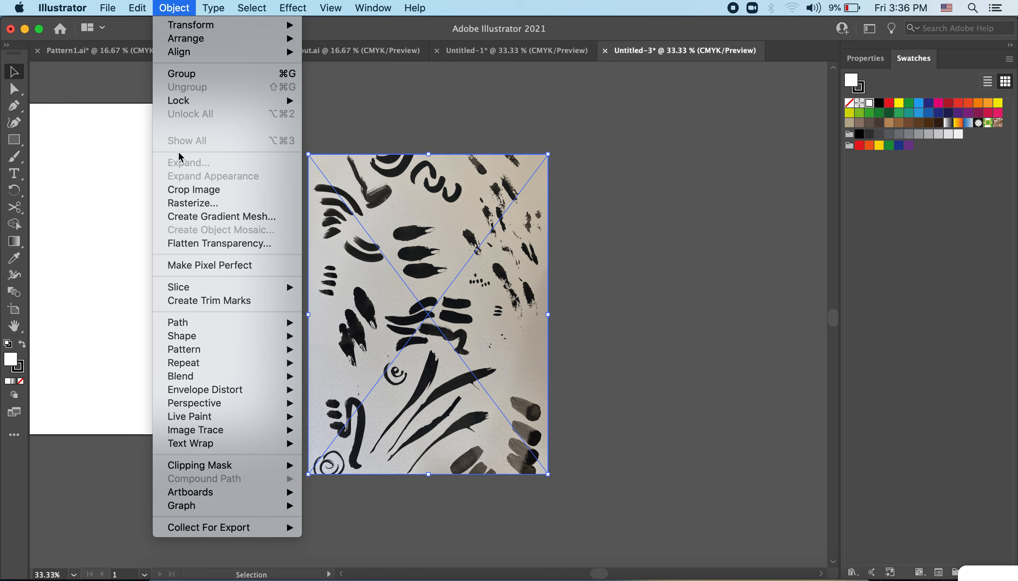
{"action": "mouse_move", "coordinate": [195, 430]}
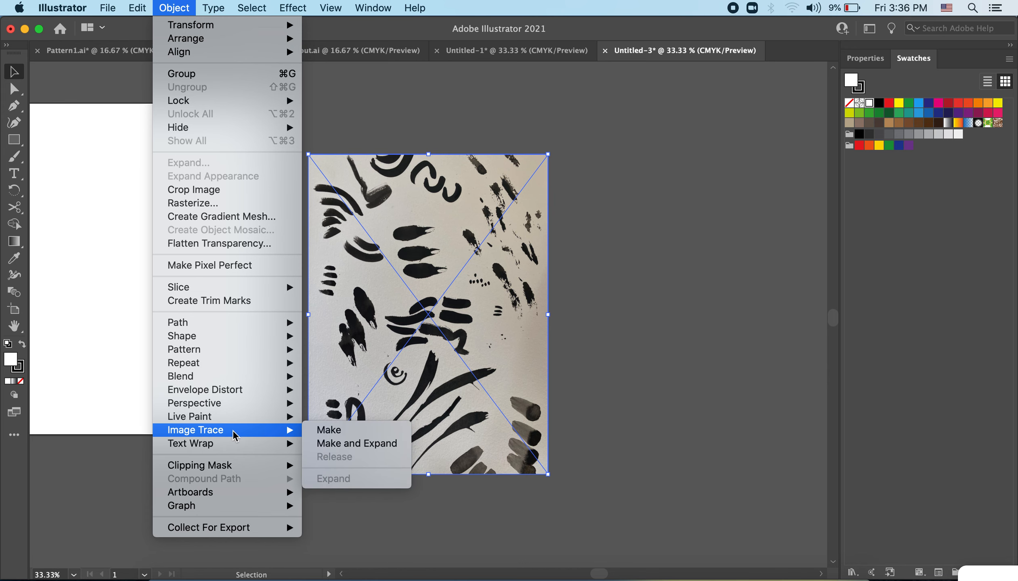
{"action": "mouse_move", "coordinate": [299, 433]}
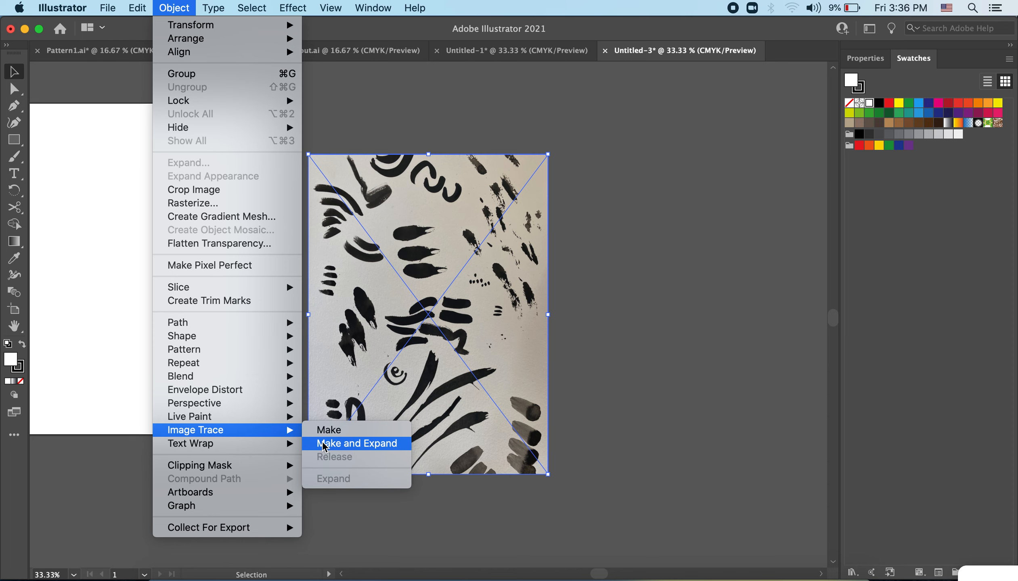
{"action": "left_click", "coordinate": [355, 443]}
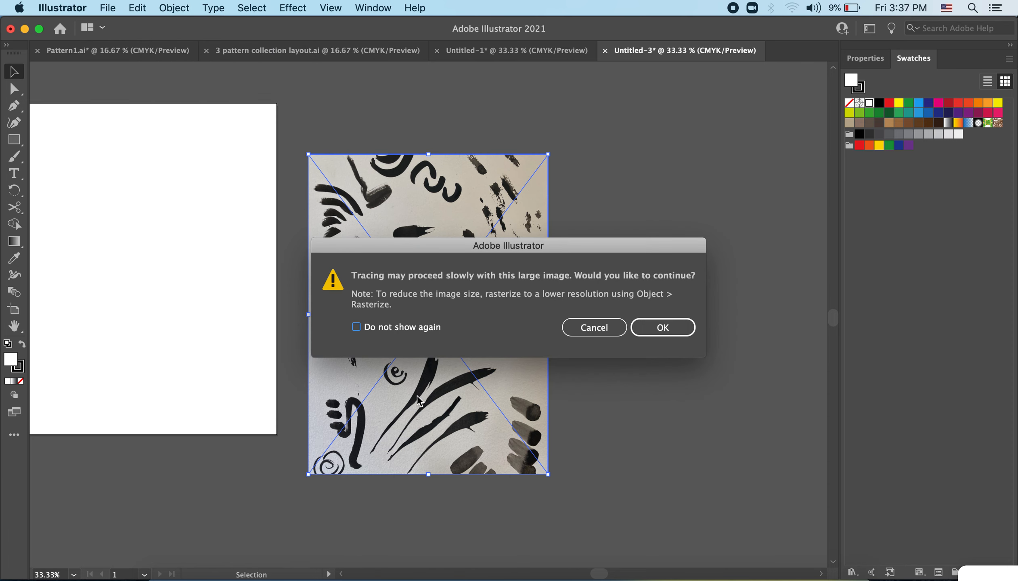
{"action": "mouse_move", "coordinate": [503, 209]}
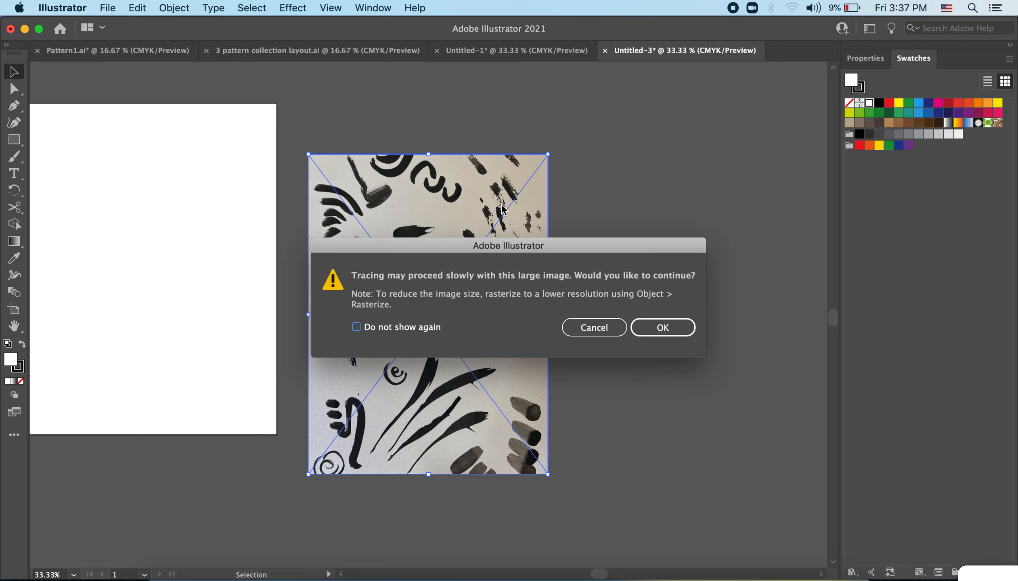
{"action": "mouse_move", "coordinate": [585, 298]}
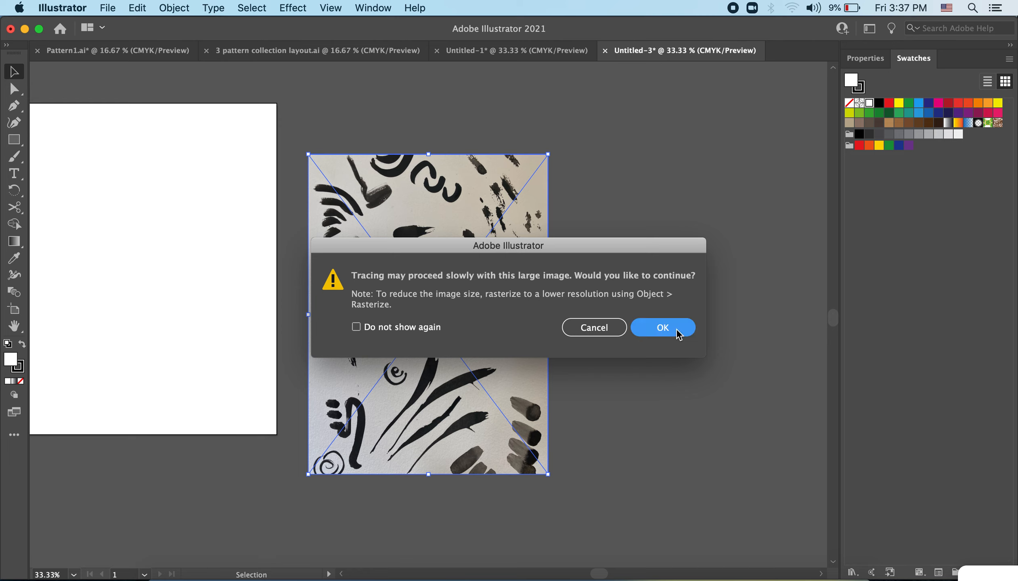
{"action": "left_click", "coordinate": [662, 327]}
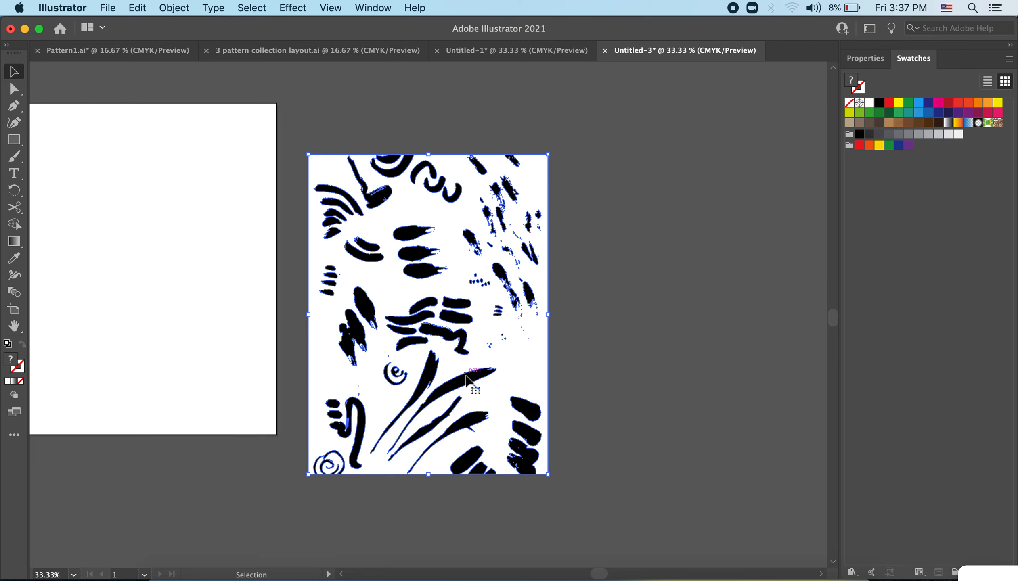
Ungroup the traced ink shapes via Quick Actions in Properties, then deselect them.
{"action": "left_click", "coordinate": [865, 58]}
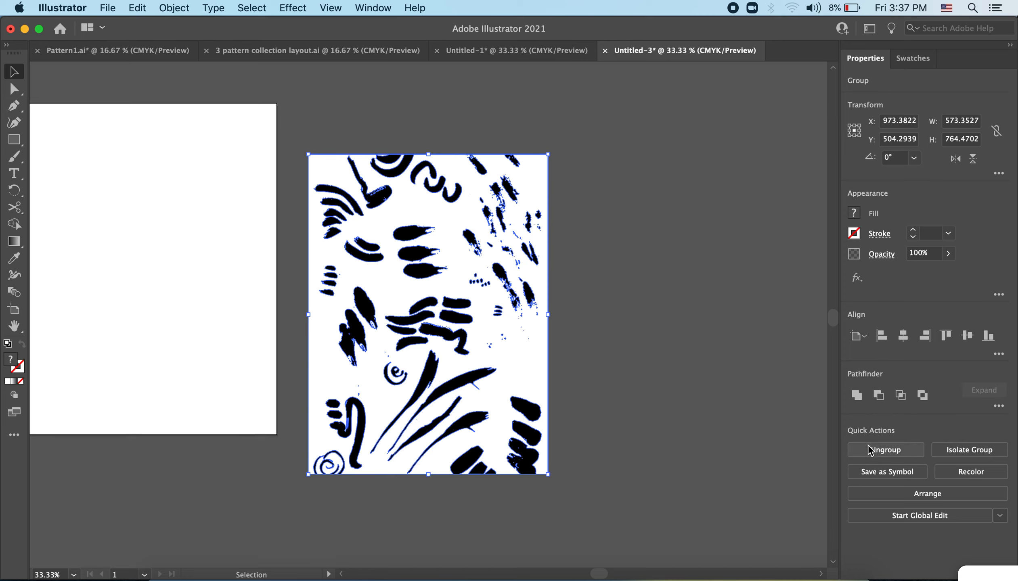
{"action": "mouse_move", "coordinate": [907, 456]}
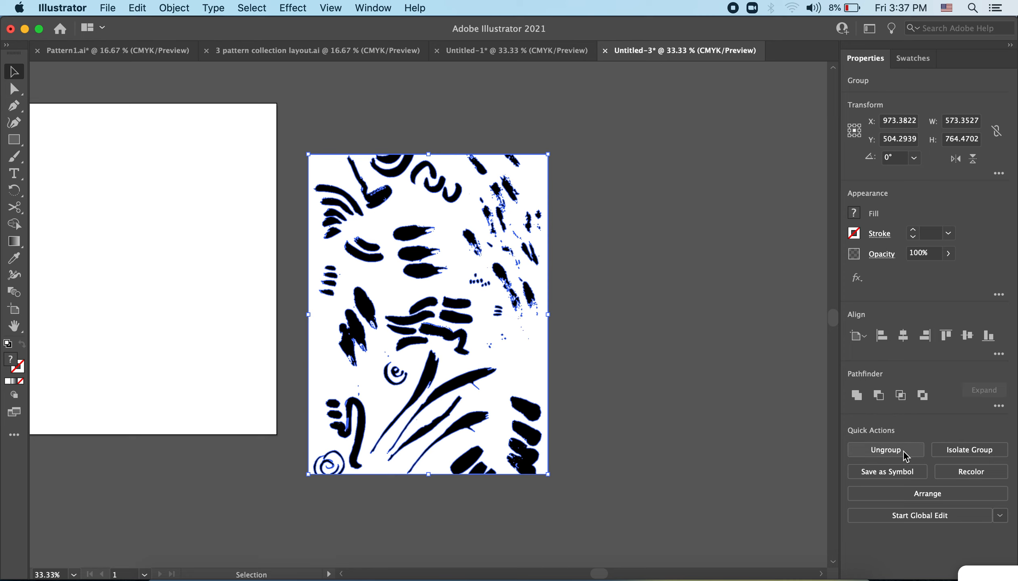
{"action": "left_click", "coordinate": [885, 449]}
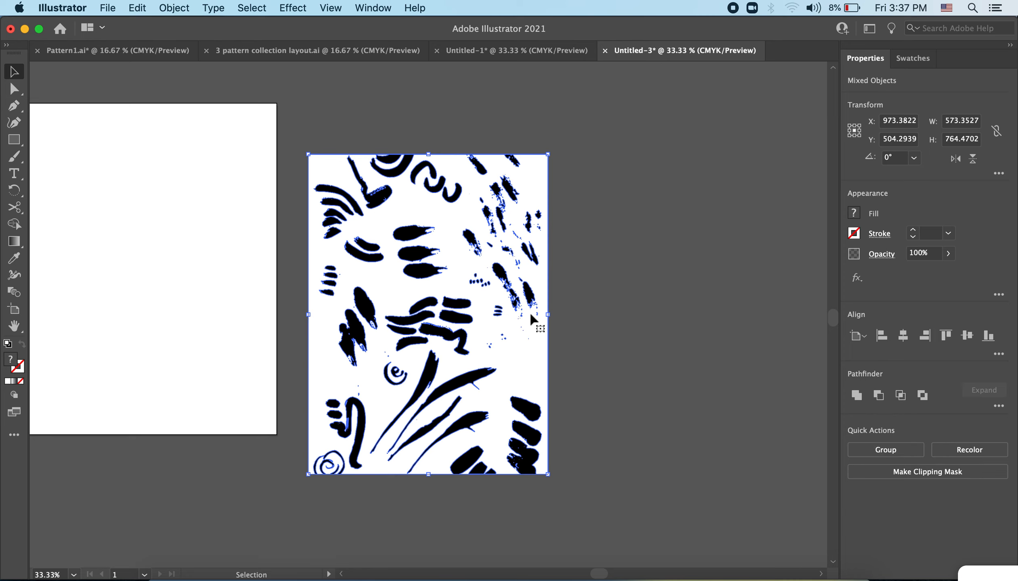
{"action": "left_click", "coordinate": [884, 450]}
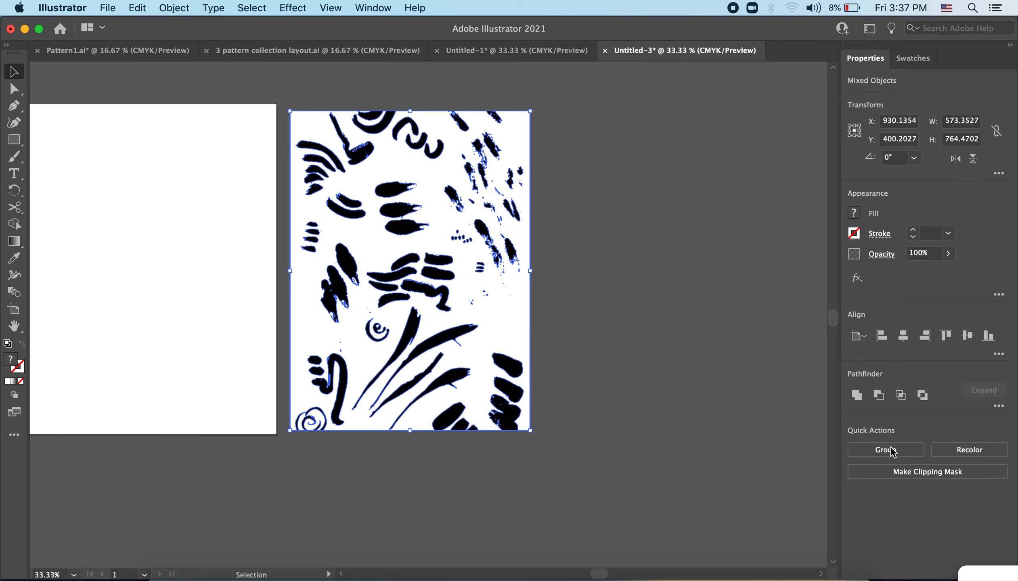
{"action": "left_click", "coordinate": [464, 315]}
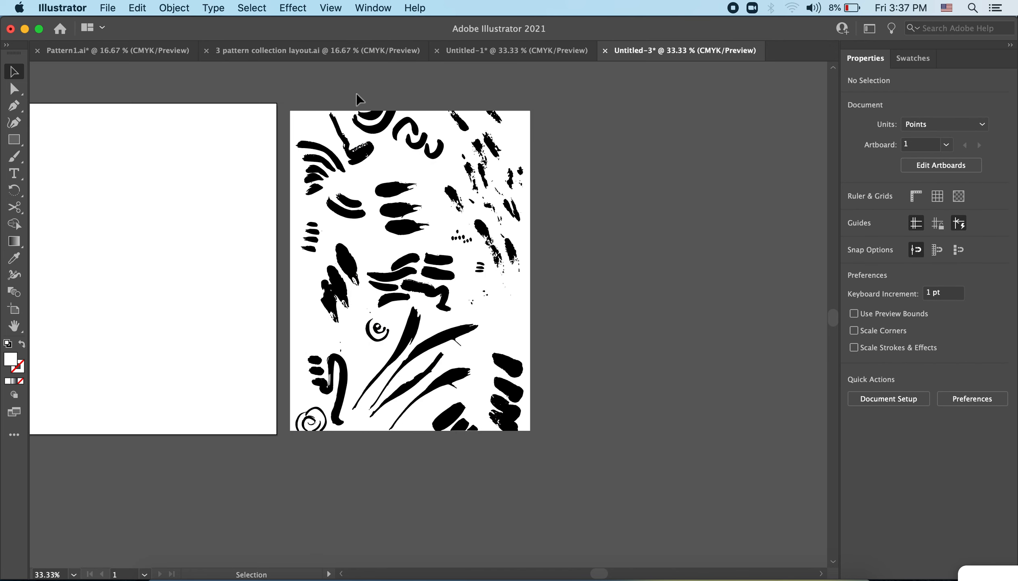
Delete the white background shape and pick an ink mark to reposition into a cluster.
{"action": "left_click", "coordinate": [394, 191]}
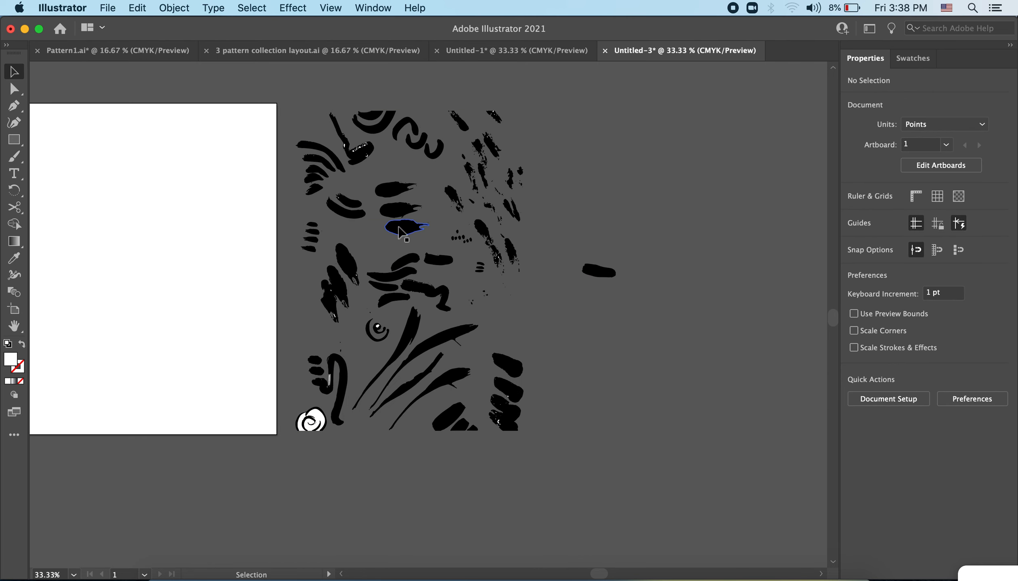
{"action": "left_click", "coordinate": [600, 198]}
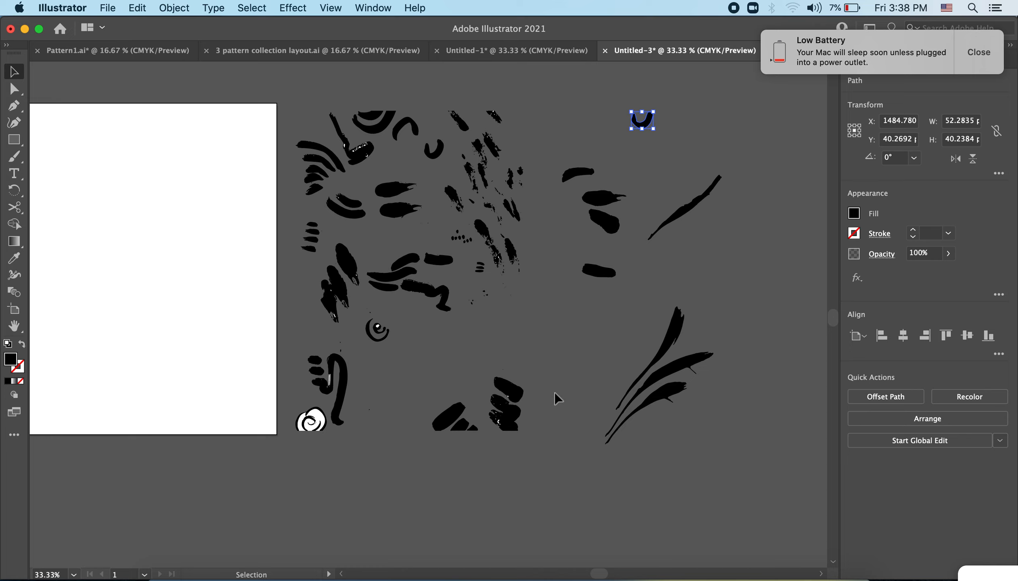
{"action": "mouse_move", "coordinate": [656, 317]}
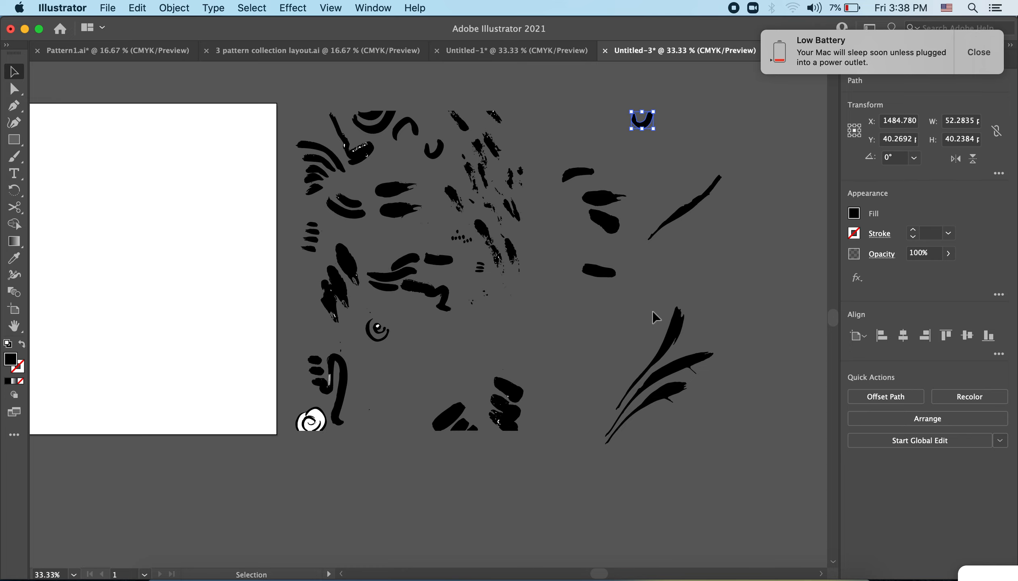
{"action": "mouse_move", "coordinate": [679, 379]}
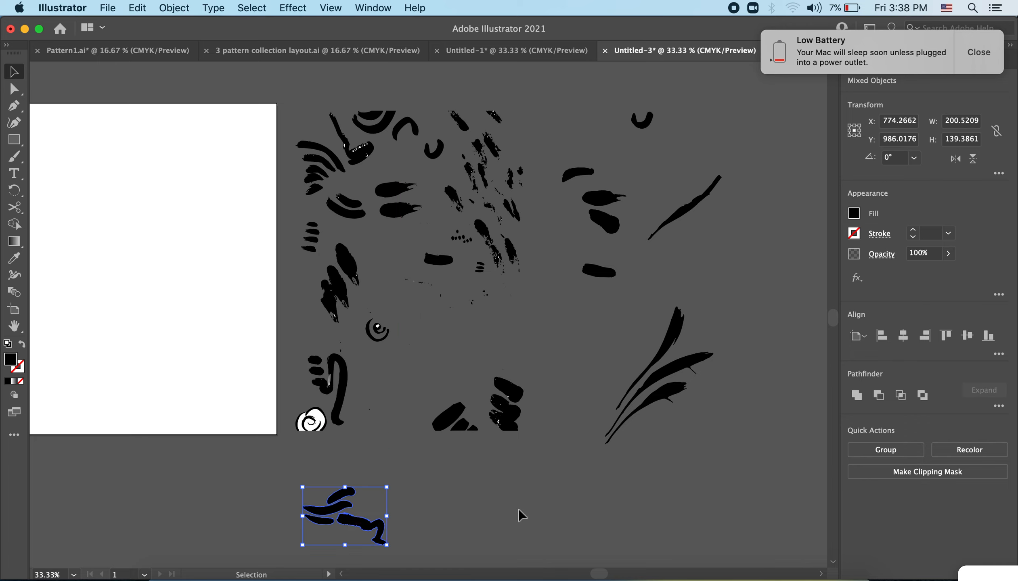
{"action": "mouse_move", "coordinate": [505, 518]}
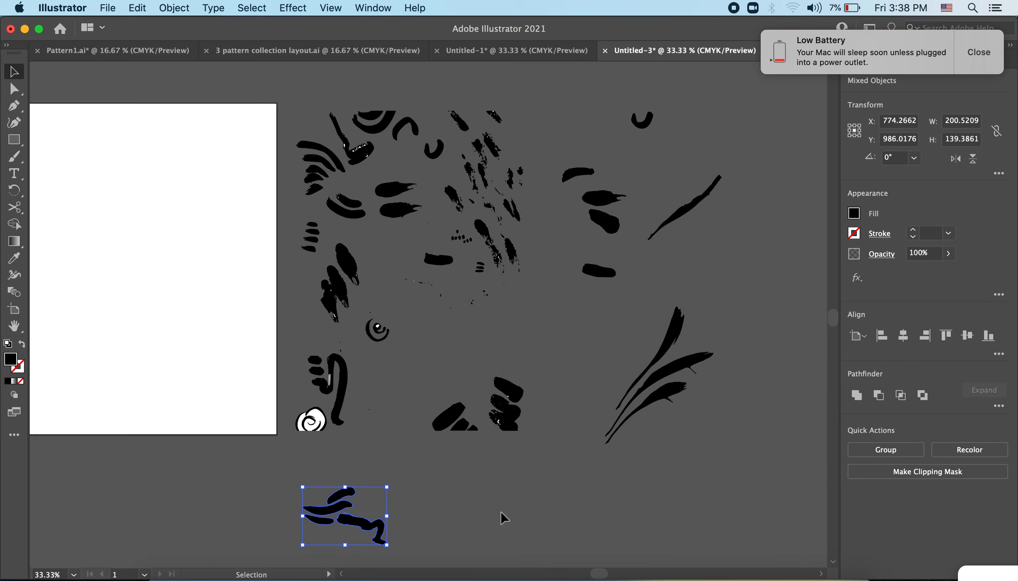
{"action": "mouse_move", "coordinate": [687, 367]}
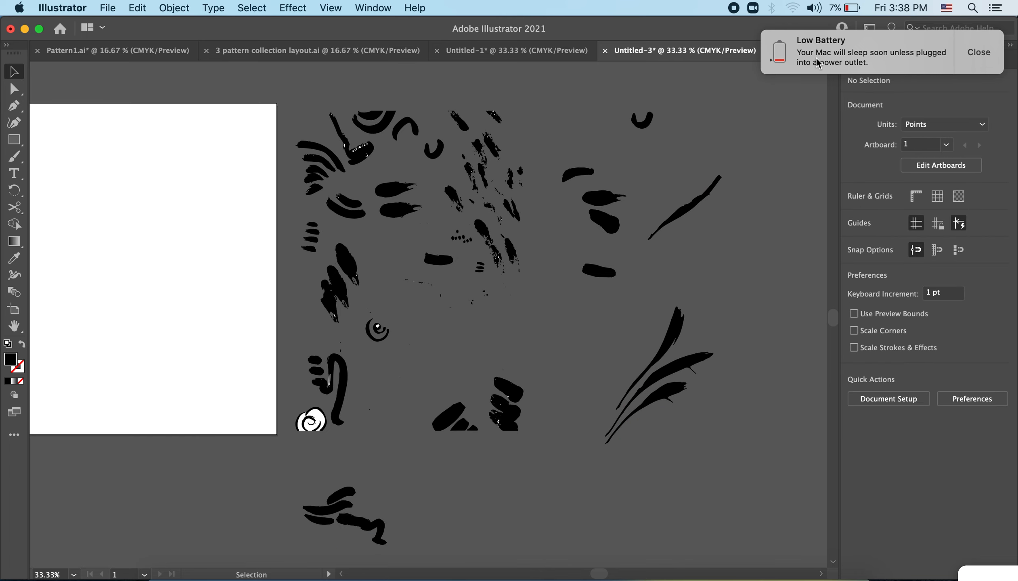
{"action": "mouse_move", "coordinate": [712, 339]}
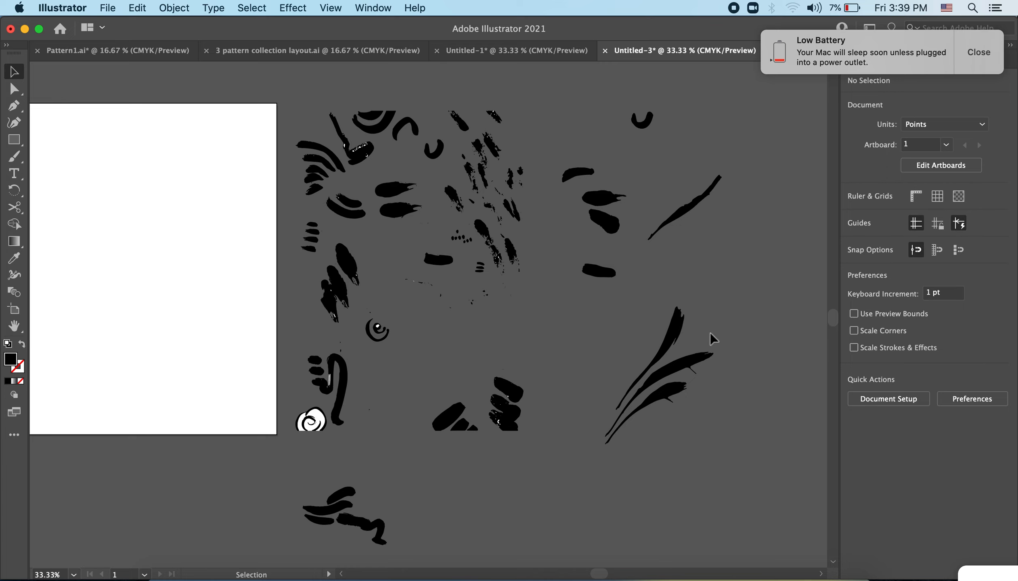
{"action": "mouse_move", "coordinate": [418, 416]}
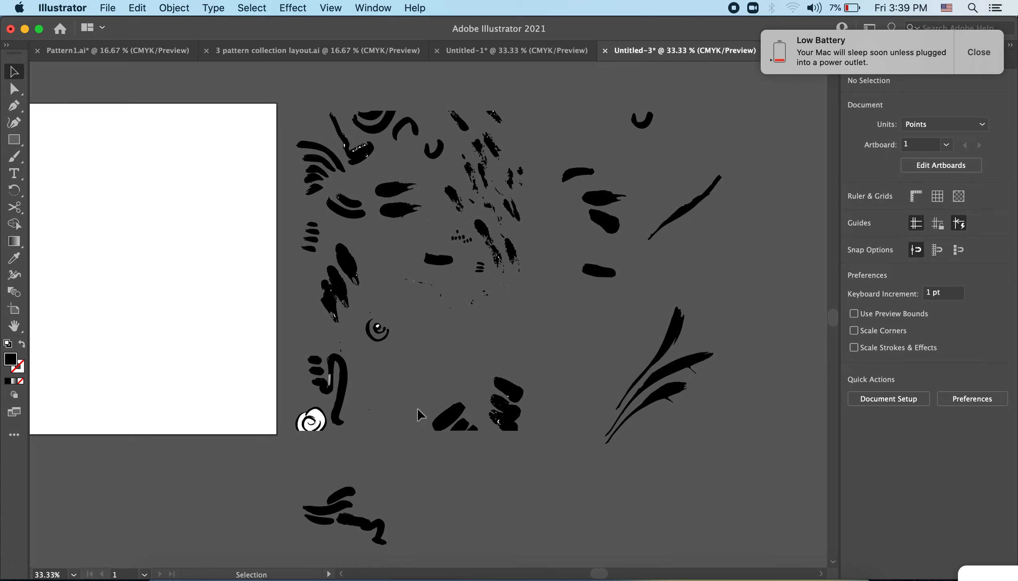
{"action": "mouse_move", "coordinate": [151, 357]}
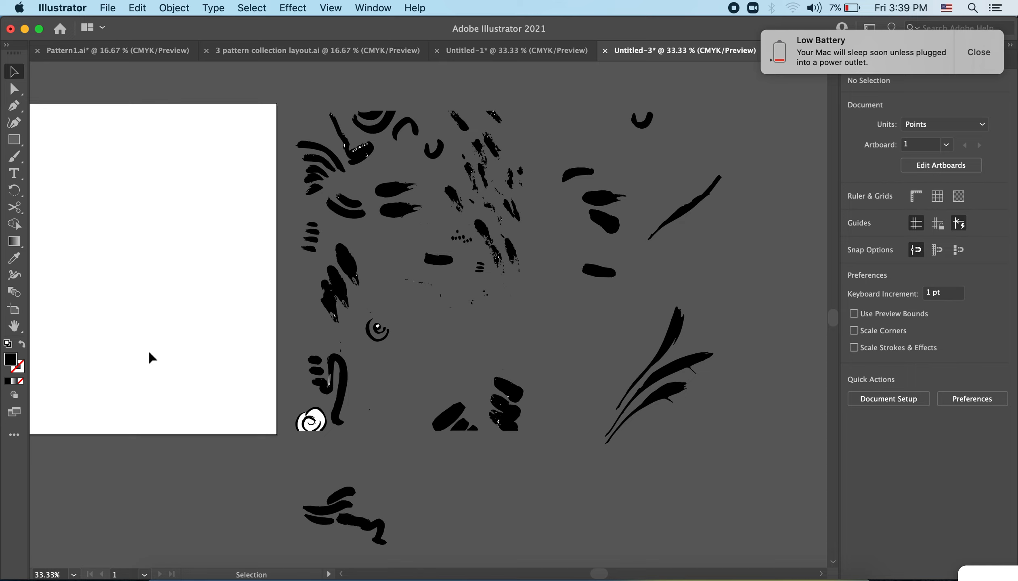
{"action": "mouse_move", "coordinate": [128, 342]}
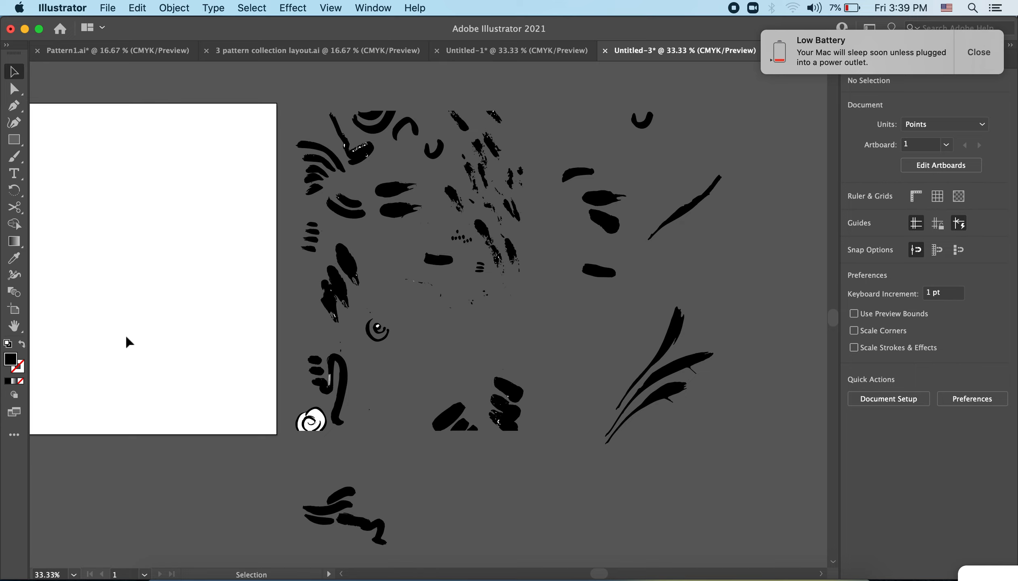
{"action": "mouse_move", "coordinate": [369, 7]}
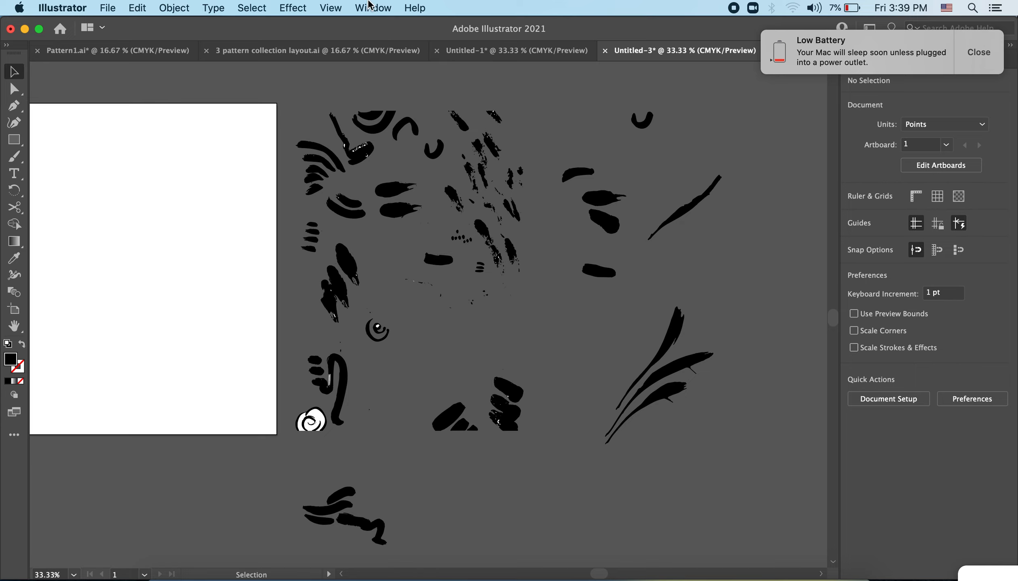